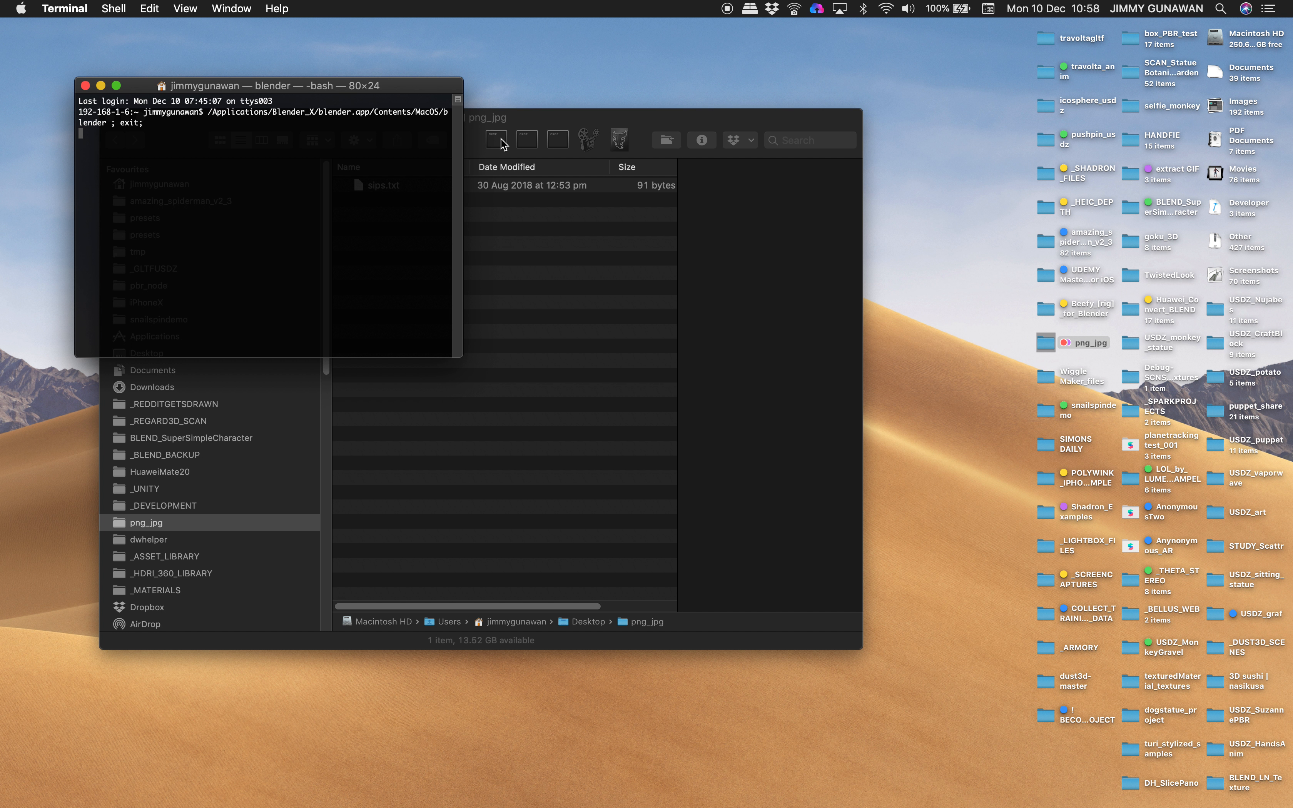
# - Launch Blender from the terminal and dismiss the startup splash screen
pyautogui.press('return')
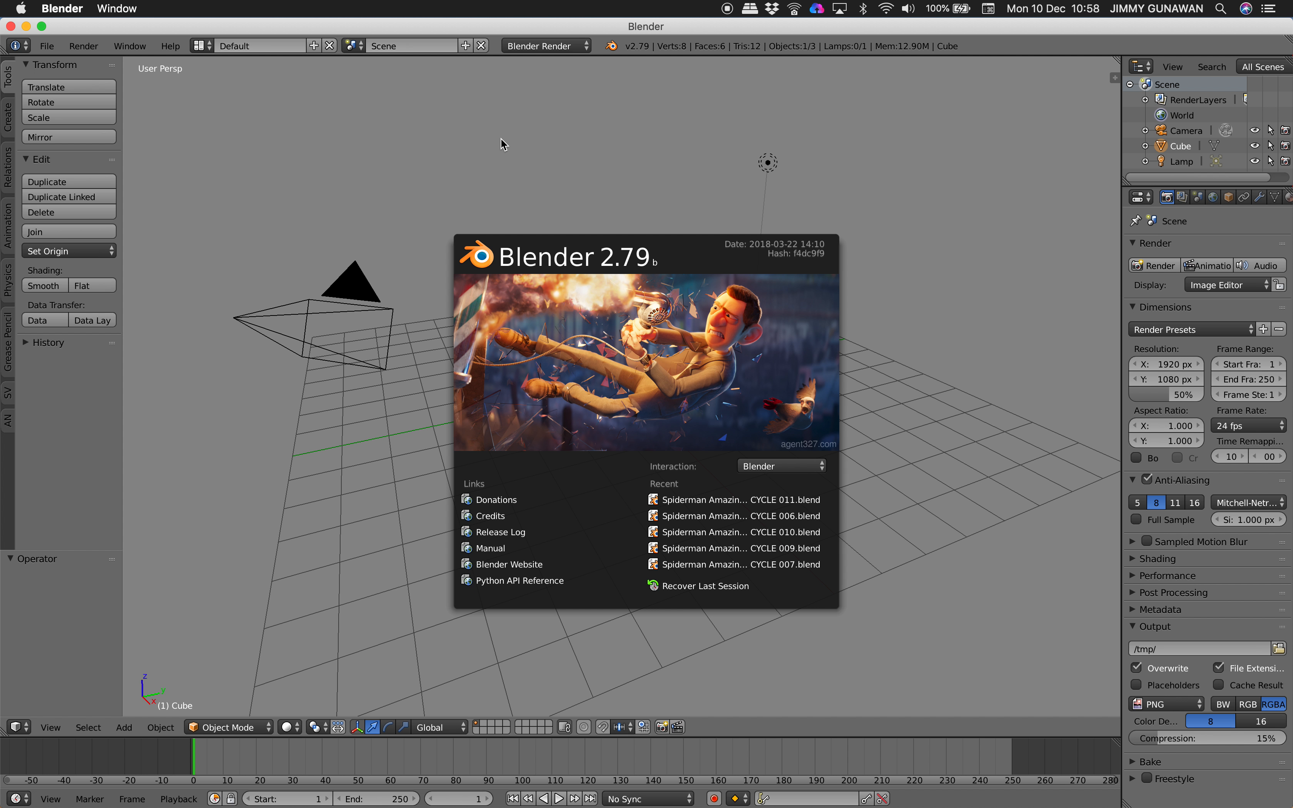
pyautogui.click(528, 225)
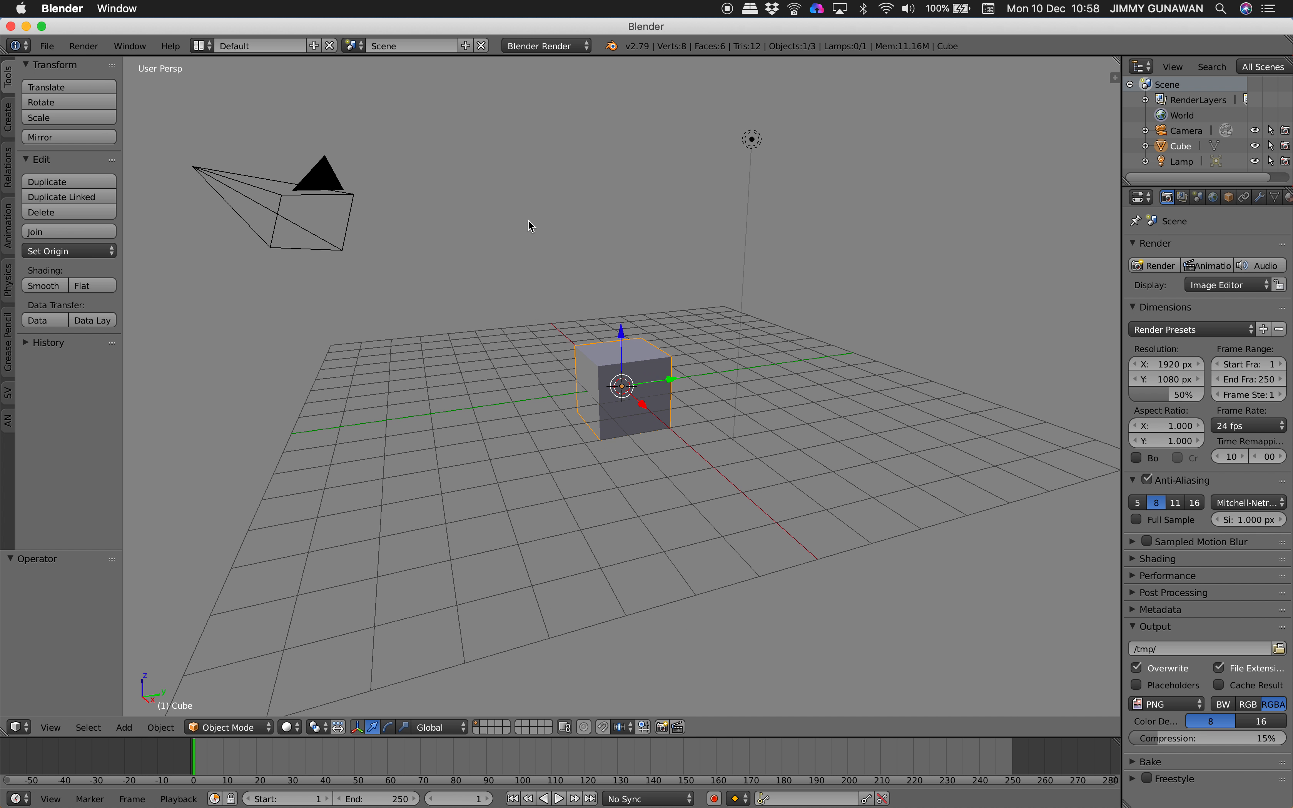
pyautogui.moveTo(451, 202)
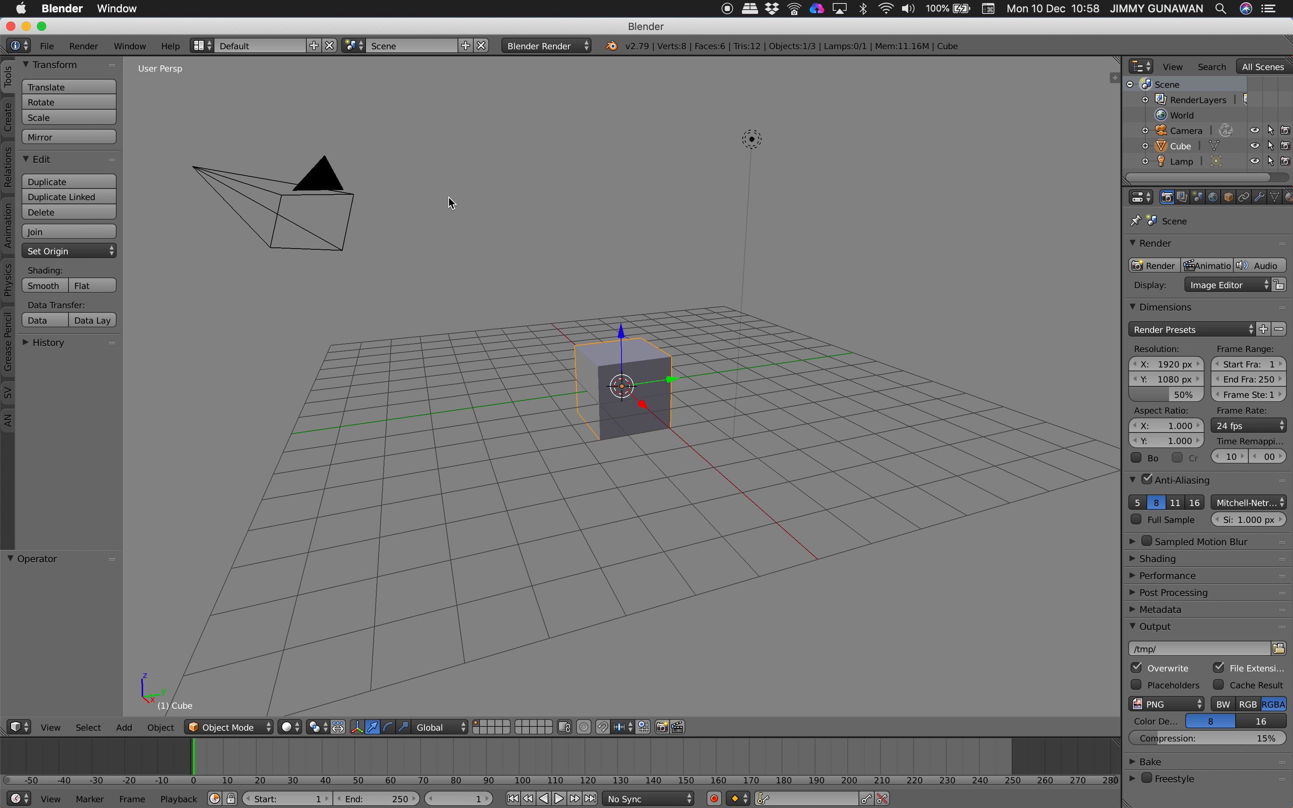
pyautogui.moveTo(553, 218)
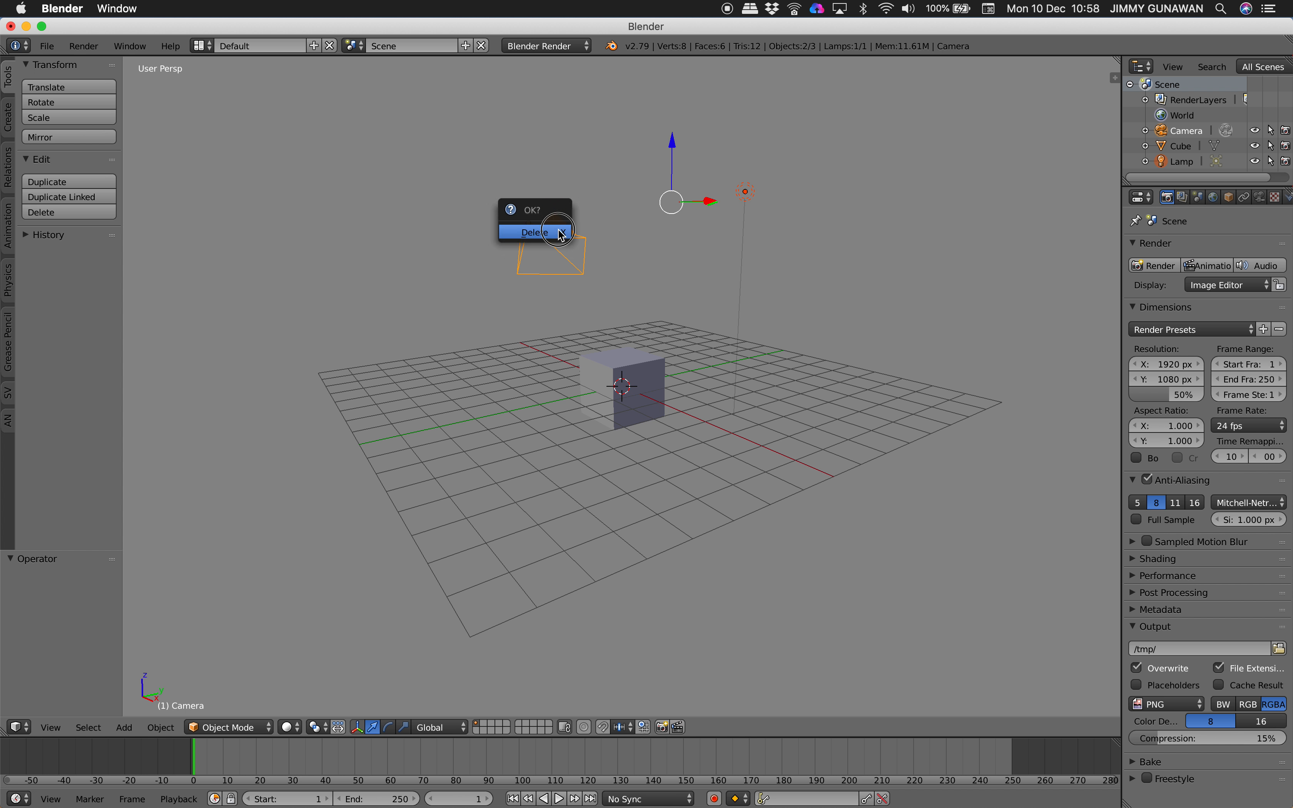
# - Delete the camera, then keyframe the cube's location across the 0-100 frame range
pyautogui.click(533, 231)
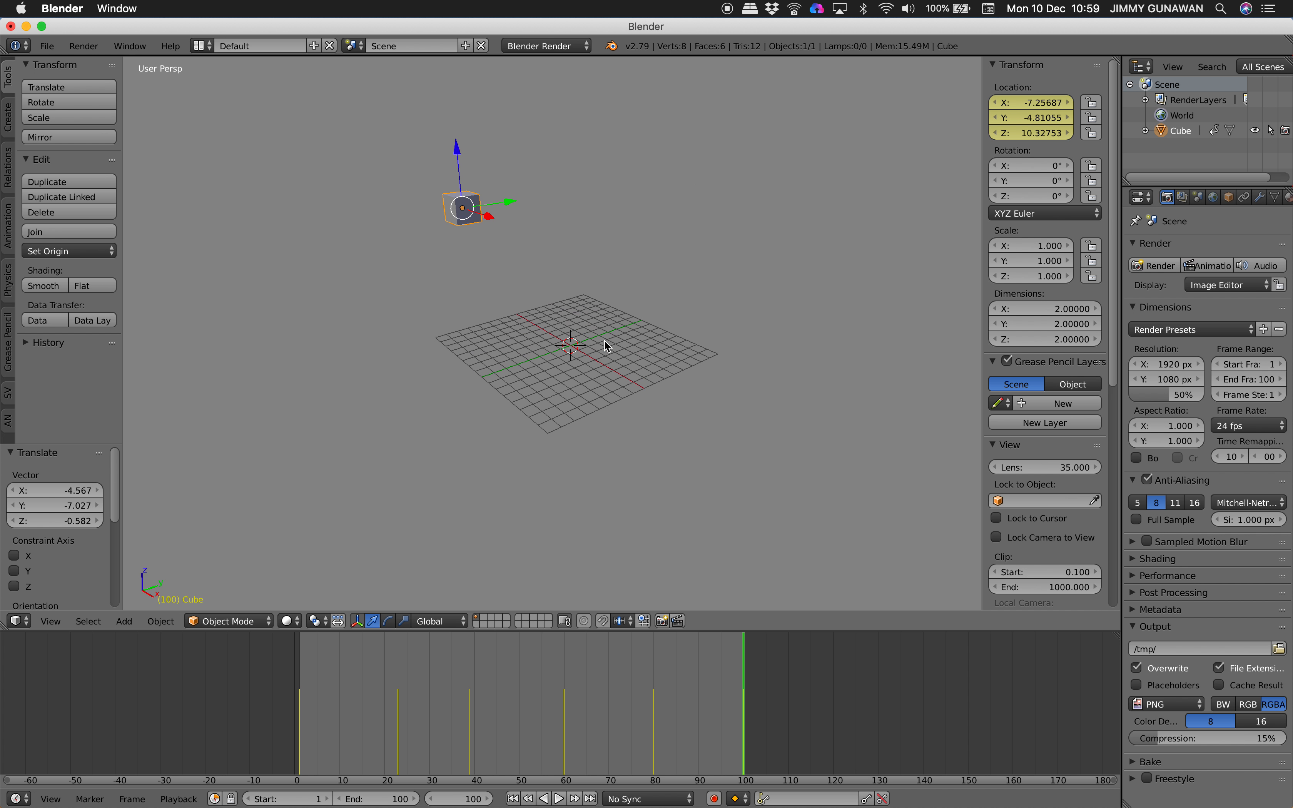
pyautogui.click(397, 643)
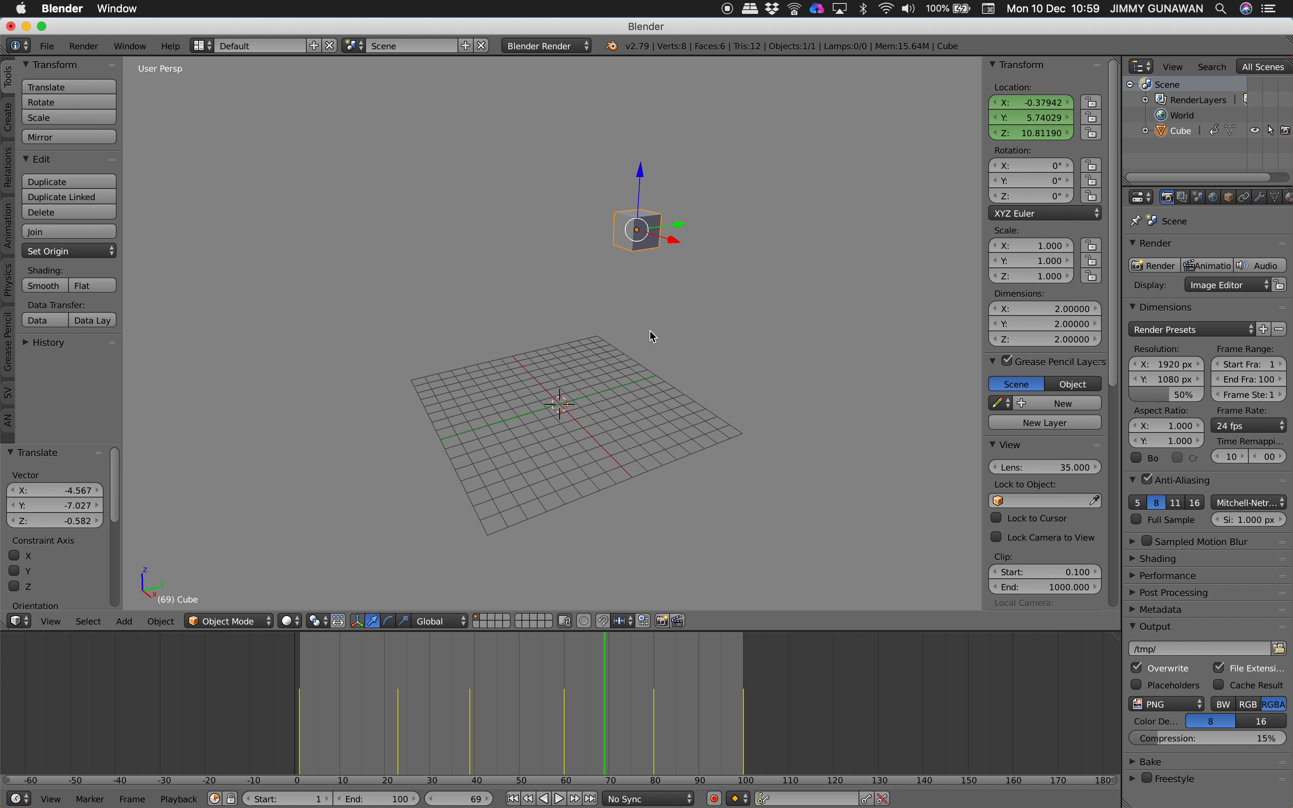
pyautogui.click(559, 798)
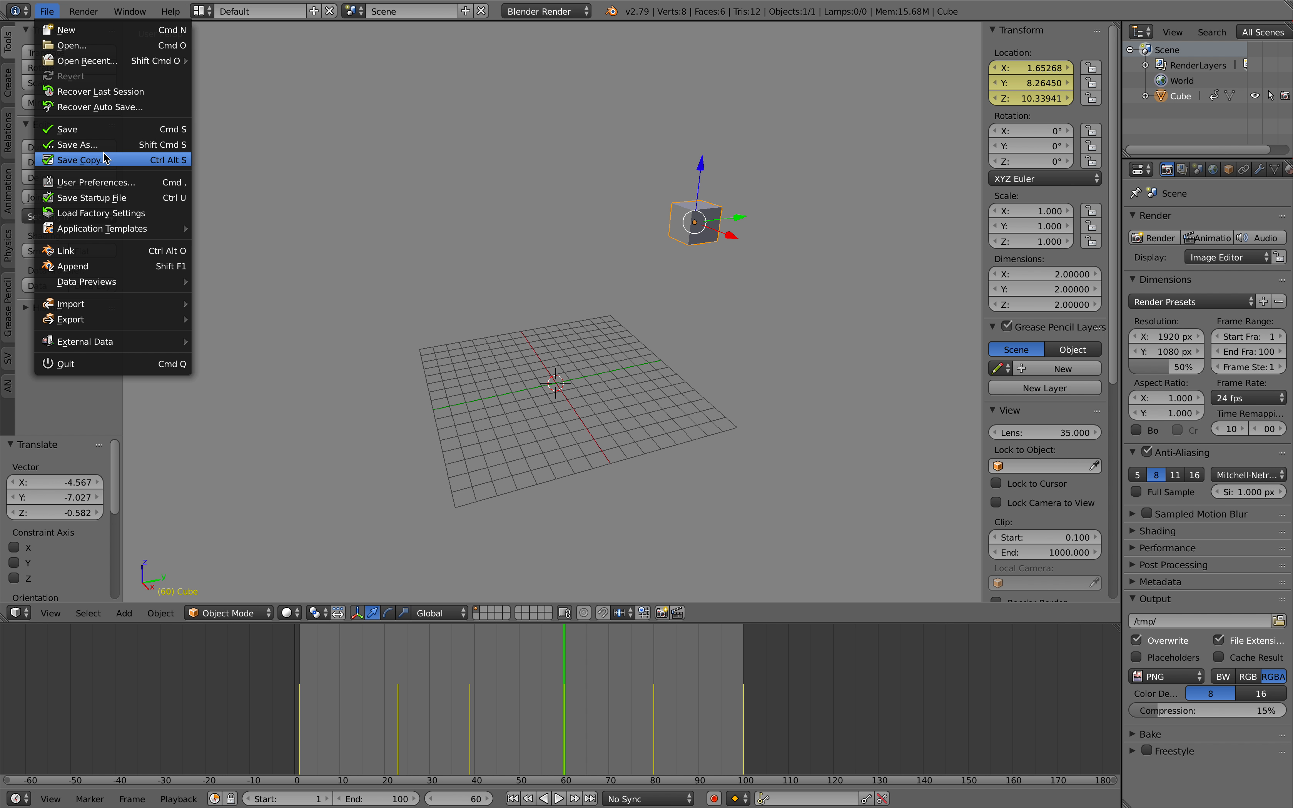
# - Save a copy of the scene and turn the new split area into an Animation Nodes editor
pyautogui.click(80, 159)
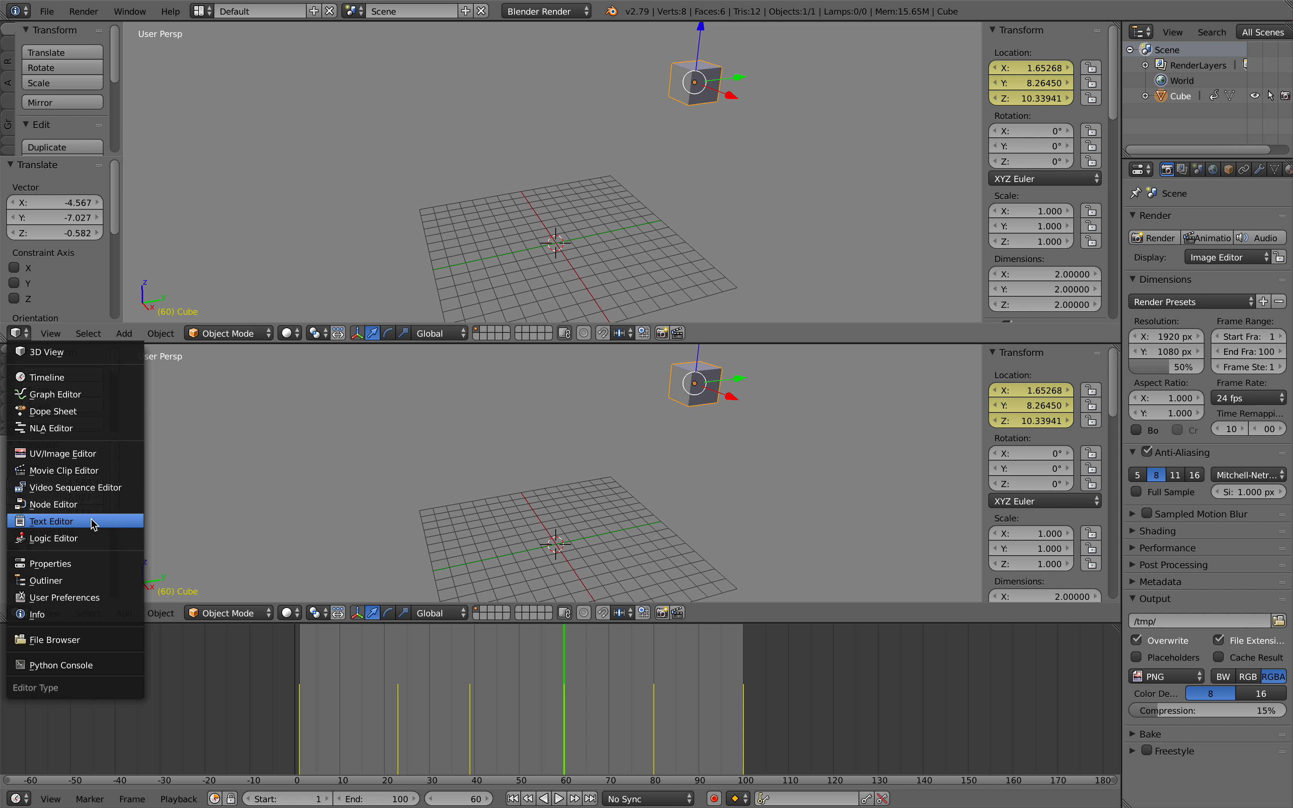
pyautogui.click(50, 504)
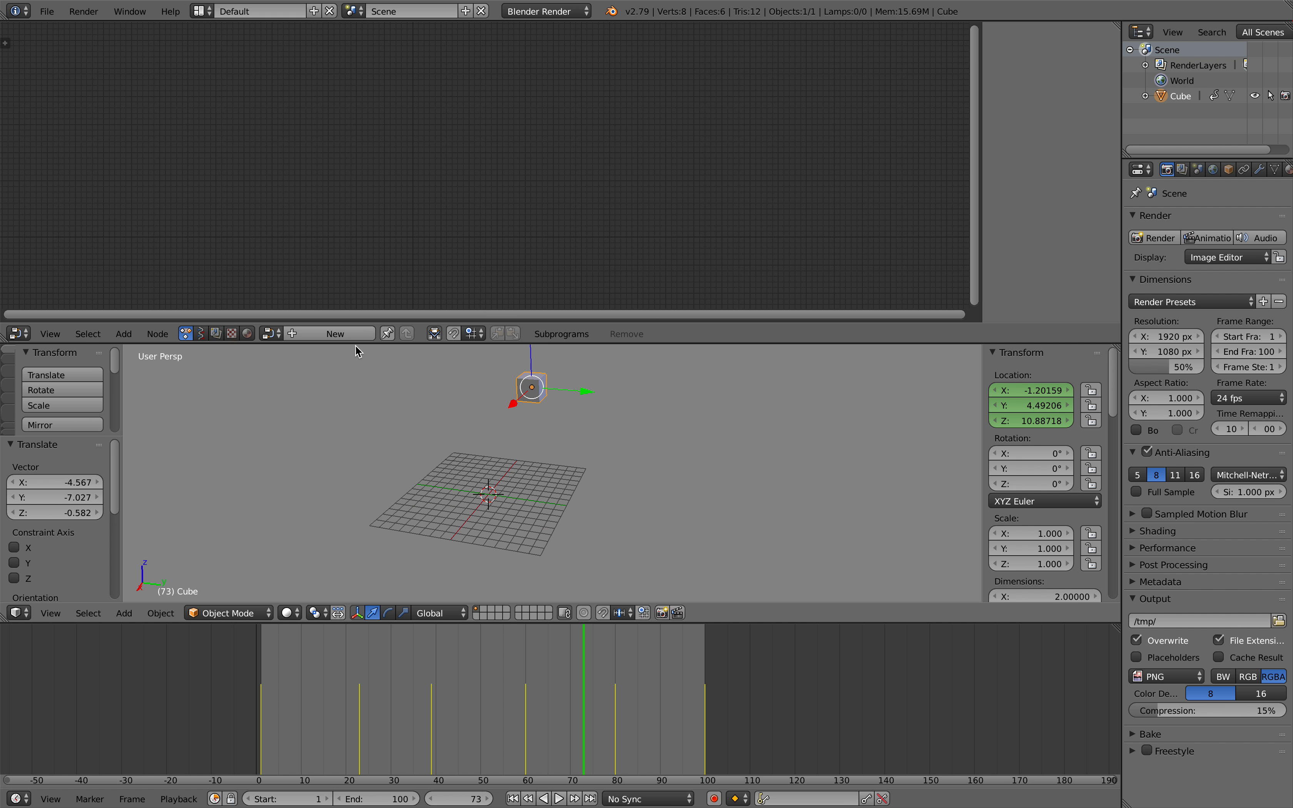
# - Create a node tree reading the Cube's FCurves and feed the curve list into a Viewer
pyautogui.click(123, 333)
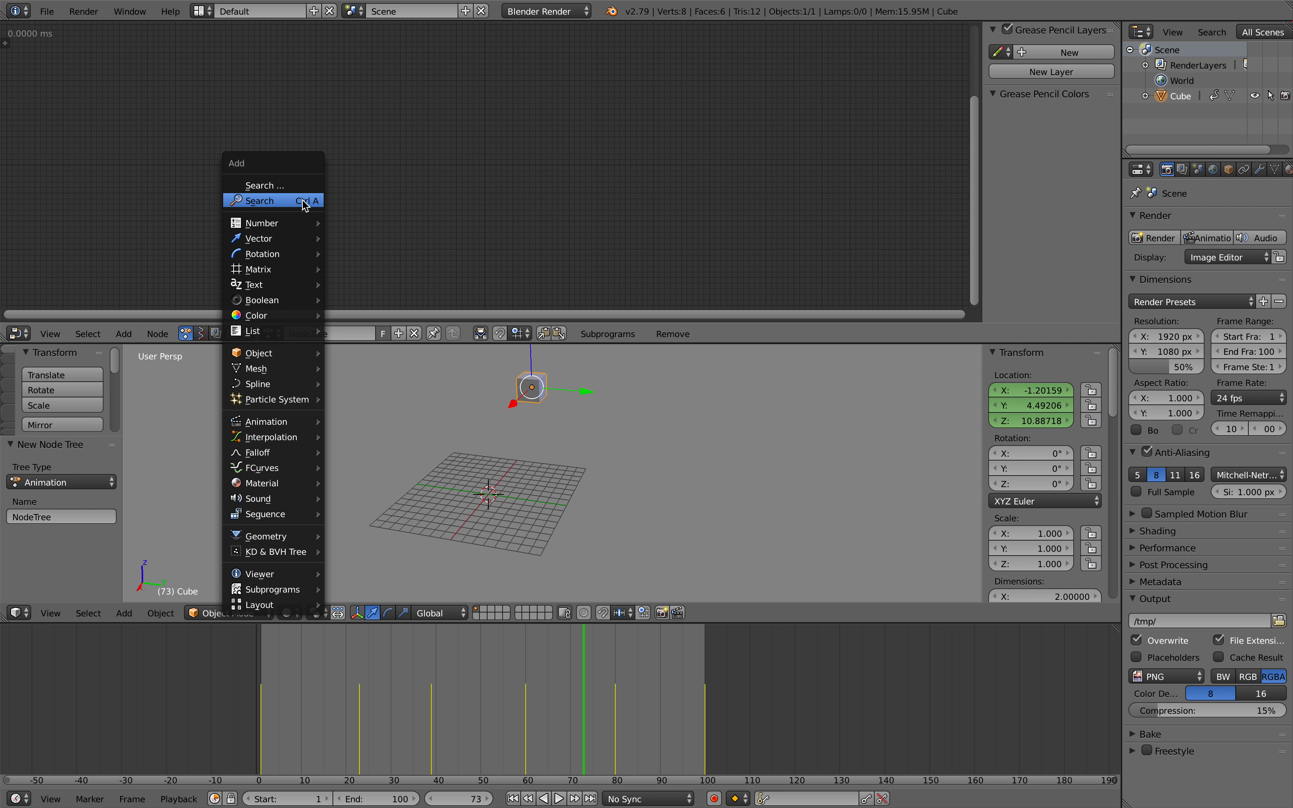
pyautogui.click(259, 200)
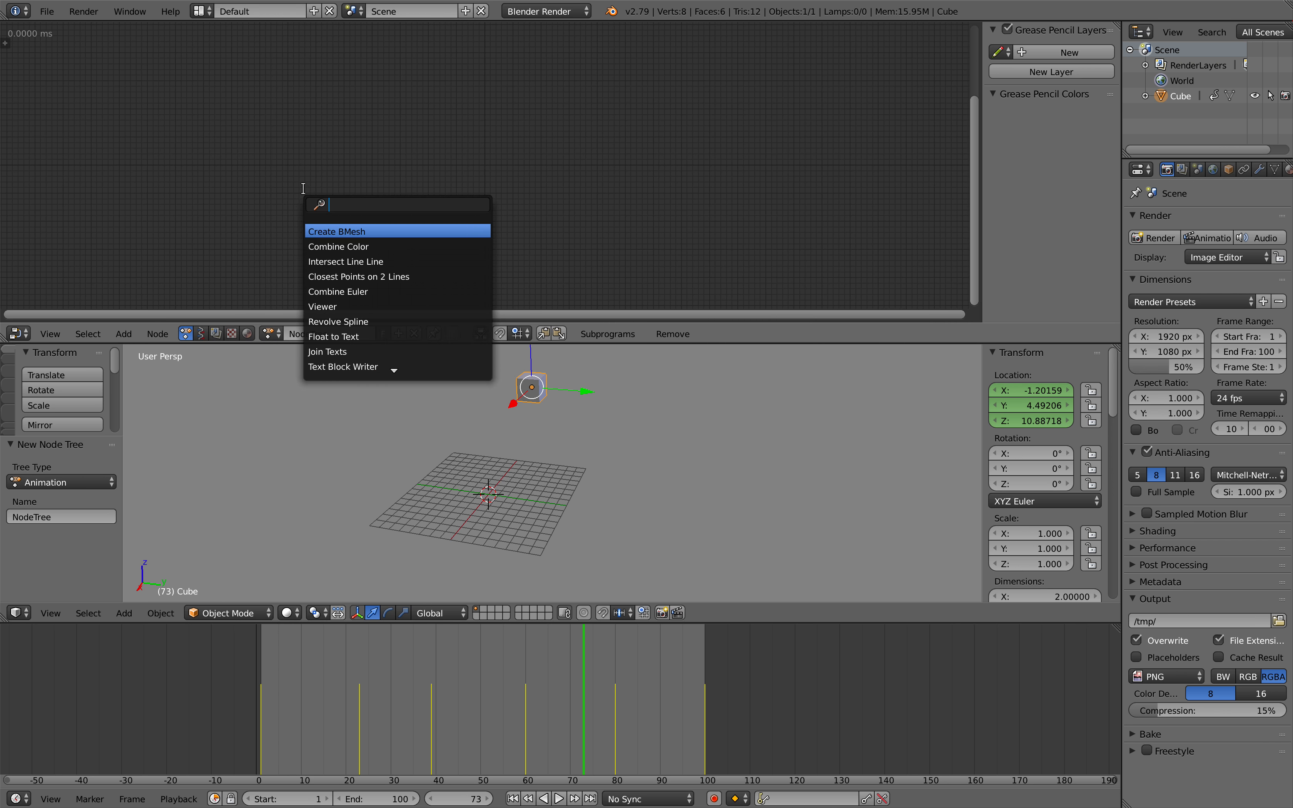
pyautogui.write('f')
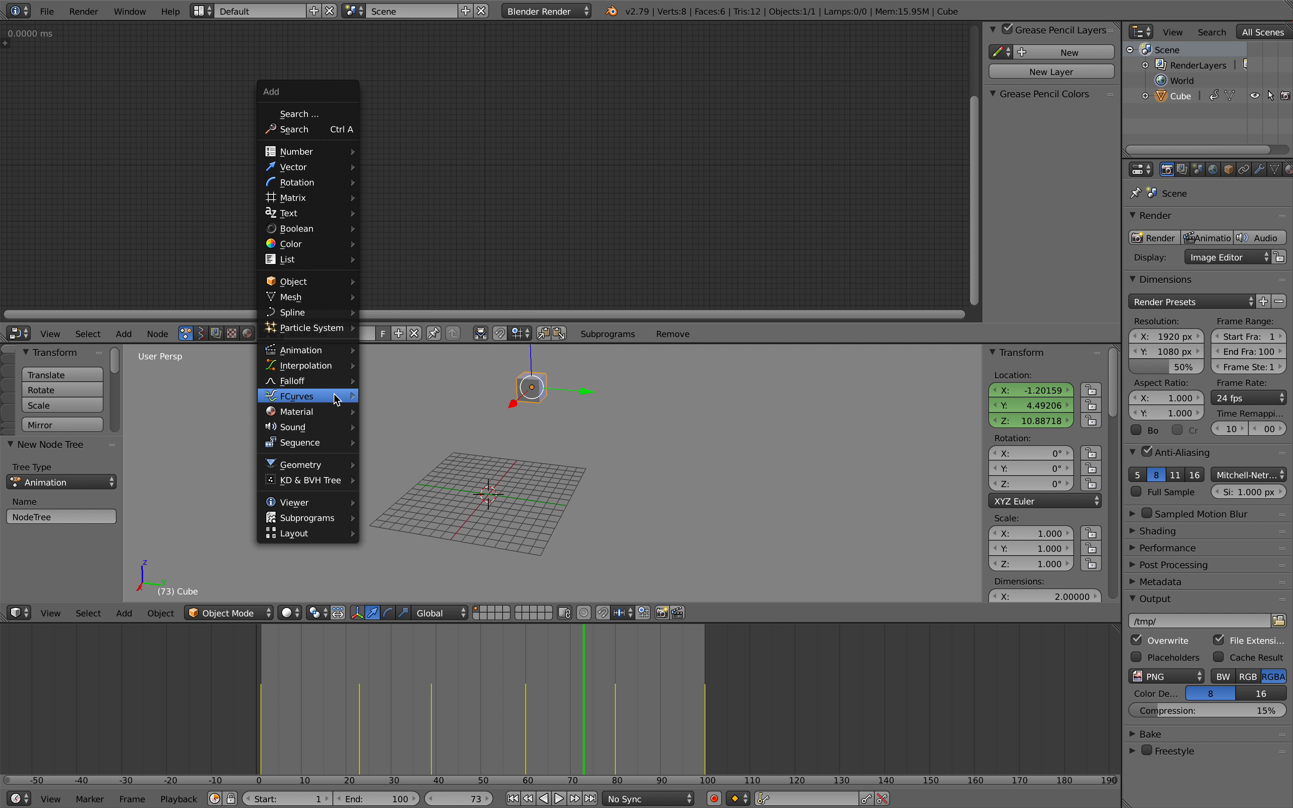
pyautogui.moveTo(297, 396)
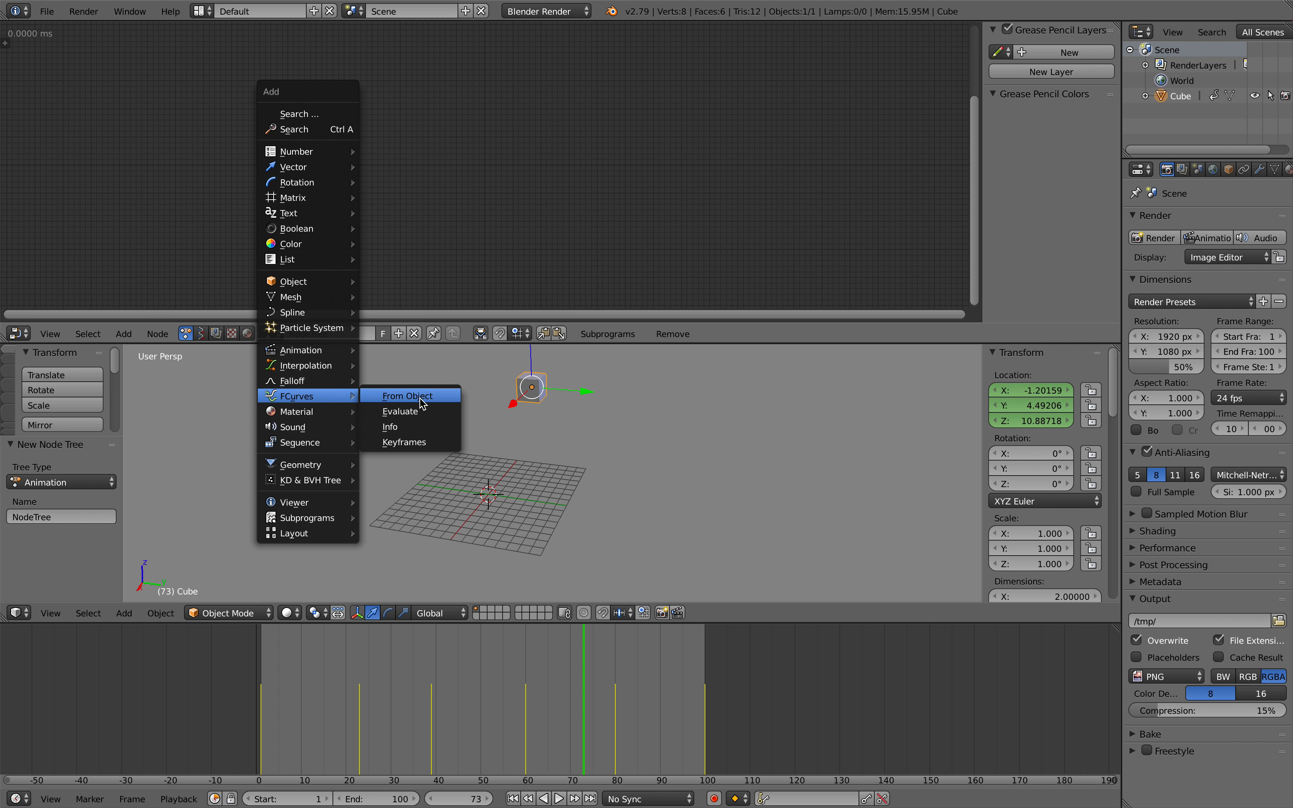
pyautogui.click(406, 395)
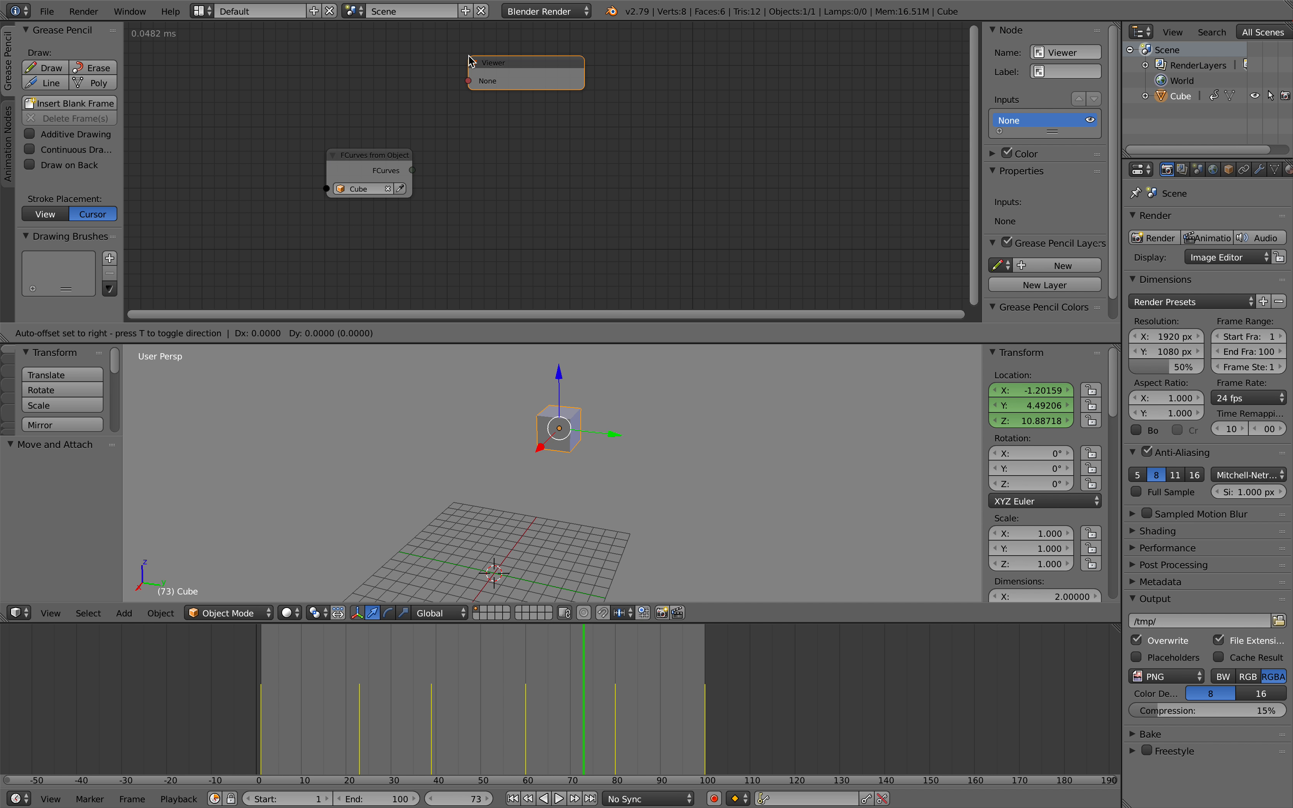
pyautogui.moveTo(411, 171); pyautogui.dragTo(491, 147)
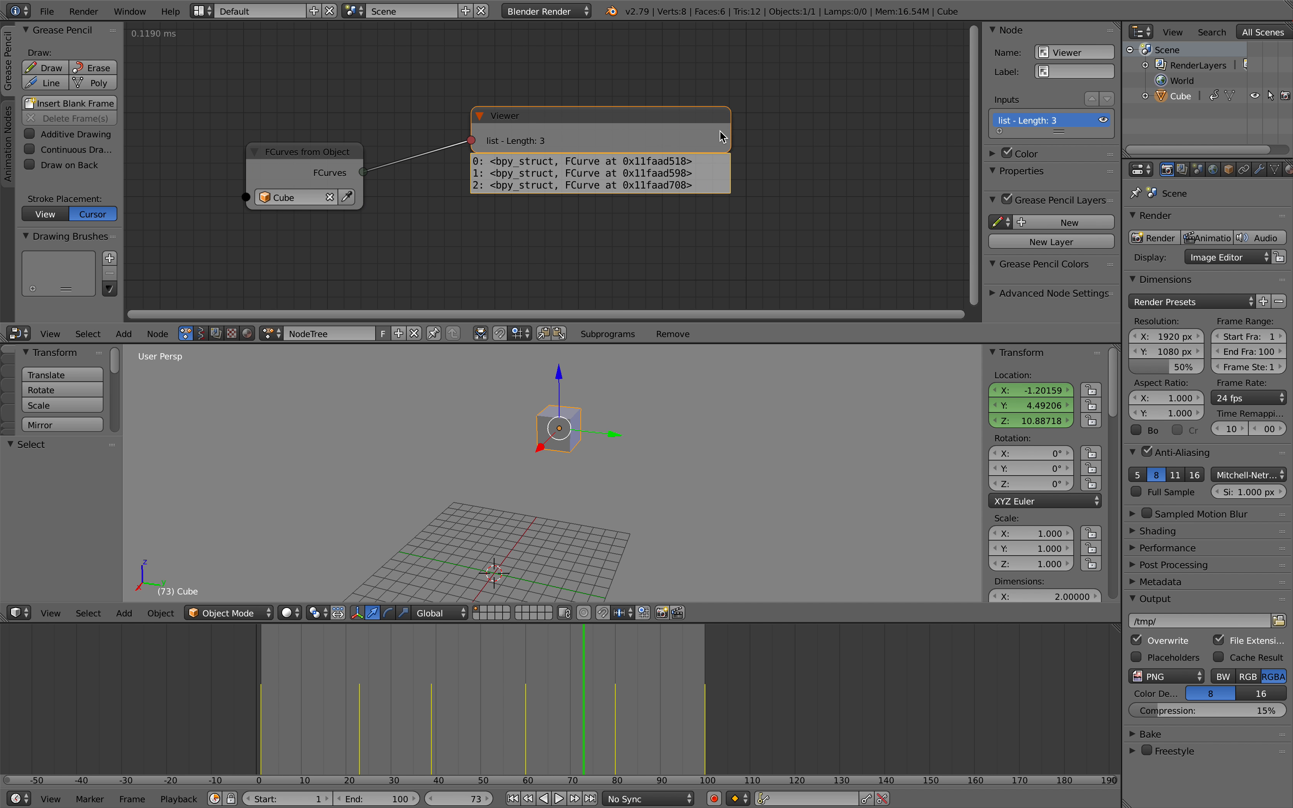
pyautogui.moveTo(547, 185)
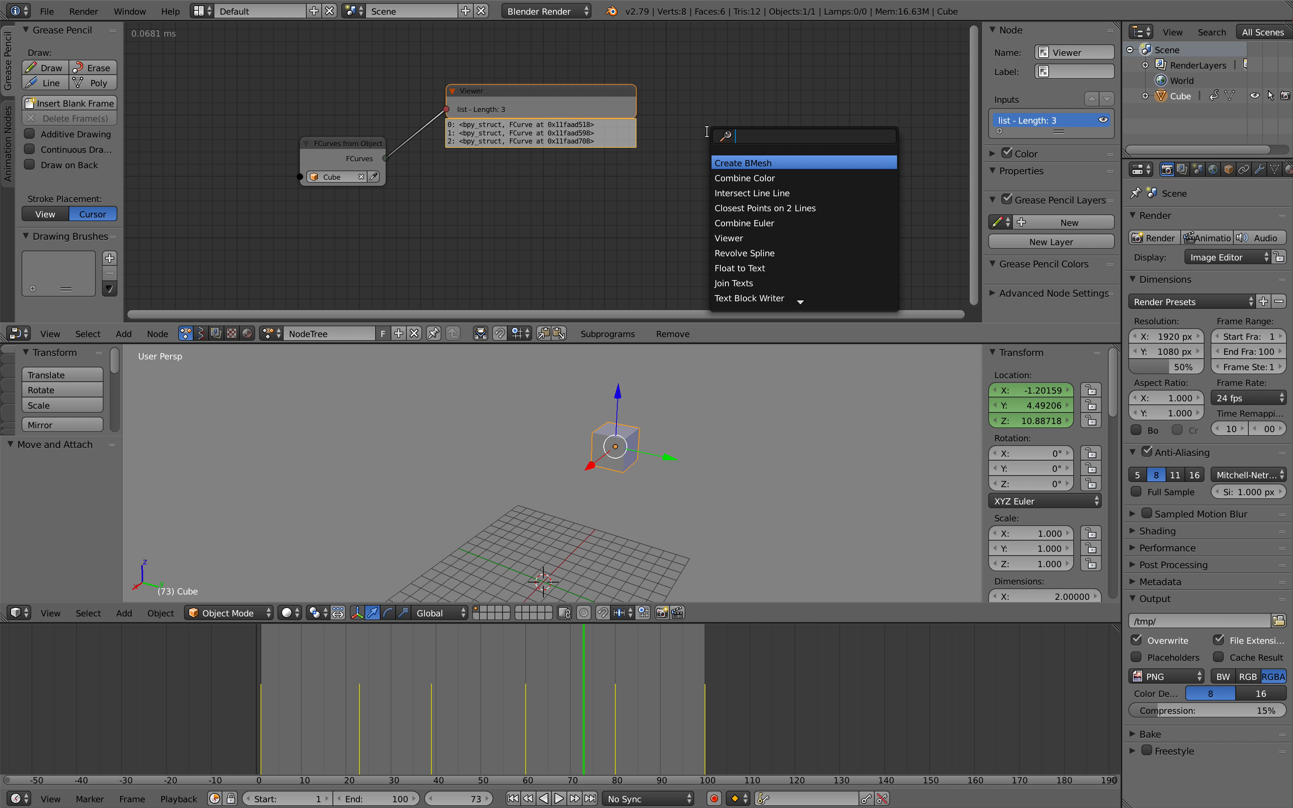
# - Add Get List Element nodes picking curve indices 0, 1 and 2 from the list
pyautogui.write('get')
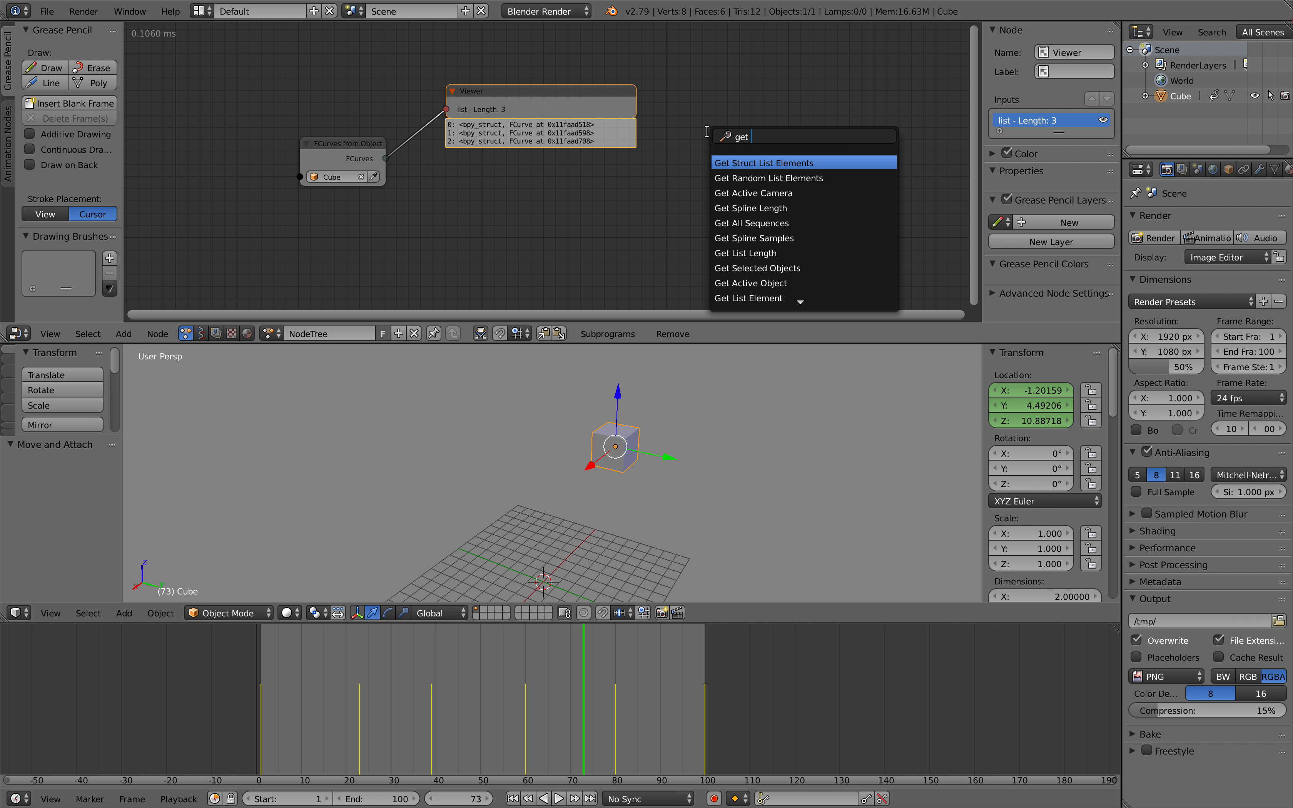
pyautogui.click(747, 298)
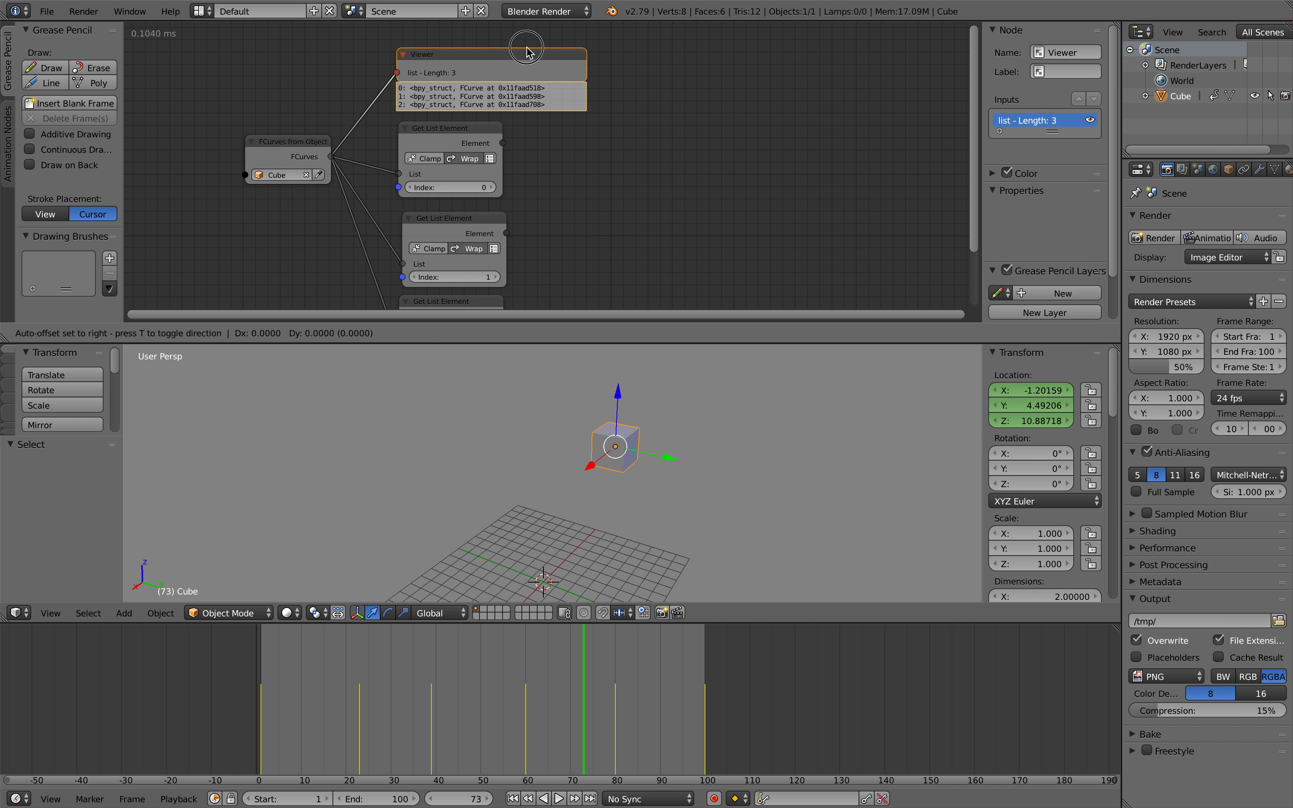
# - Add an Evaluate FCurve node in Offset mode sampling the first curve, showing -7.25687 in the viewer
pyautogui.press('ctrl+s')
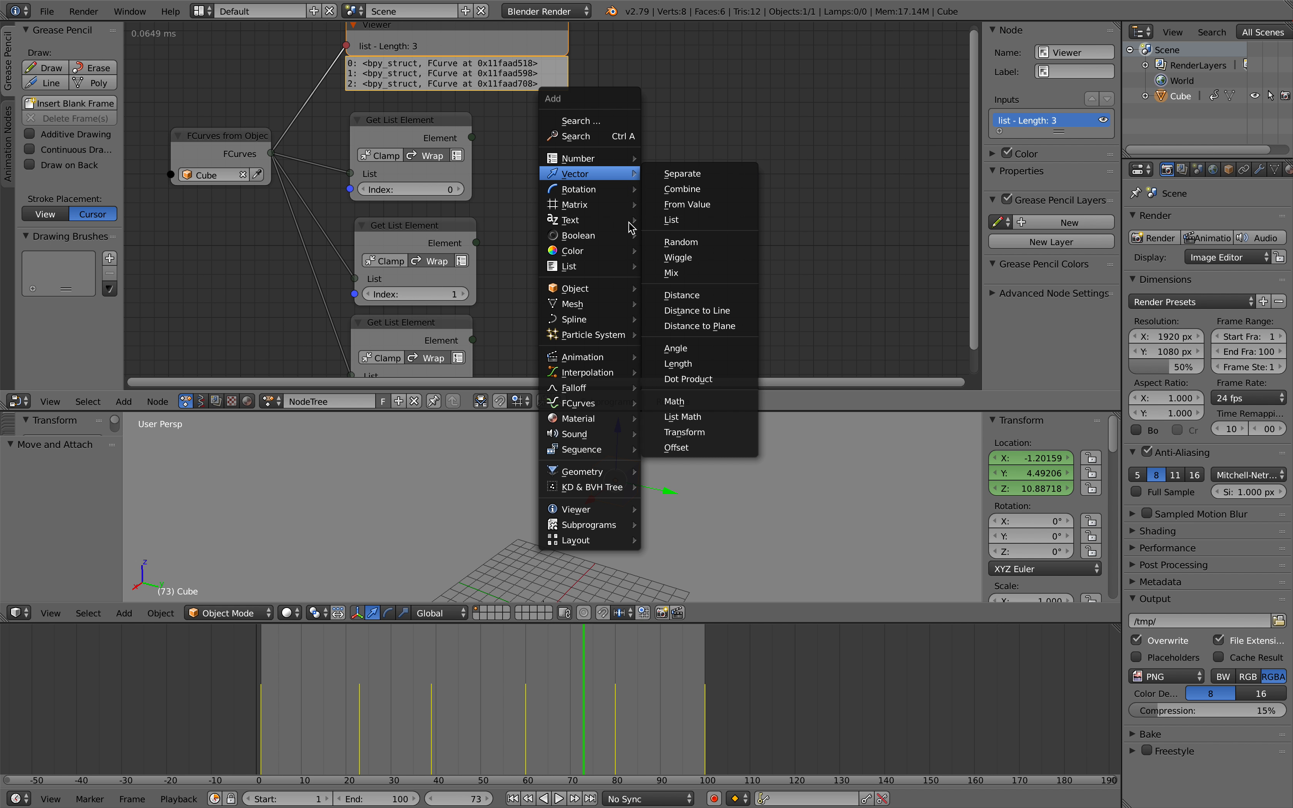
pyautogui.moveTo(581, 403)
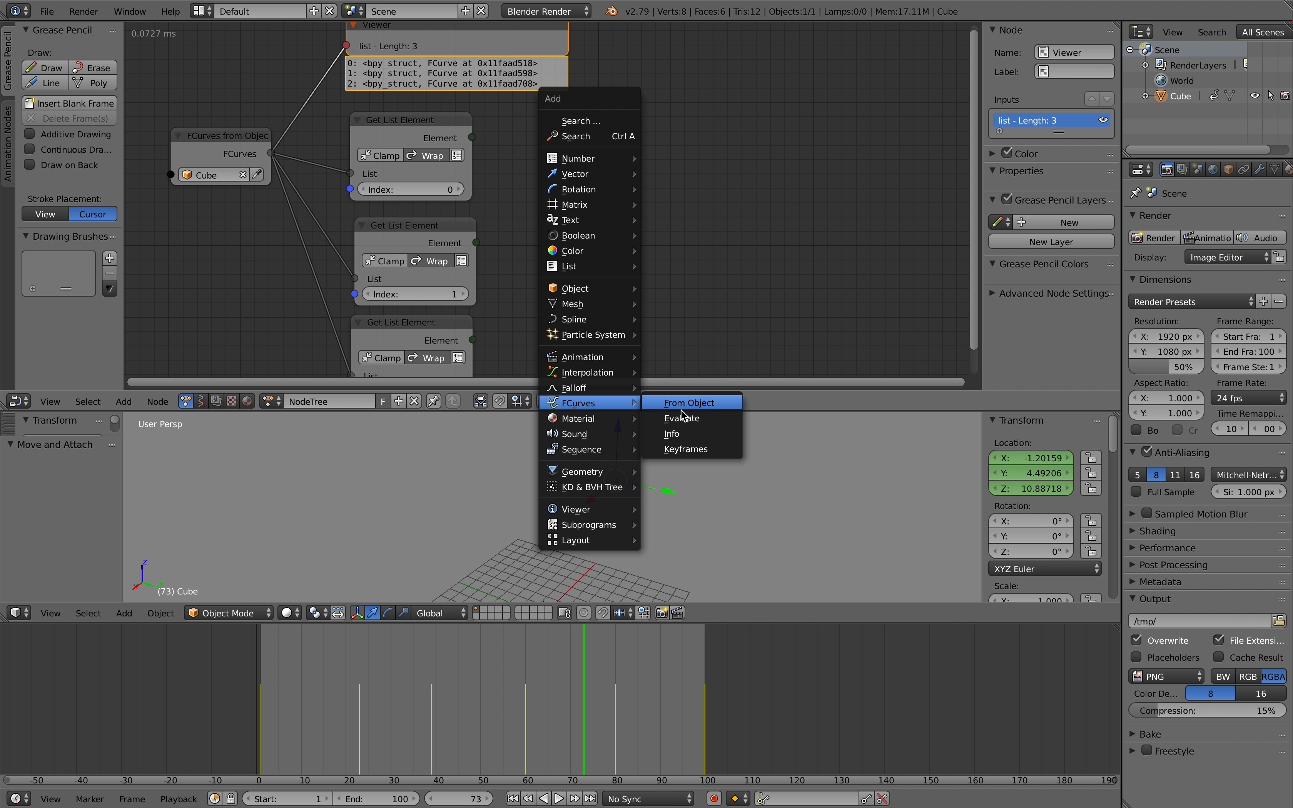
pyautogui.click(682, 417)
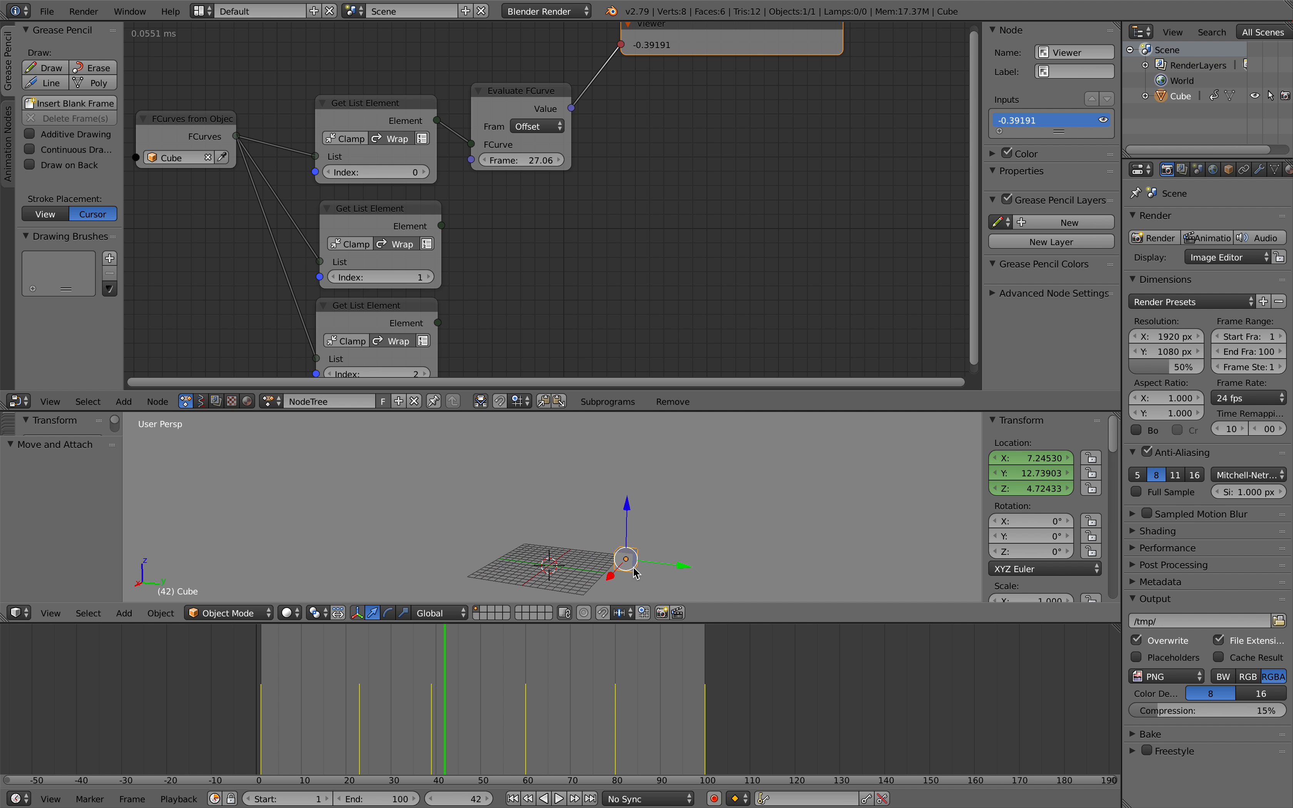
pyautogui.click(393, 657)
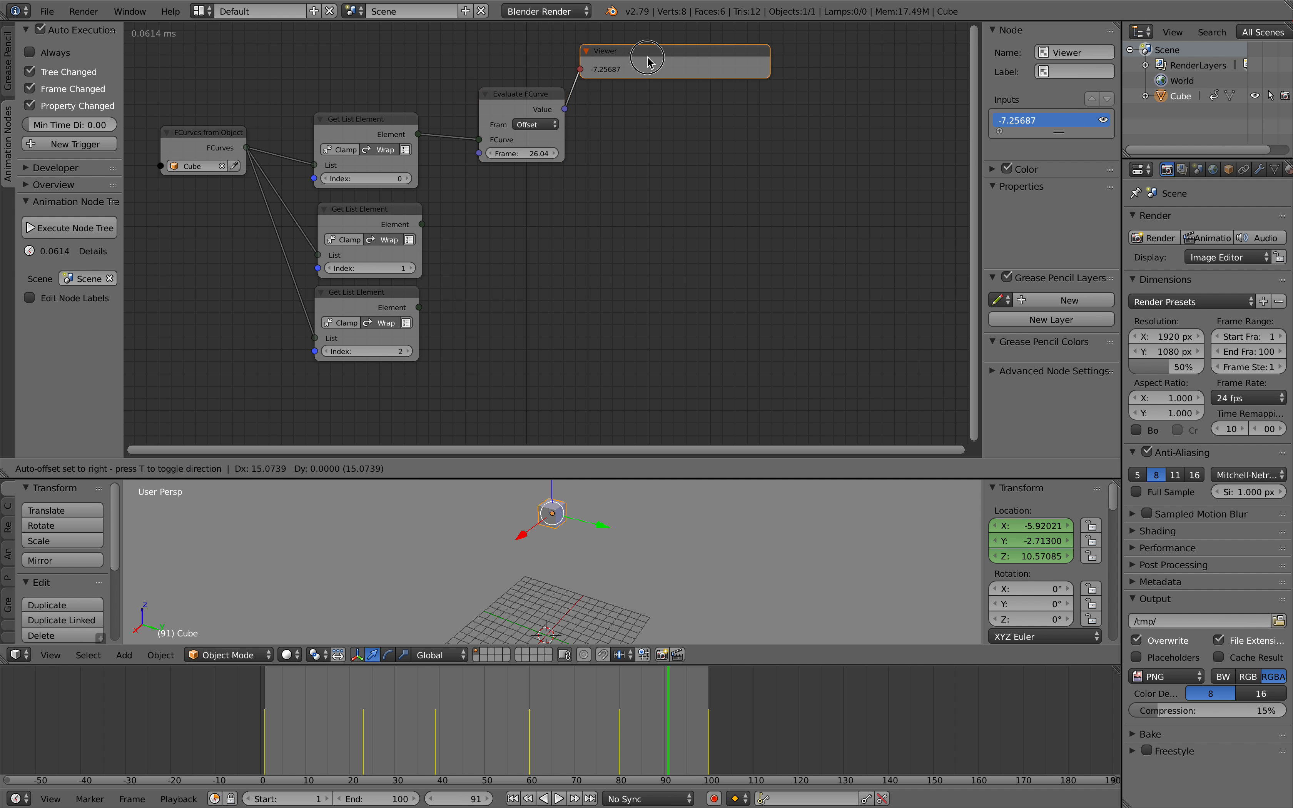
# - Add an Object Input for the Cube feeding an Object Instancer making 5 full, deep copies
pyautogui.click(123, 470)
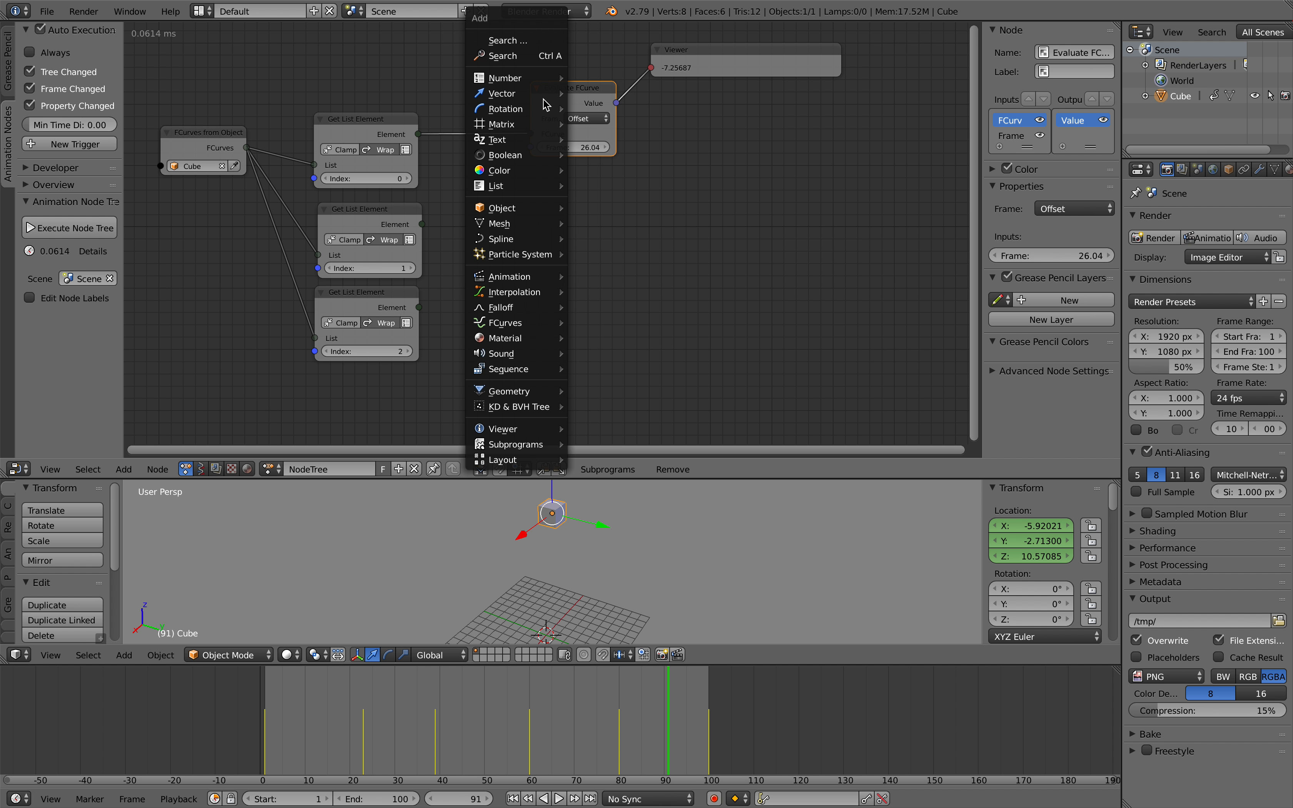
pyautogui.write('range')
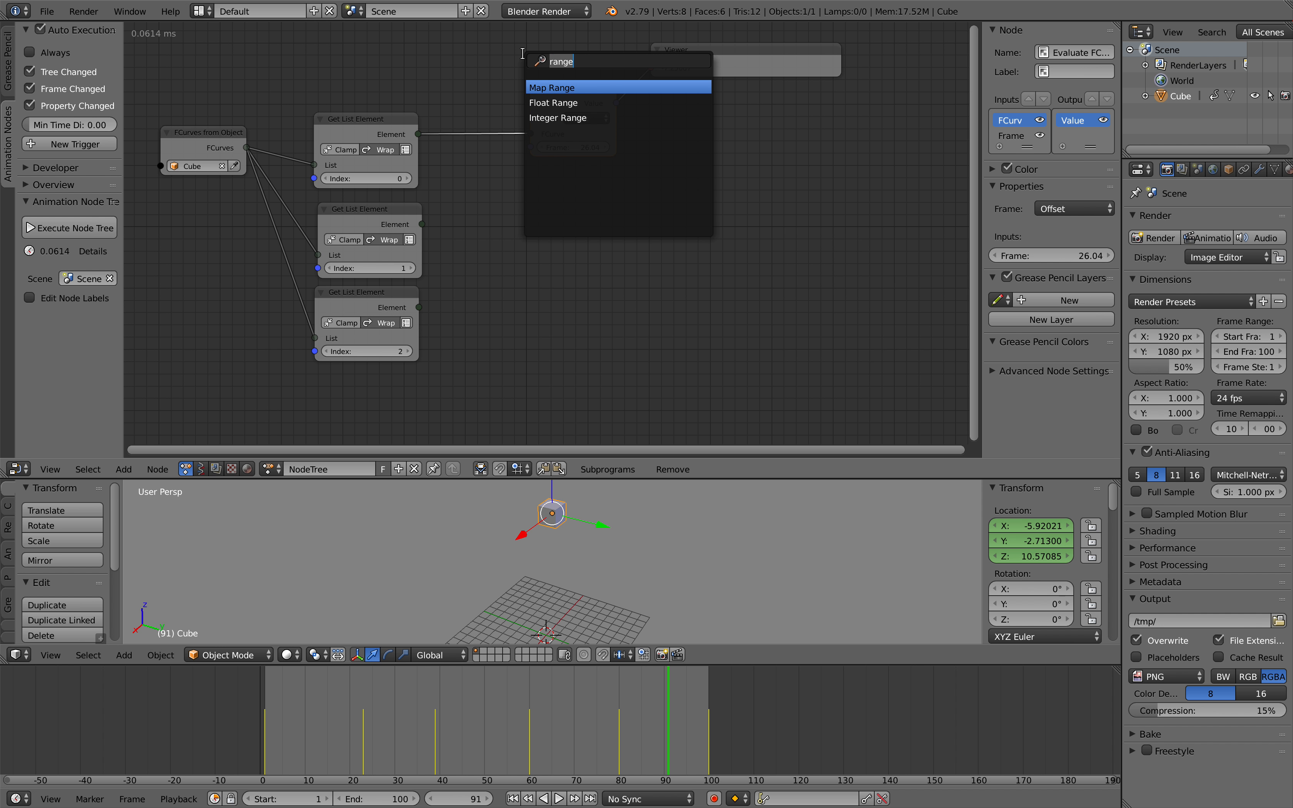
pyautogui.write('ra')
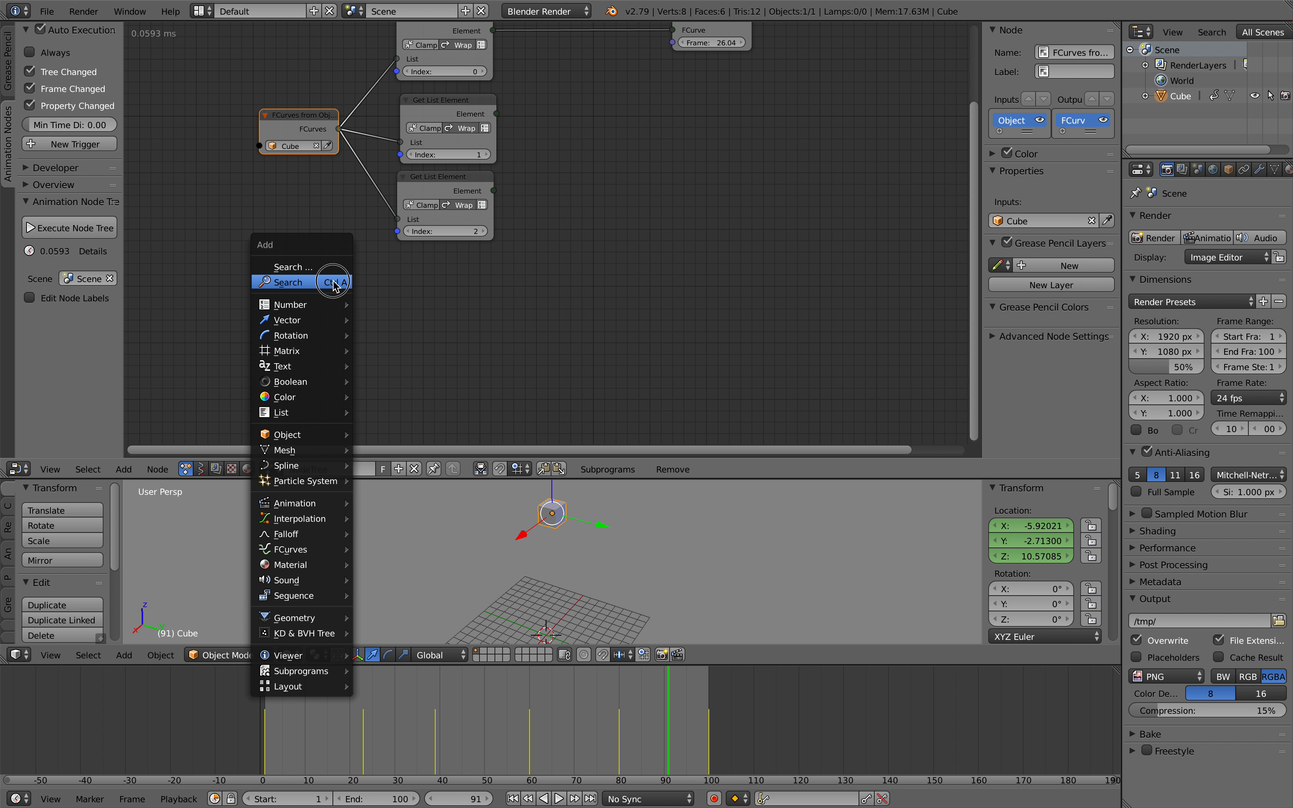
pyautogui.write('object')
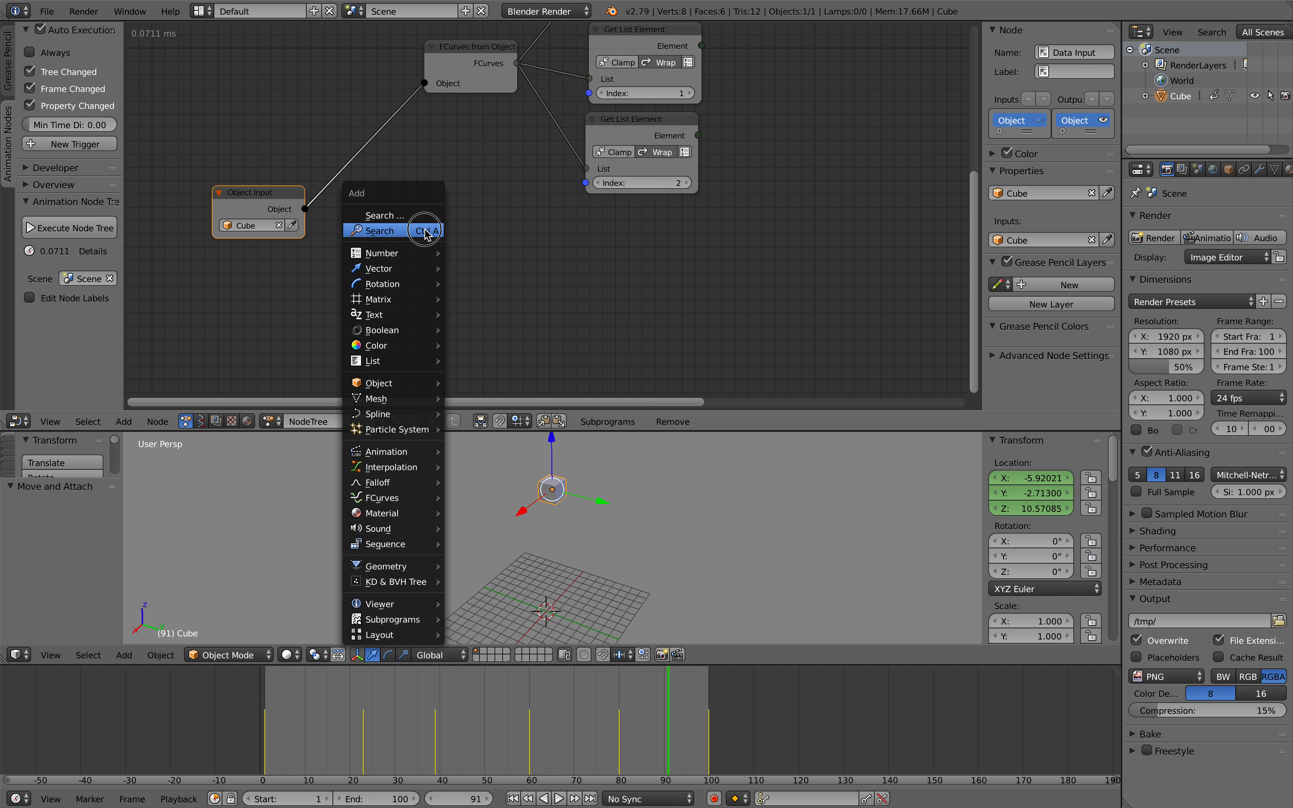
pyautogui.click(377, 383)
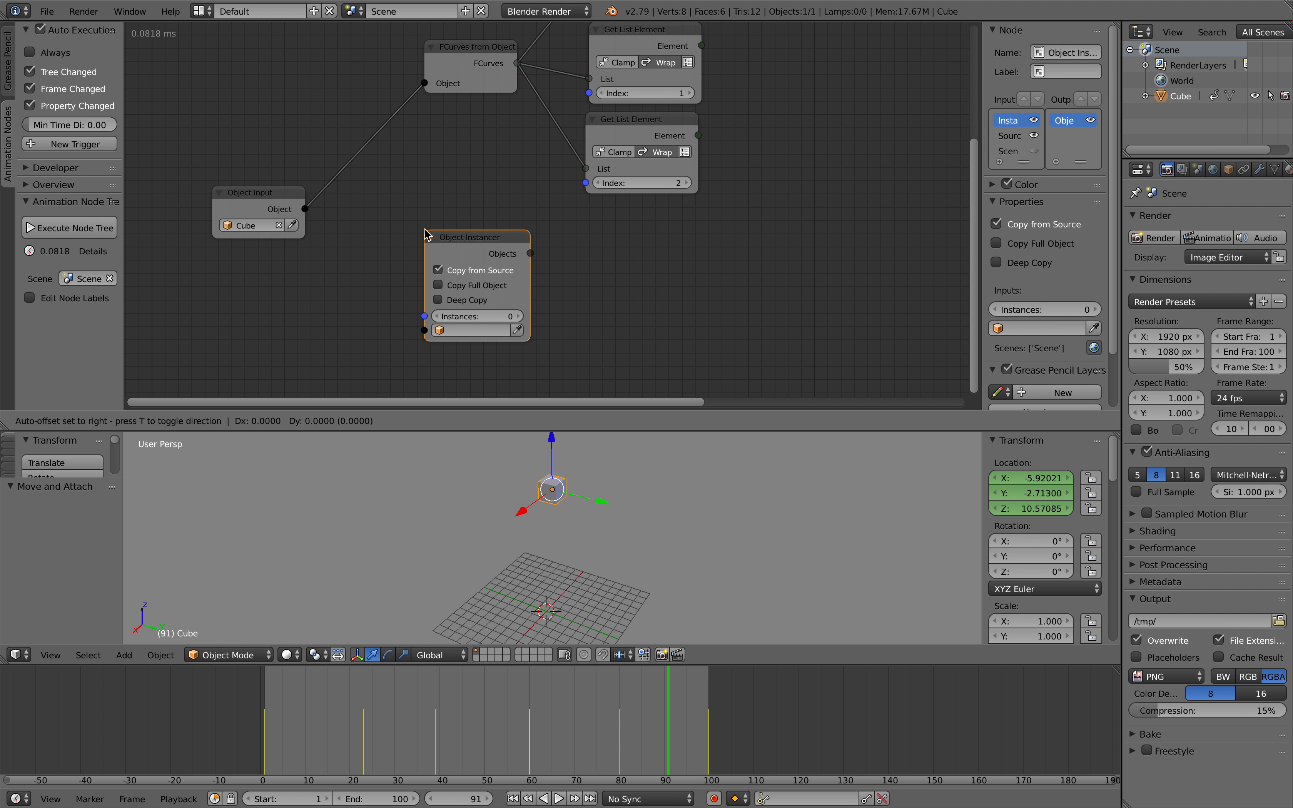
pyautogui.moveTo(299, 209); pyautogui.dragTo(419, 316)
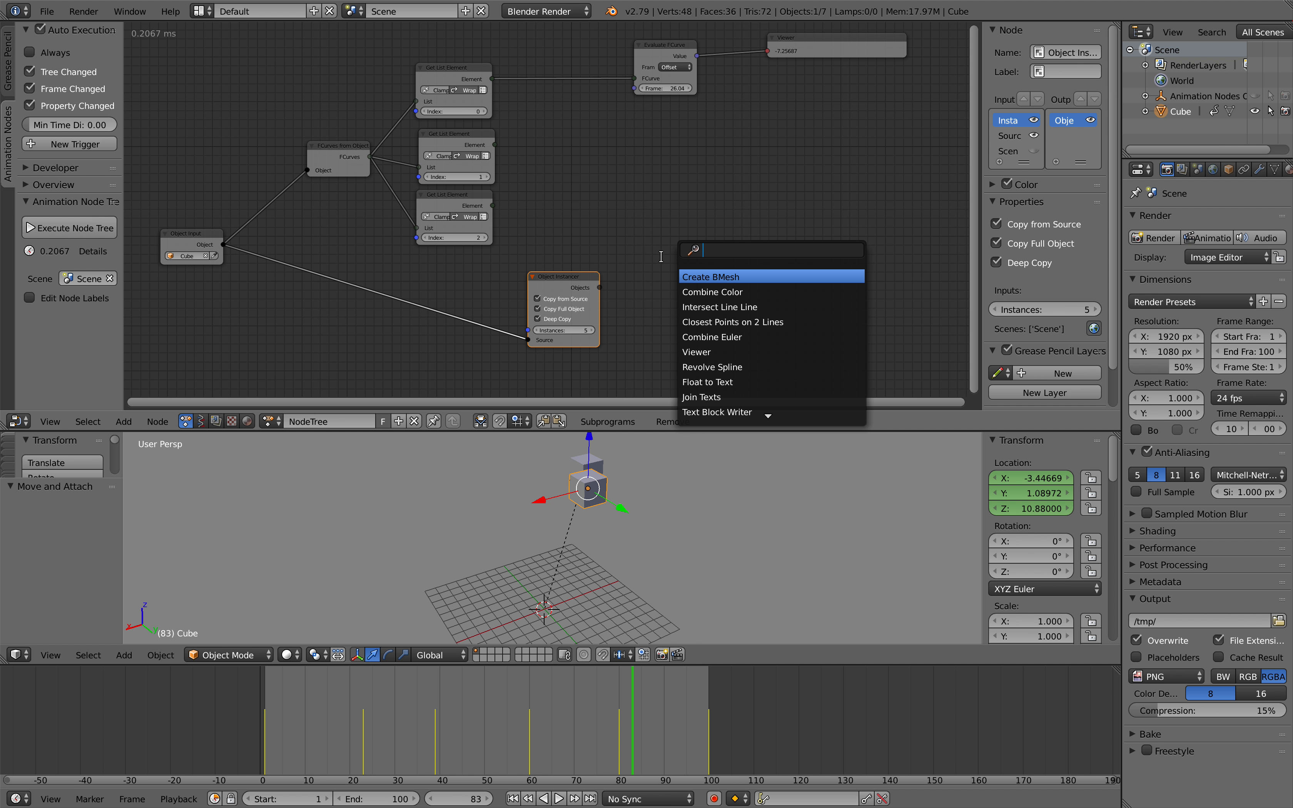
pyautogui.write('object')
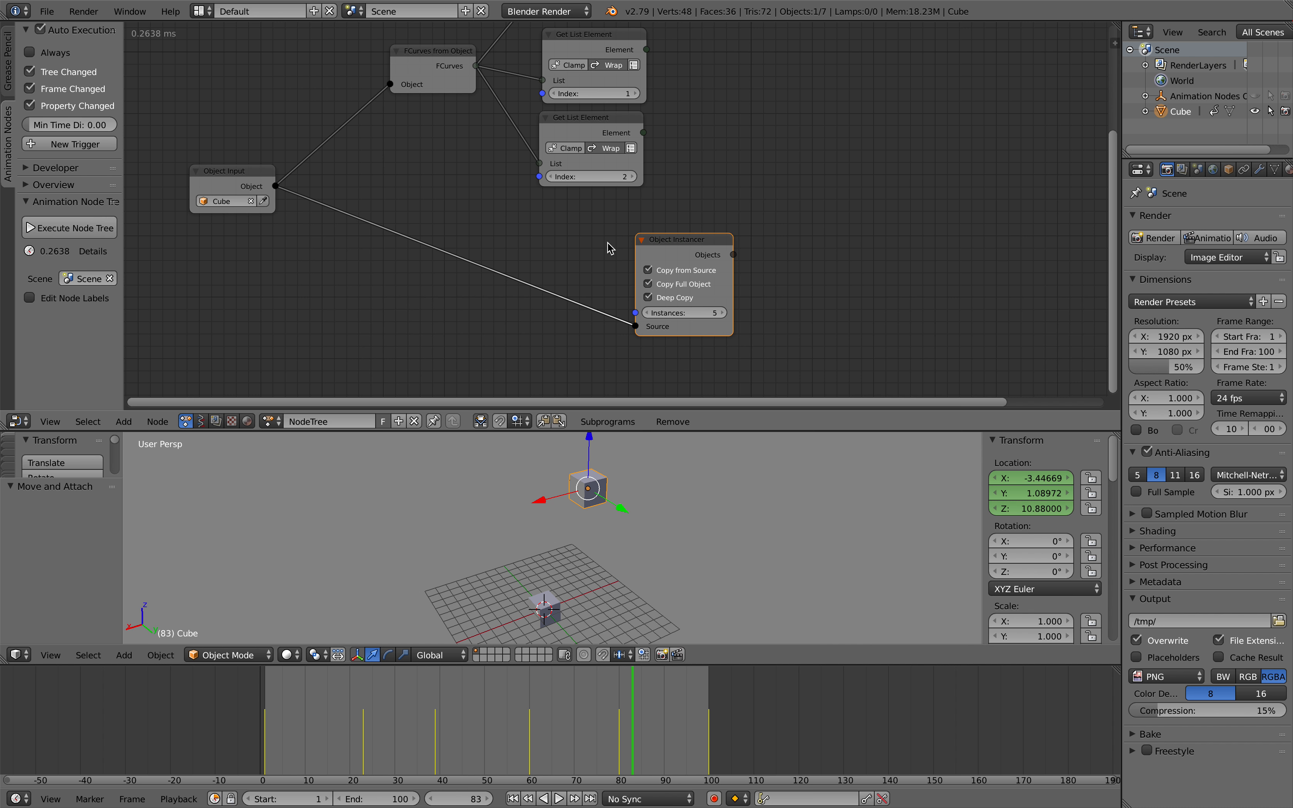
# - Create a My Loop subprogram over the instancer's objects with a first FCurve iterator
pyautogui.moveTo(682, 239); pyautogui.dragTo(660, 236)
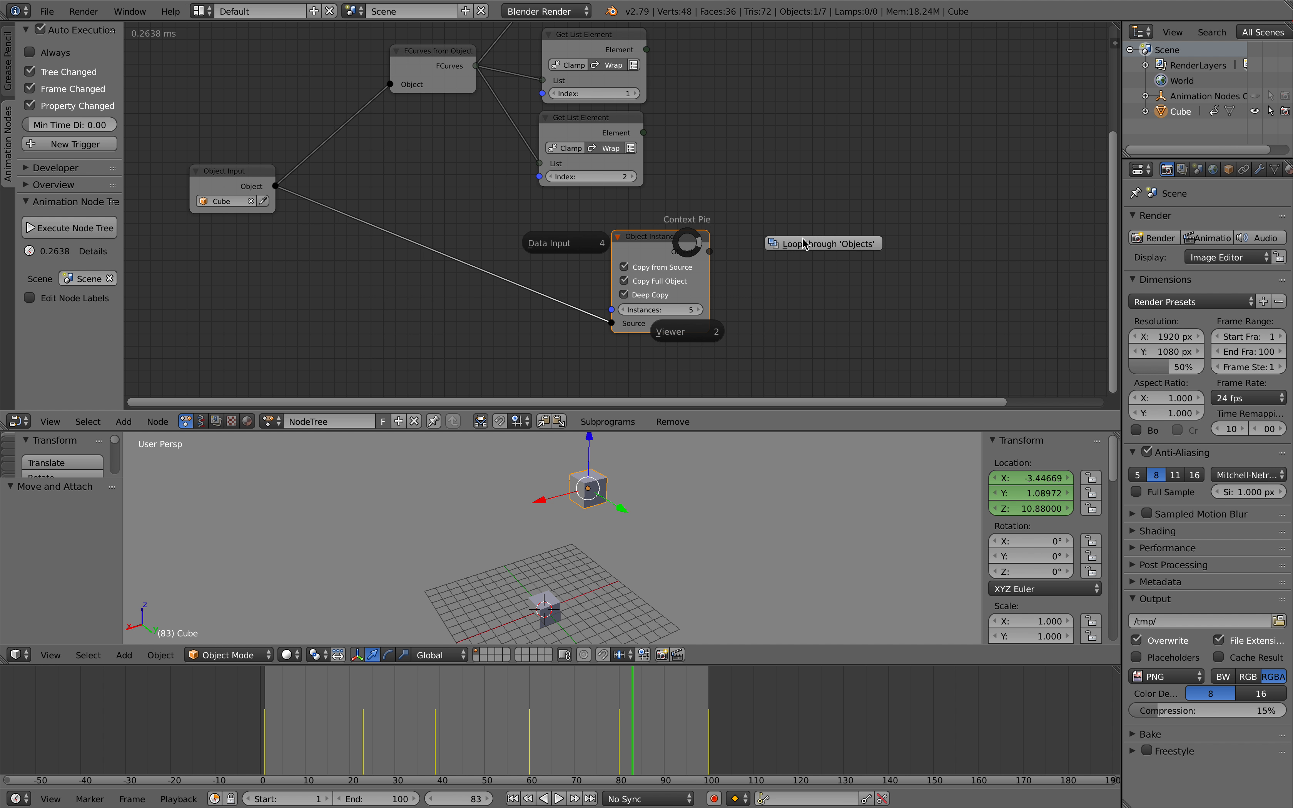
pyautogui.click(821, 243)
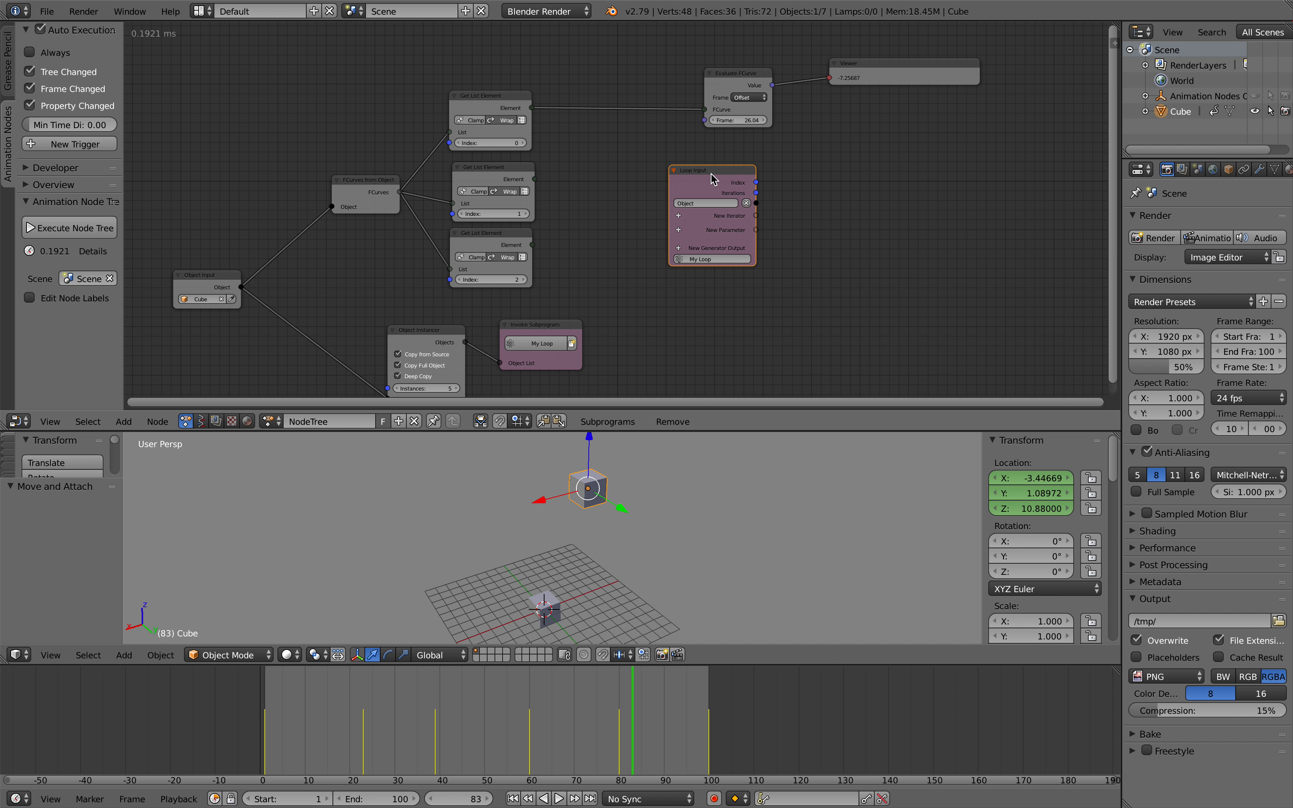
pyautogui.moveTo(711, 179); pyautogui.dragTo(718, 192)
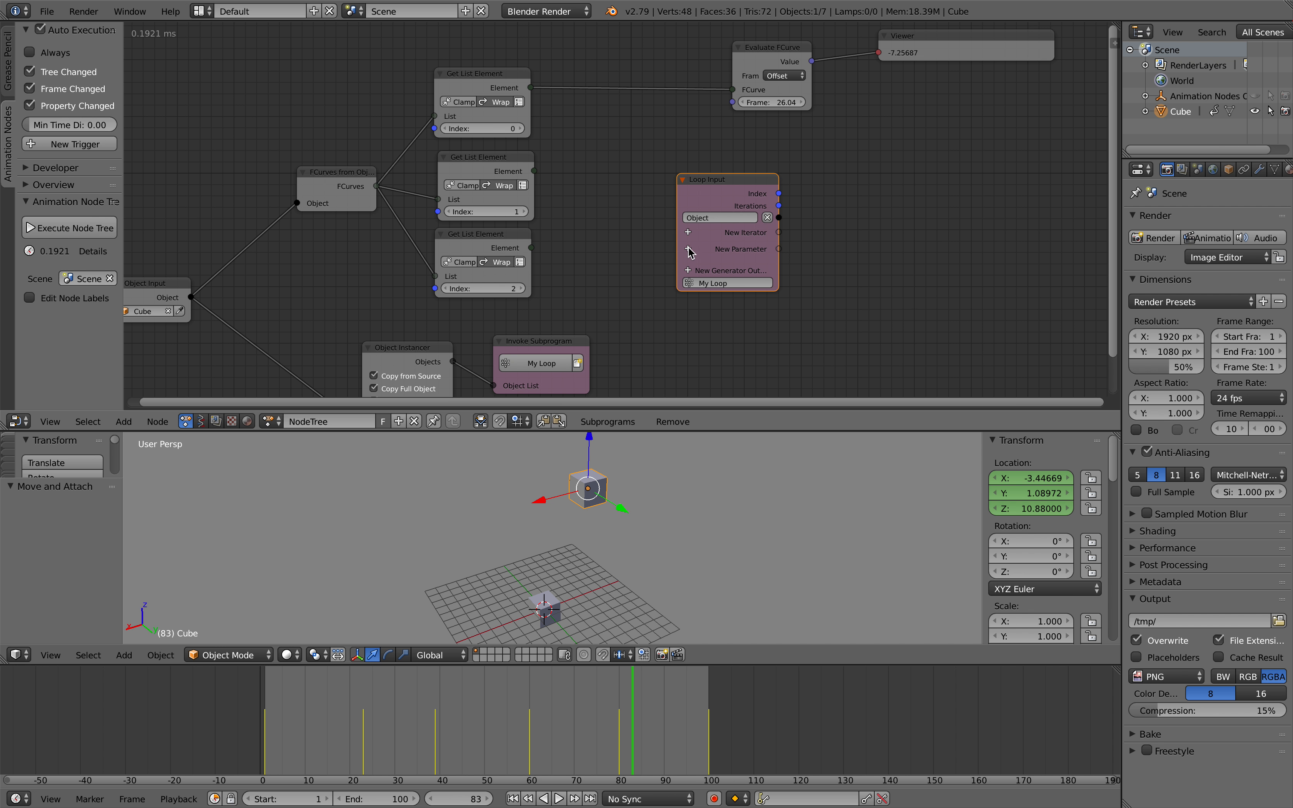
pyautogui.moveTo(697, 255)
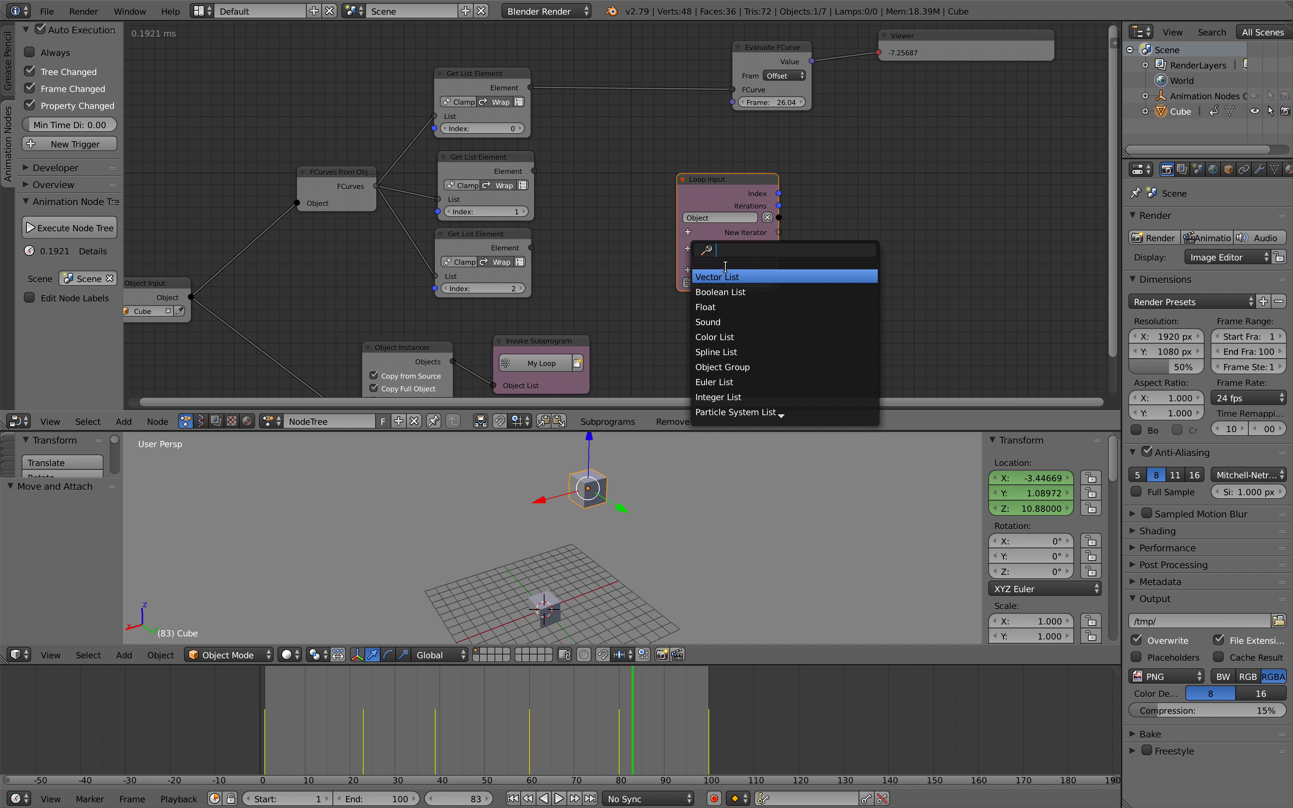
pyautogui.write('fl')
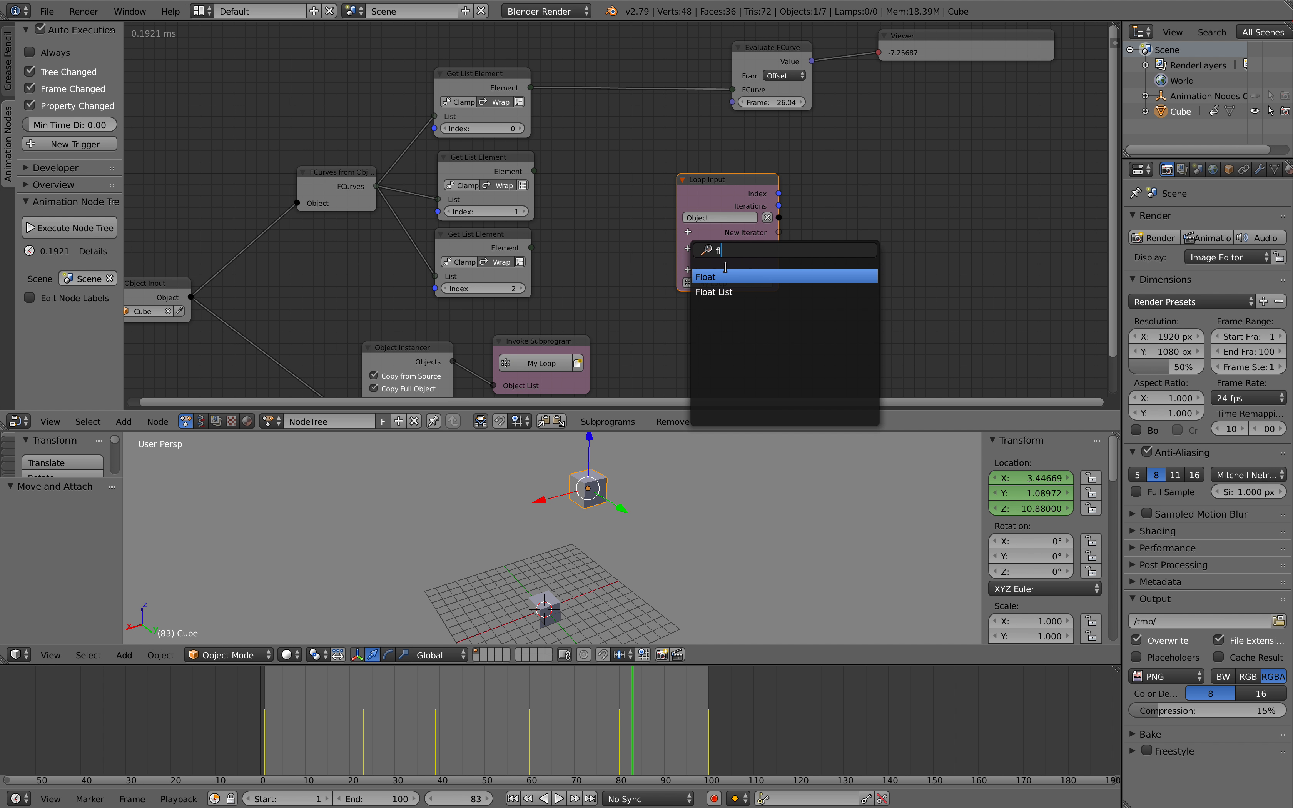
pyautogui.click(705, 276)
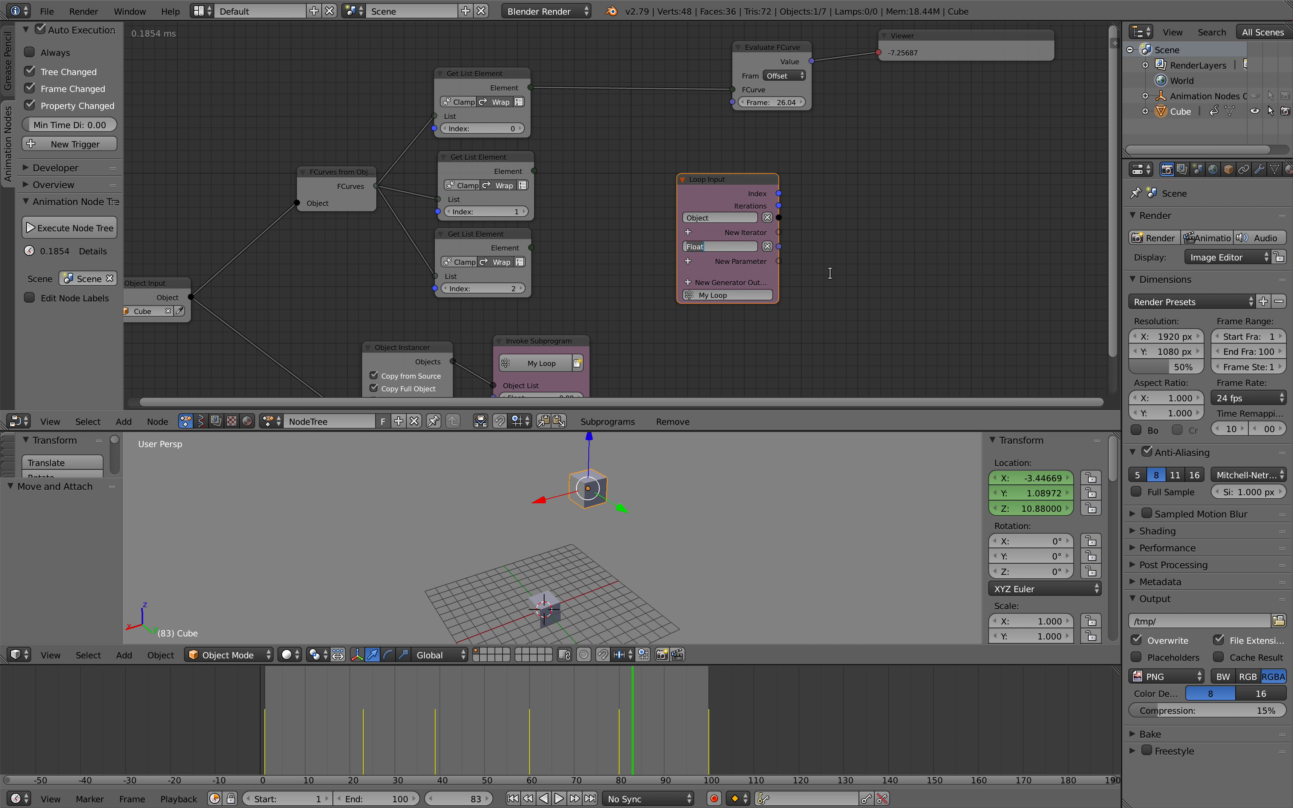
# - Add the remaining FCurveY and FCurveZ iterators and wire the curve elements into Invoke Subprogram
pyautogui.click(725, 237)
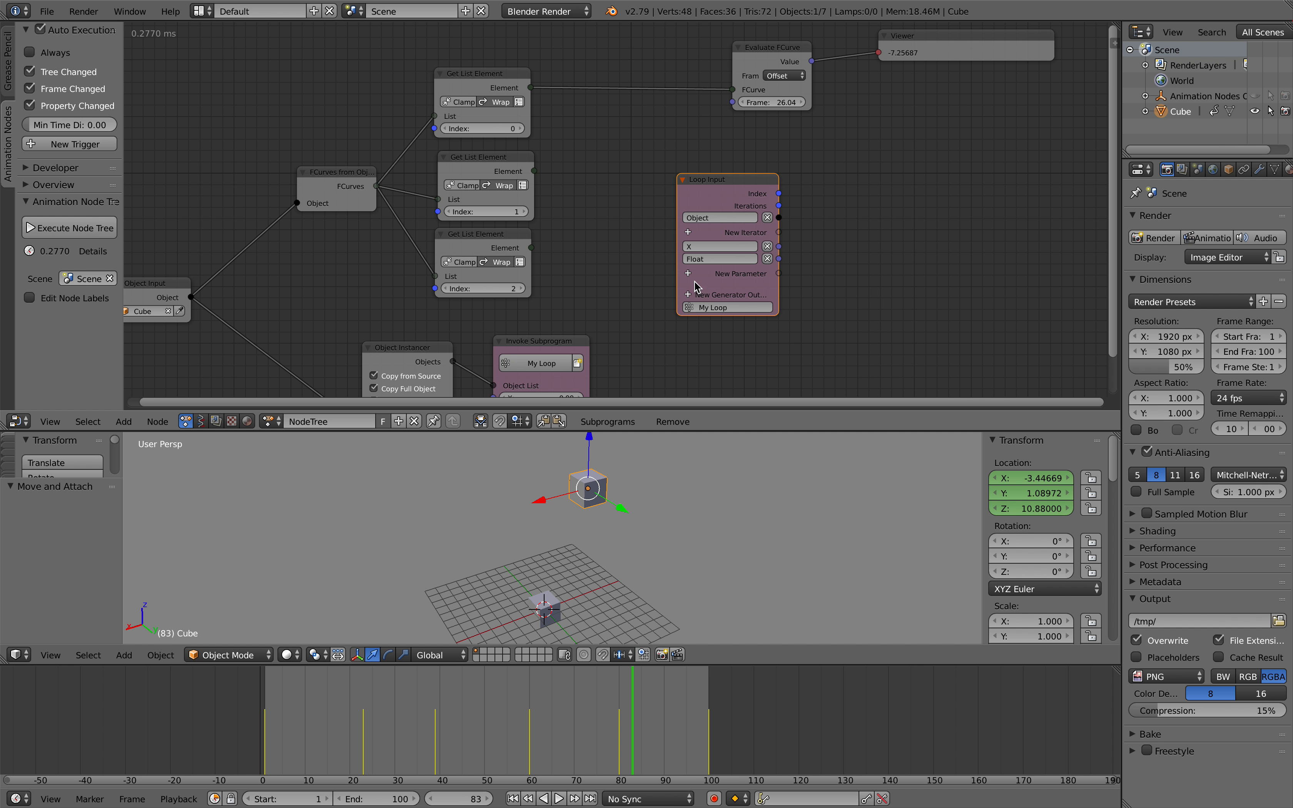
pyautogui.click(738, 274)
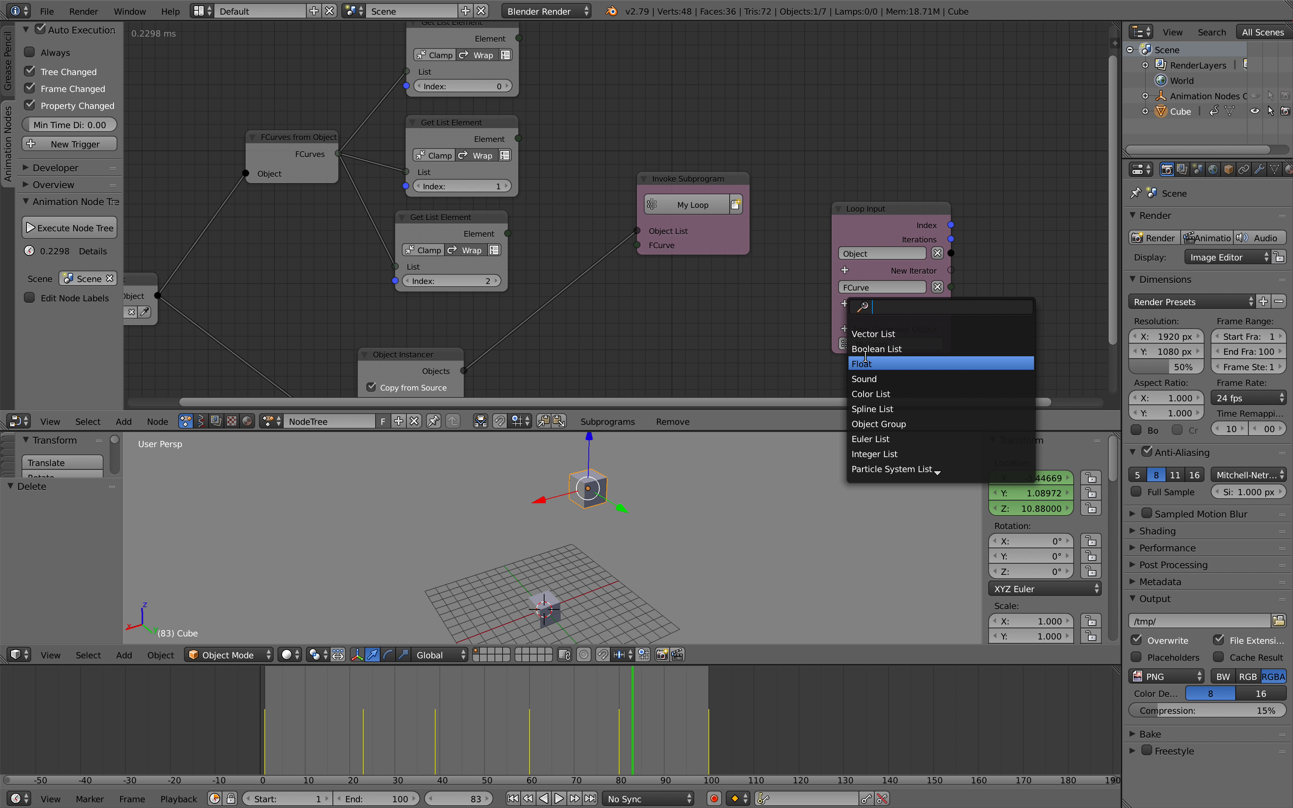
pyautogui.click(862, 363)
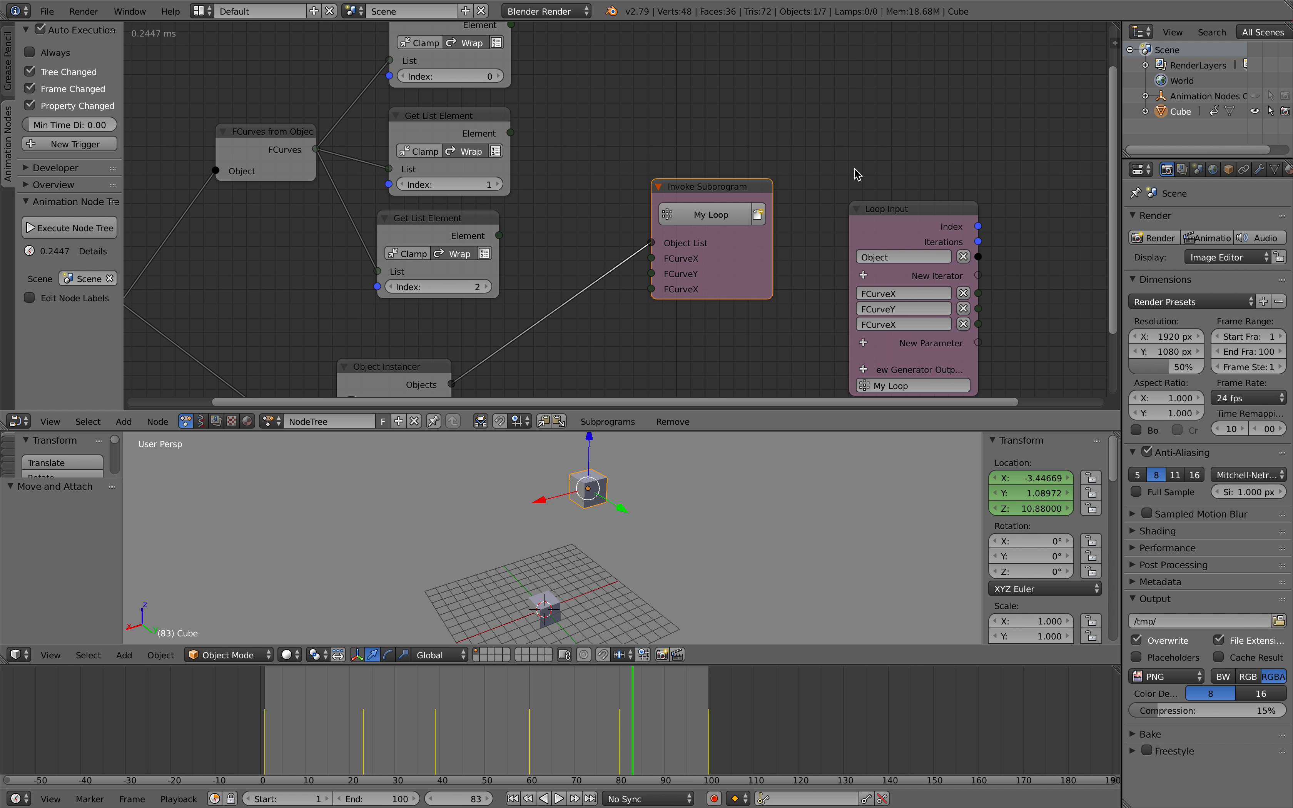
pyautogui.click(899, 324)
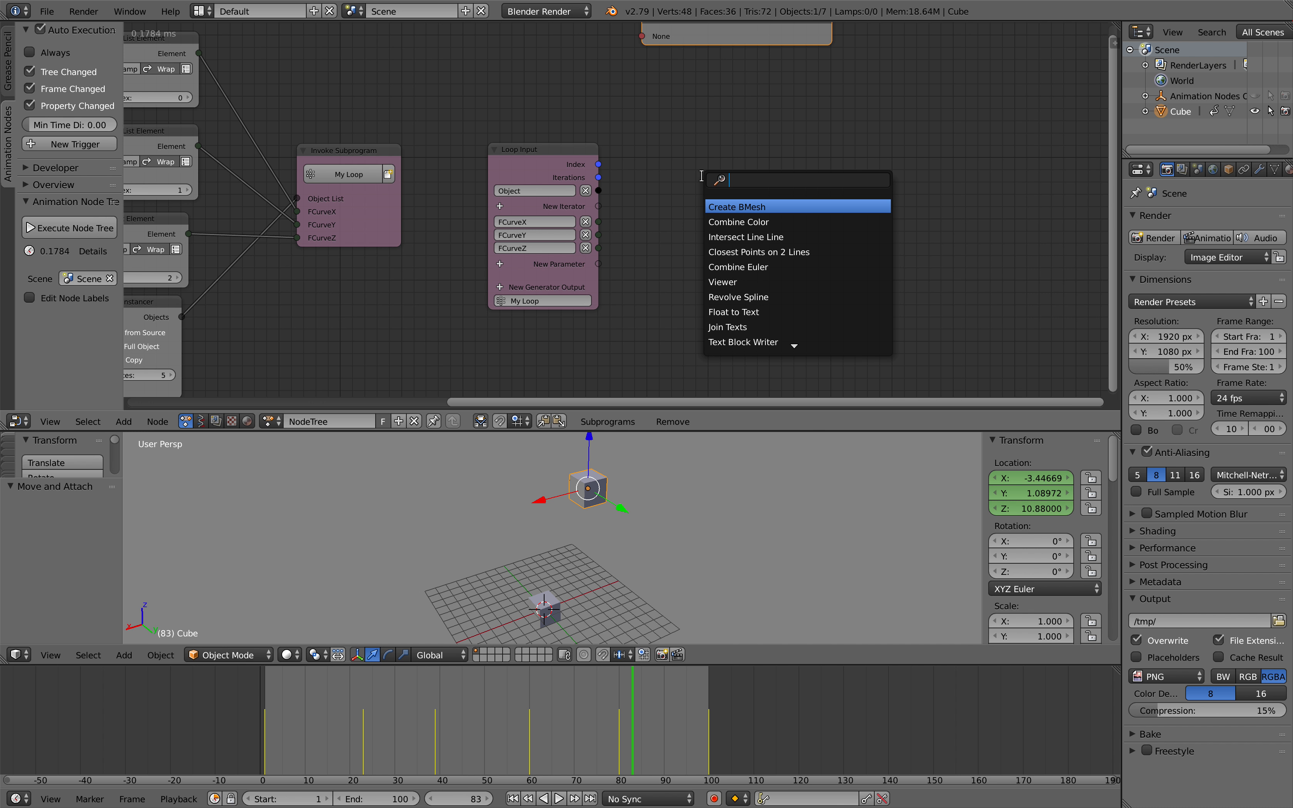
# - Evaluate the three curves at offset frames inside the loop and combine them into a vector list output
pyautogui.write('fc')
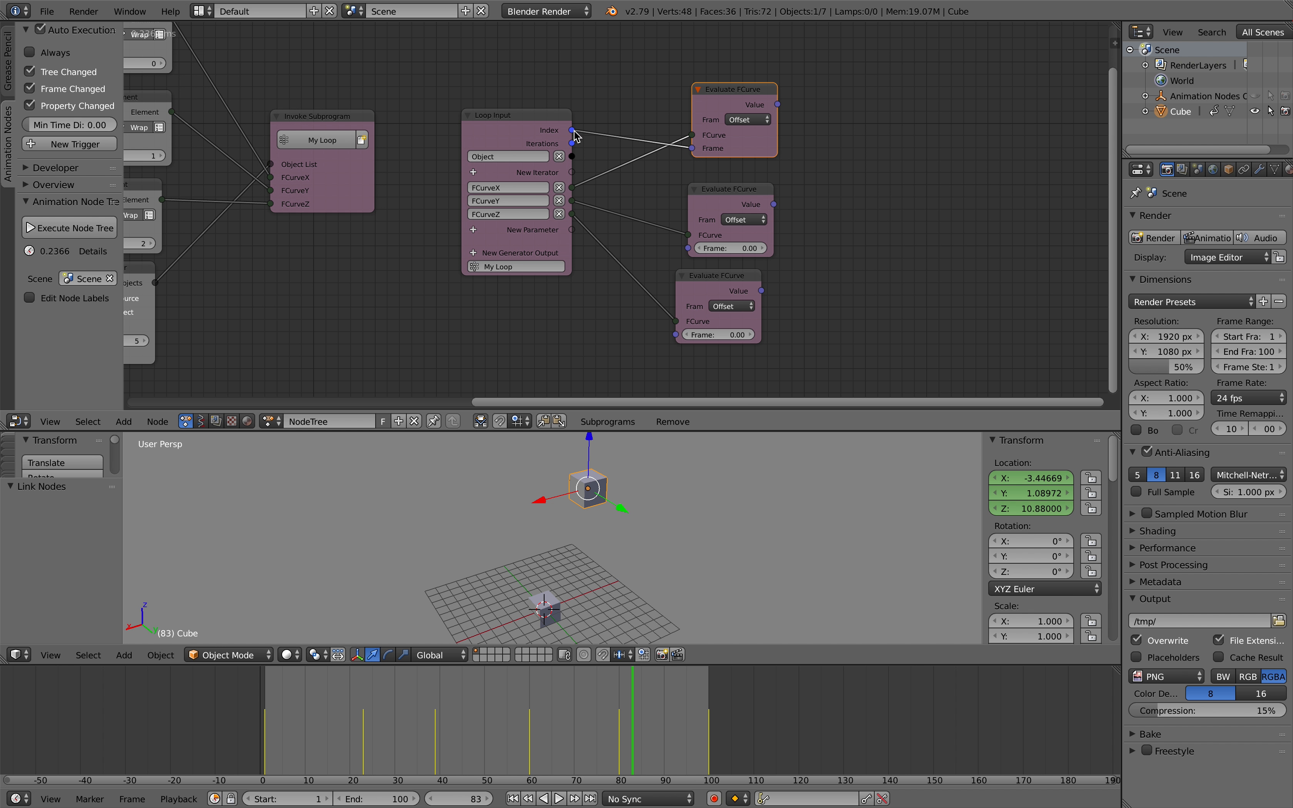
pyautogui.moveTo(572, 129); pyautogui.dragTo(639, 290)
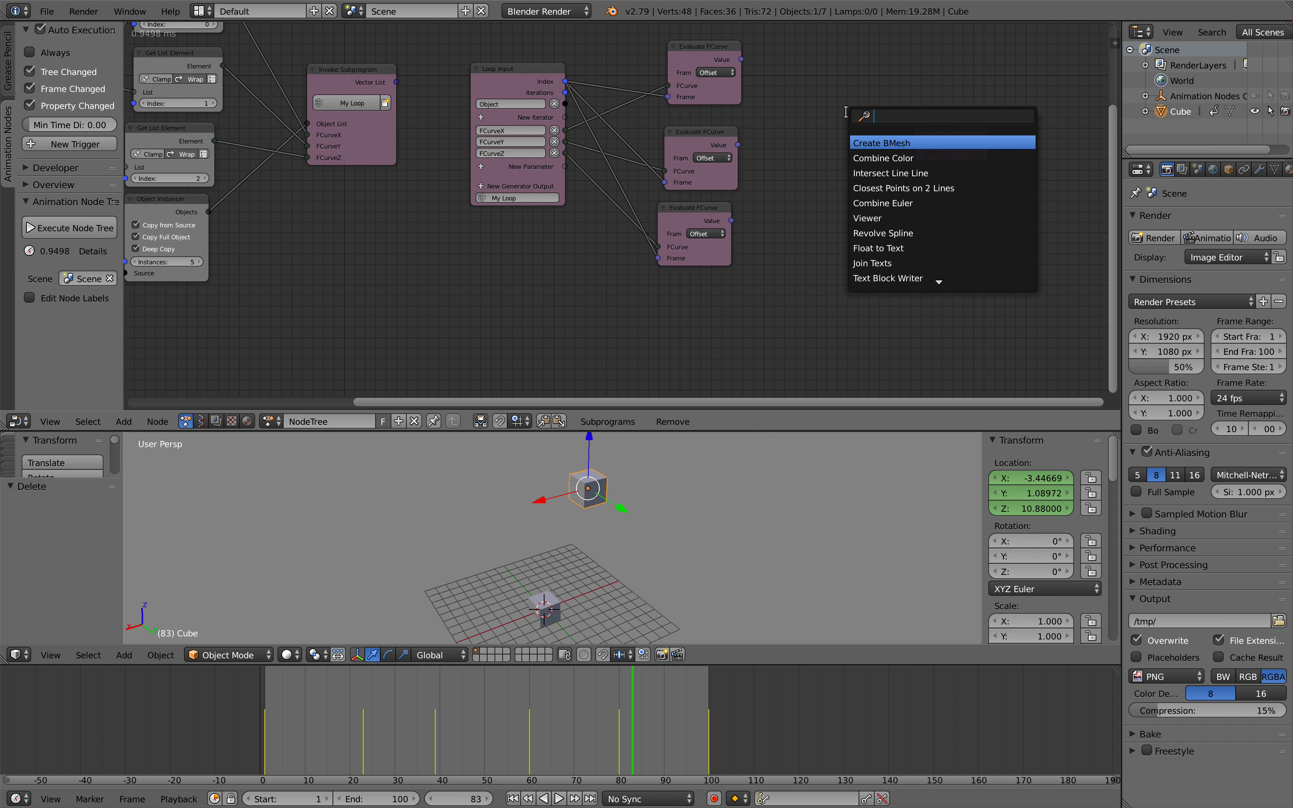
pyautogui.write('combin')
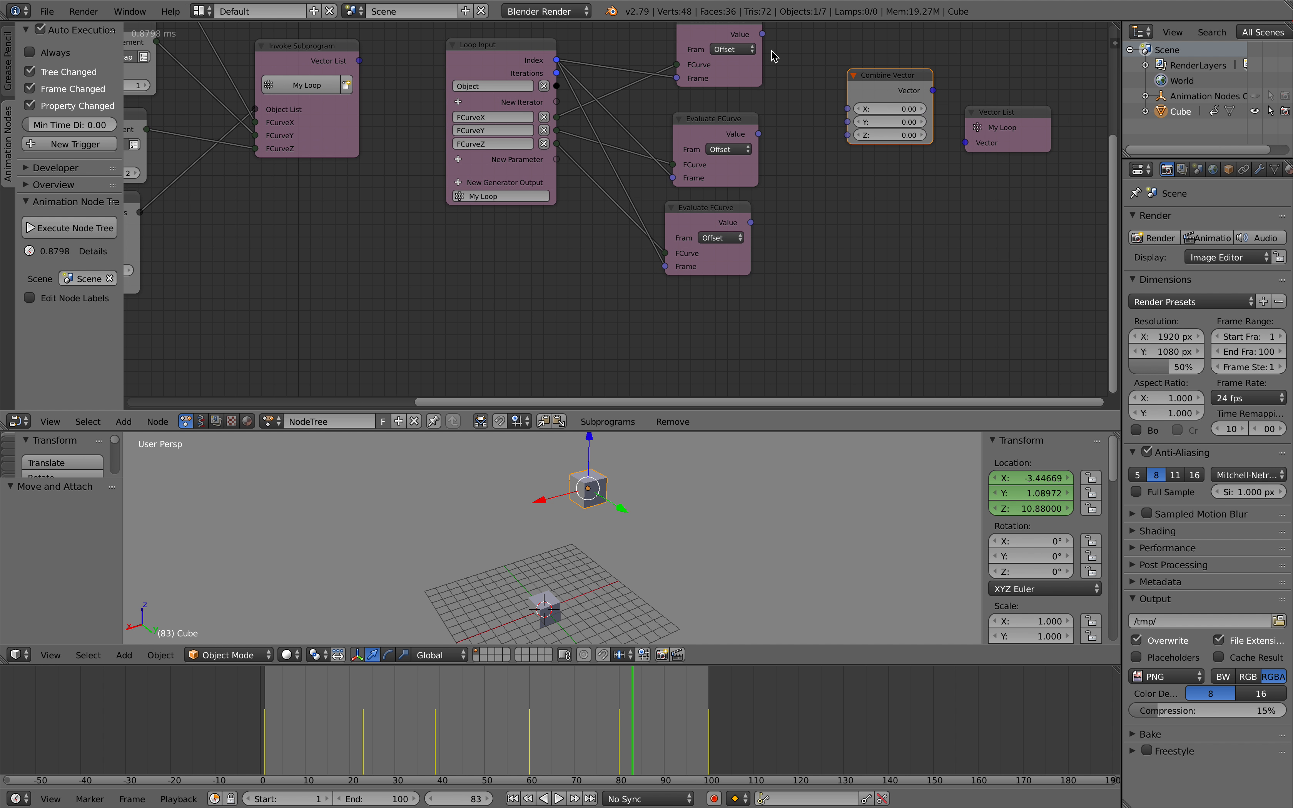
pyautogui.moveTo(754, 134); pyautogui.dragTo(842, 108)
pyautogui.write('flo')
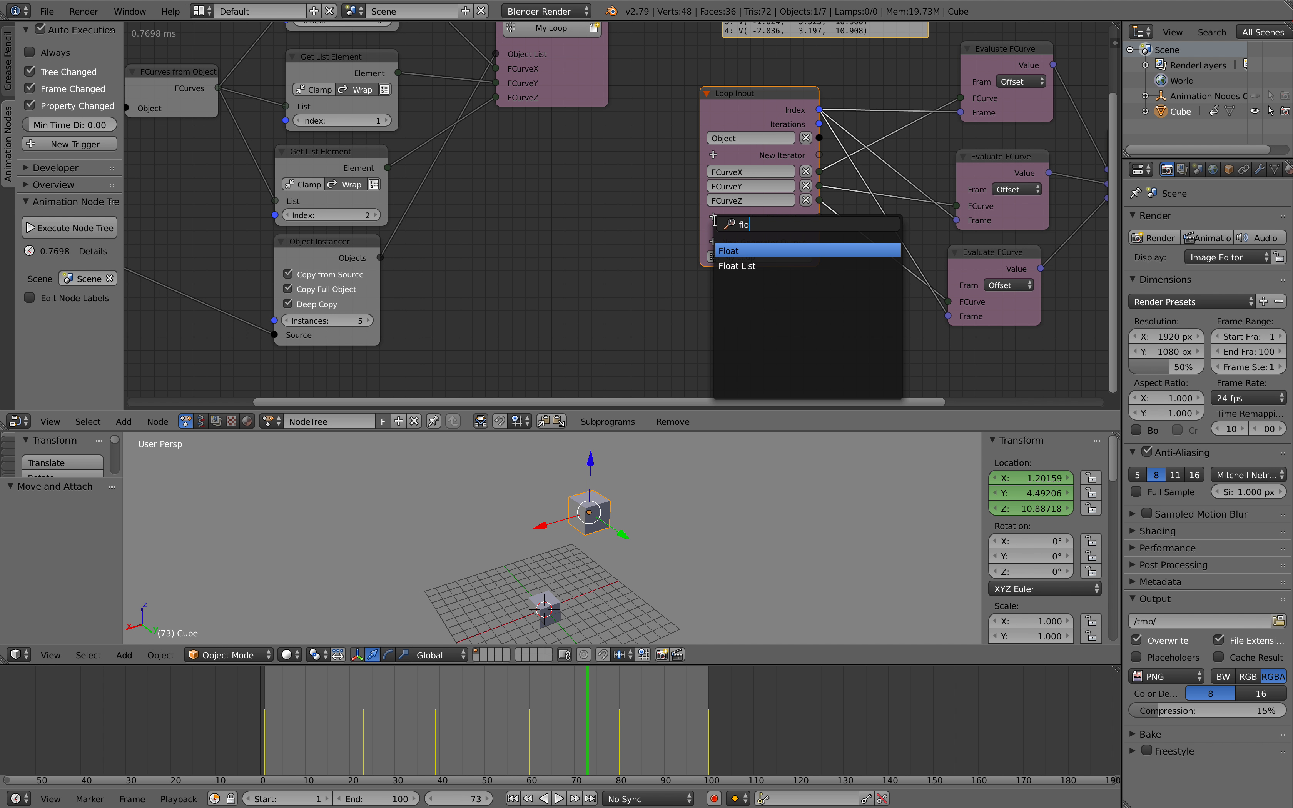
pyautogui.click(729, 250)
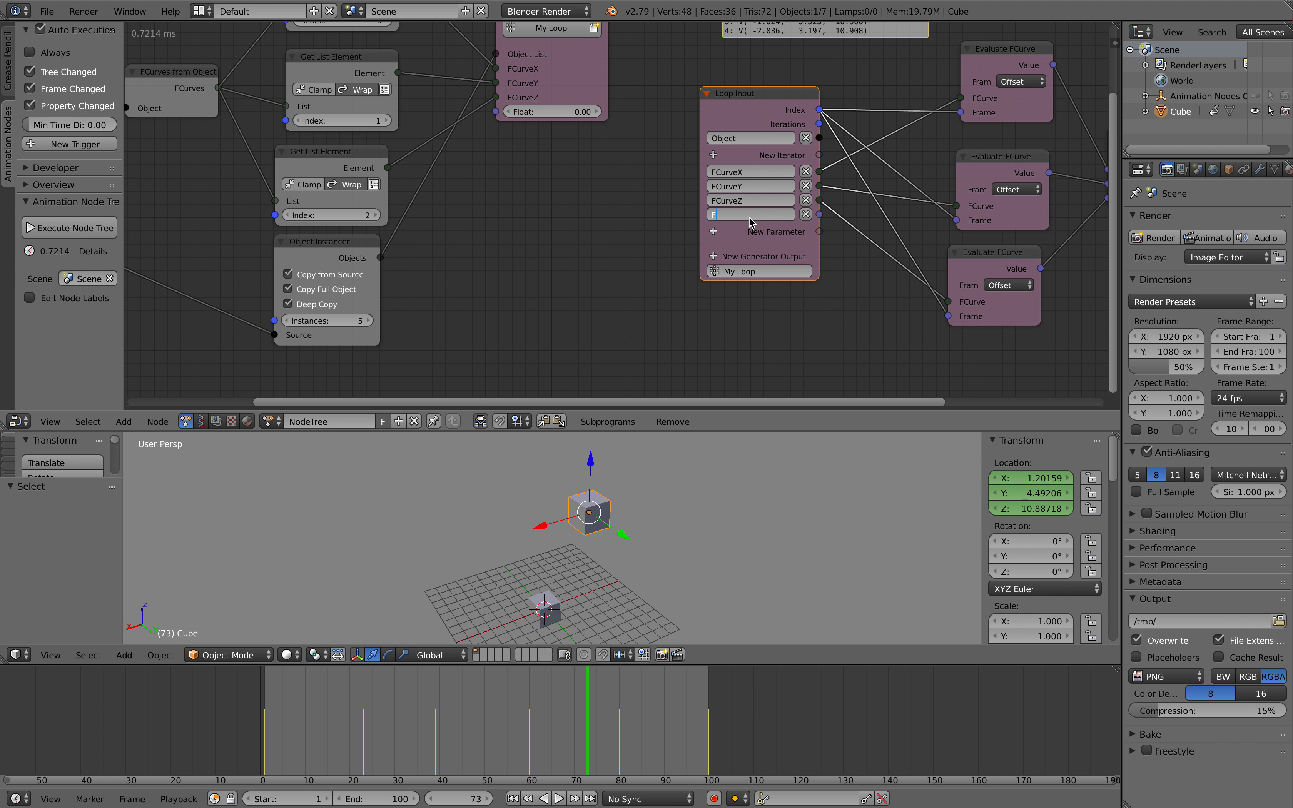
pyautogui.write('OffsetMultiplier')
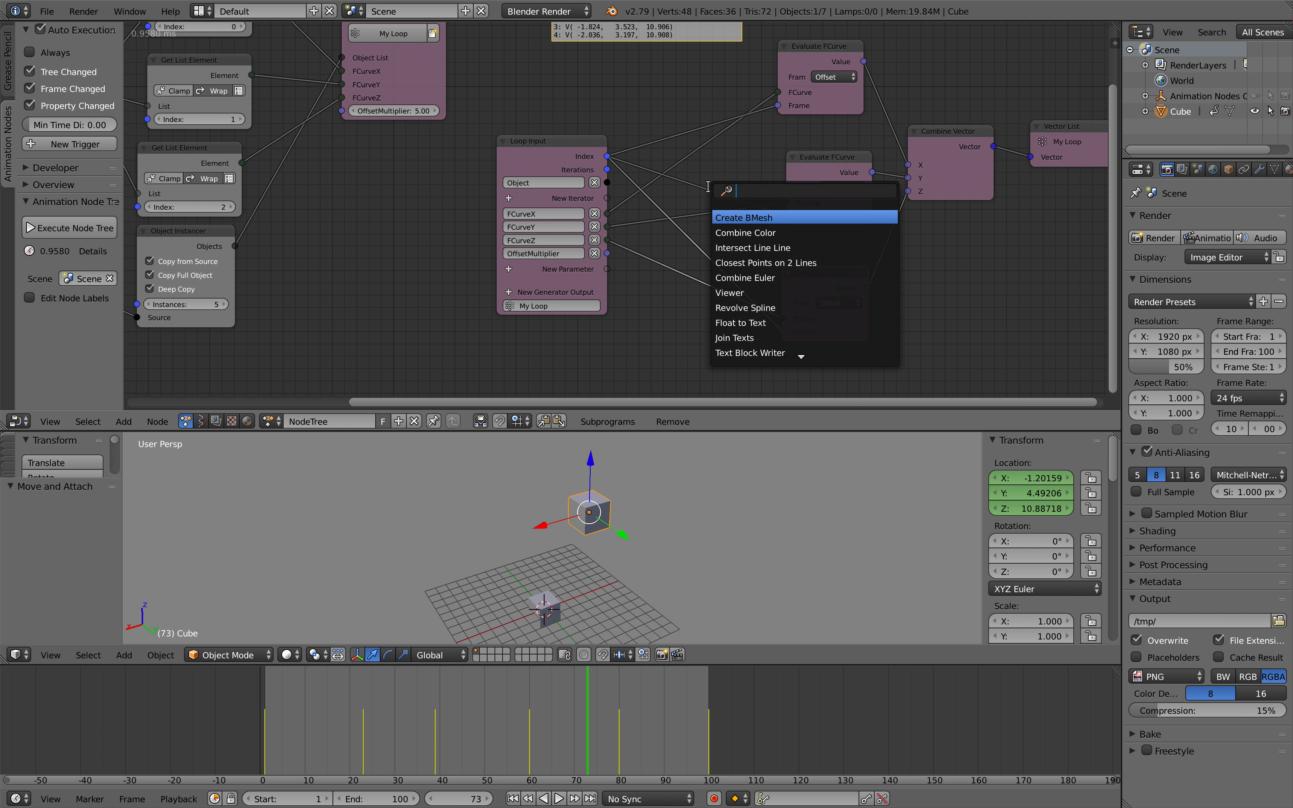
pyautogui.write('math')
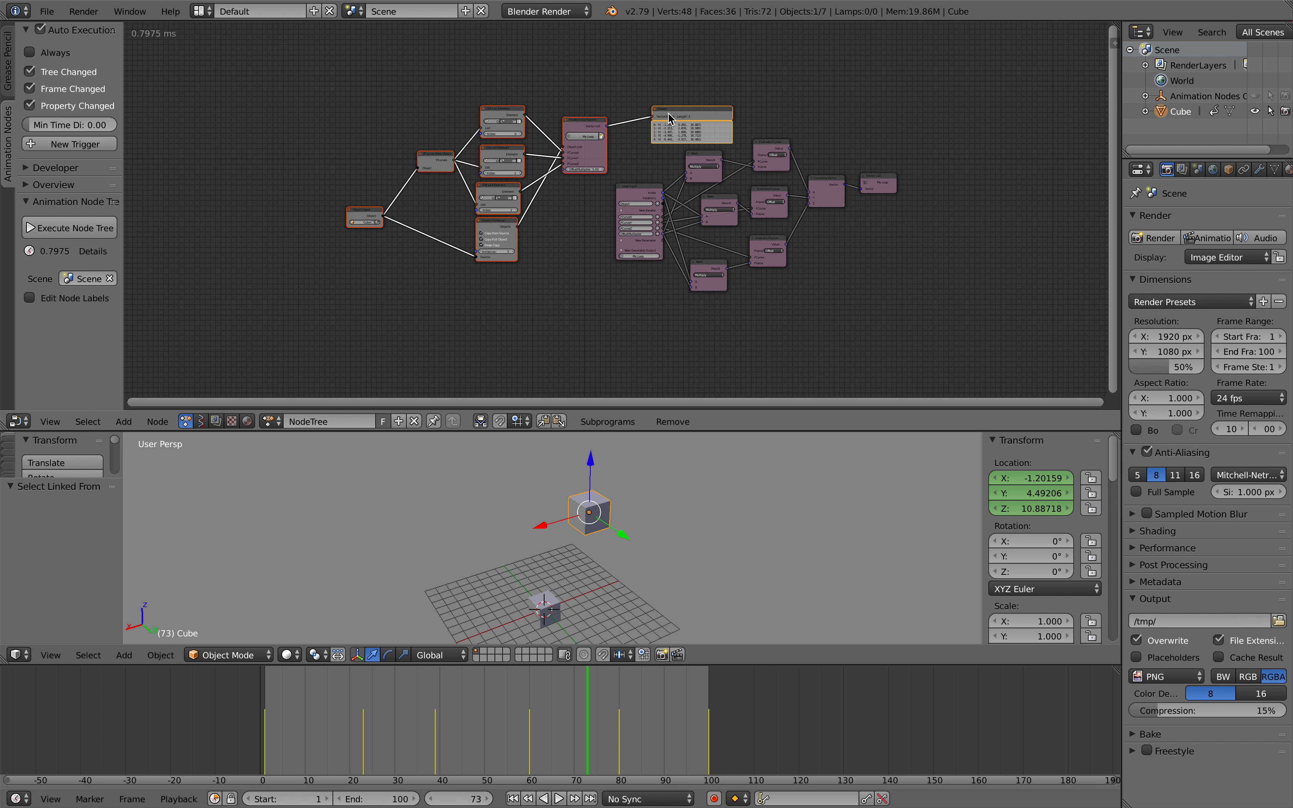
pyautogui.scroll(-3)
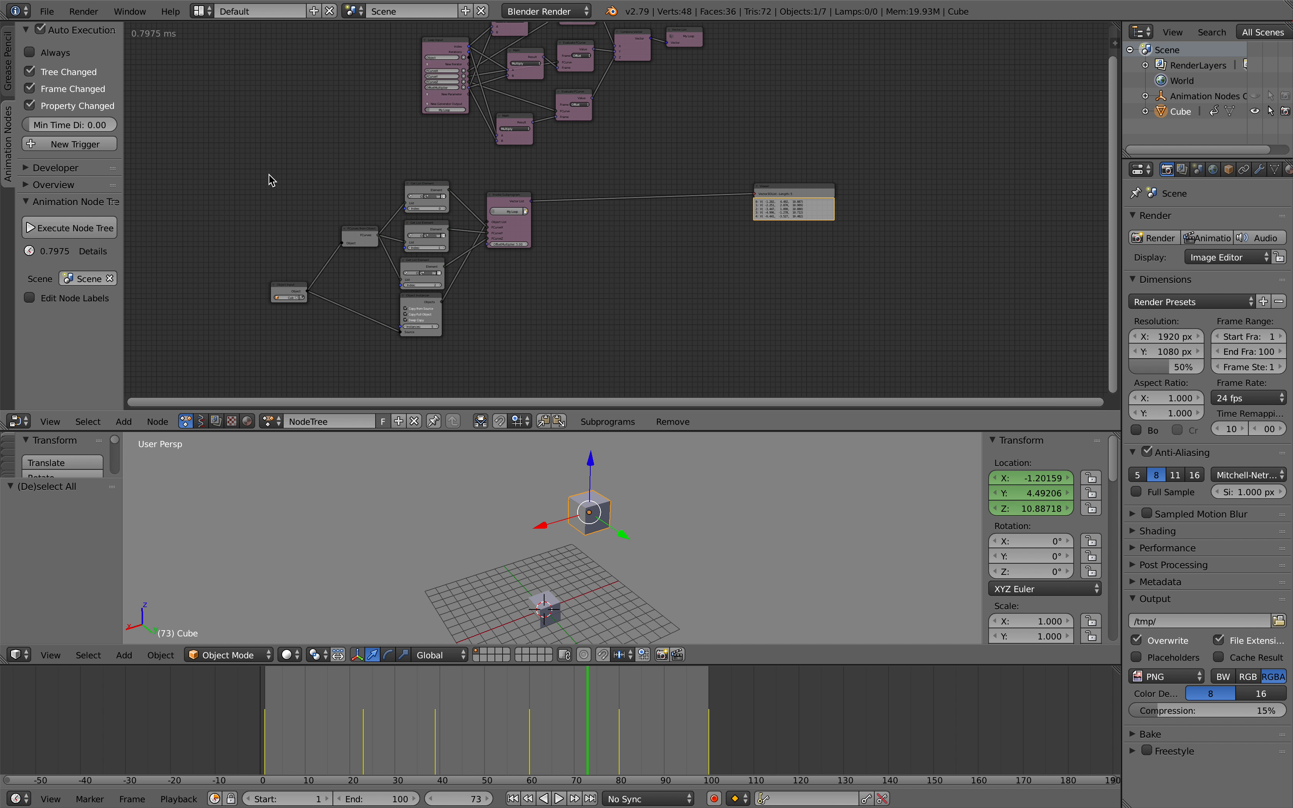
# - Add an Object Transforms Output node fed by the vector list and start saving as AN_animation_copies_001.blend
pyautogui.click(794, 199)
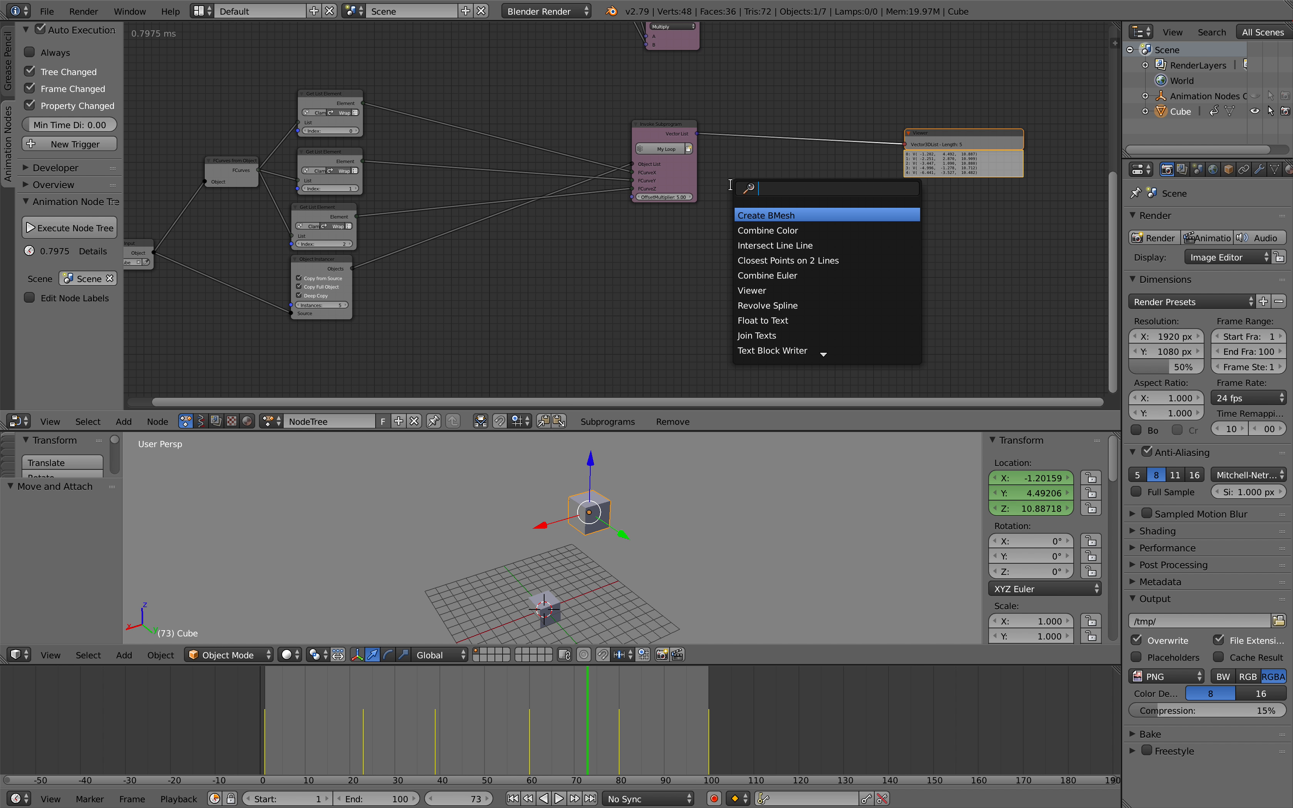
pyautogui.write('tran')
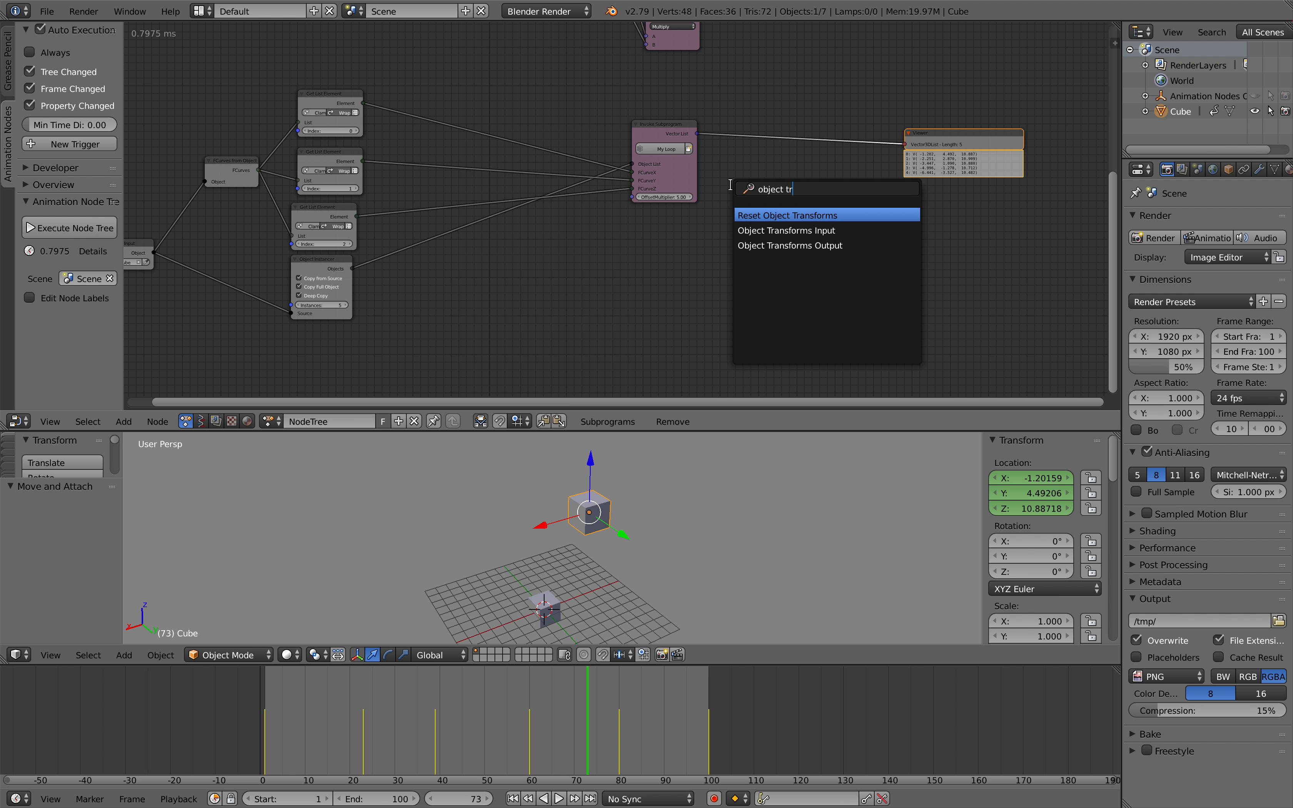
pyautogui.click(788, 244)
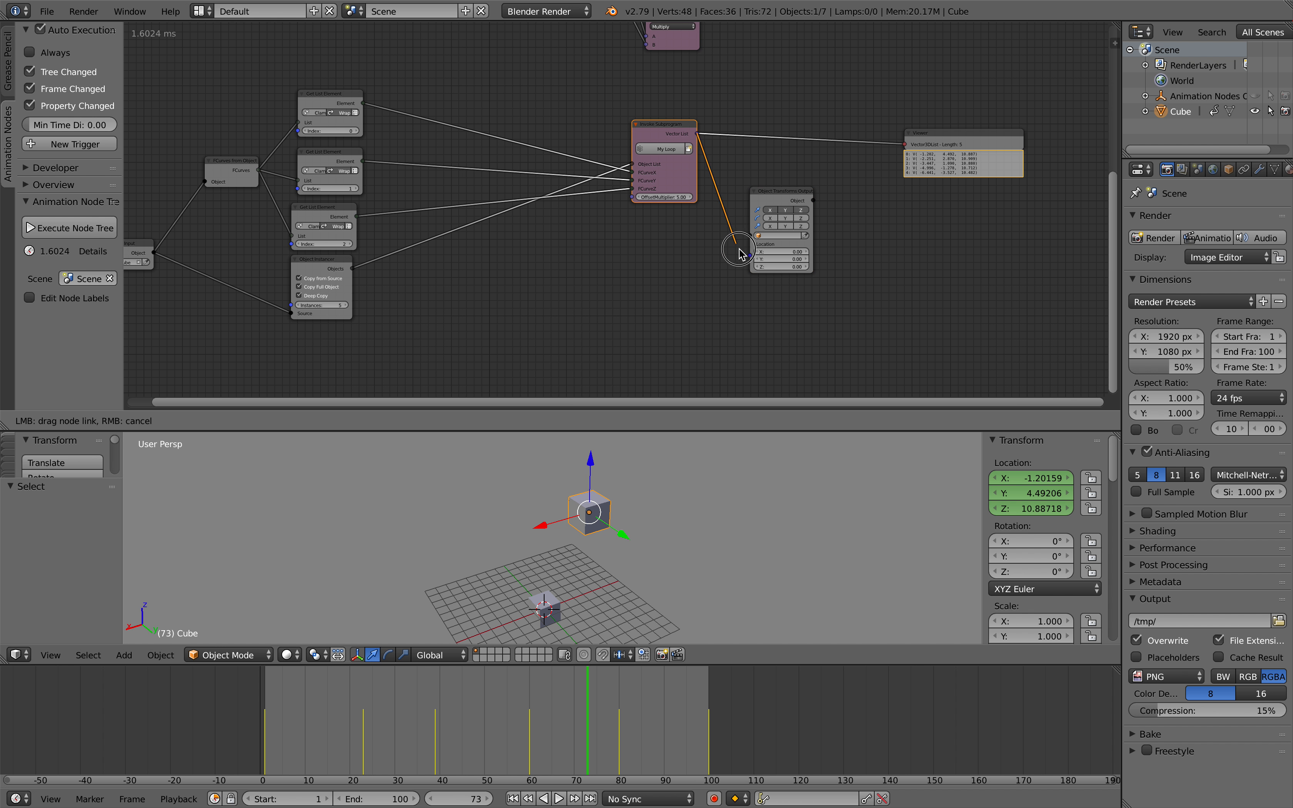
pyautogui.moveTo(738, 253); pyautogui.dragTo(370, 205)
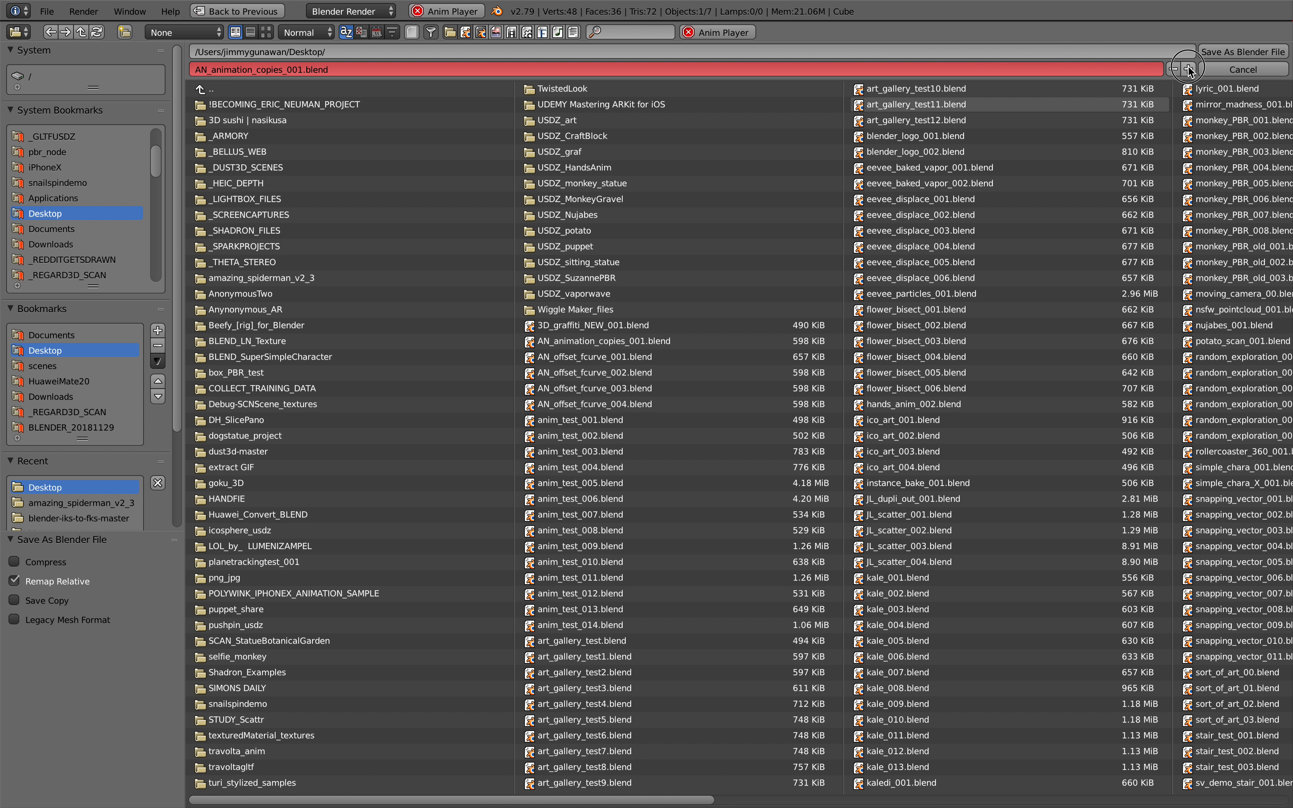
# - Confirm the save, then scrub the timeline to watch the ten instanced cubes fan out
pyautogui.click(1186, 69)
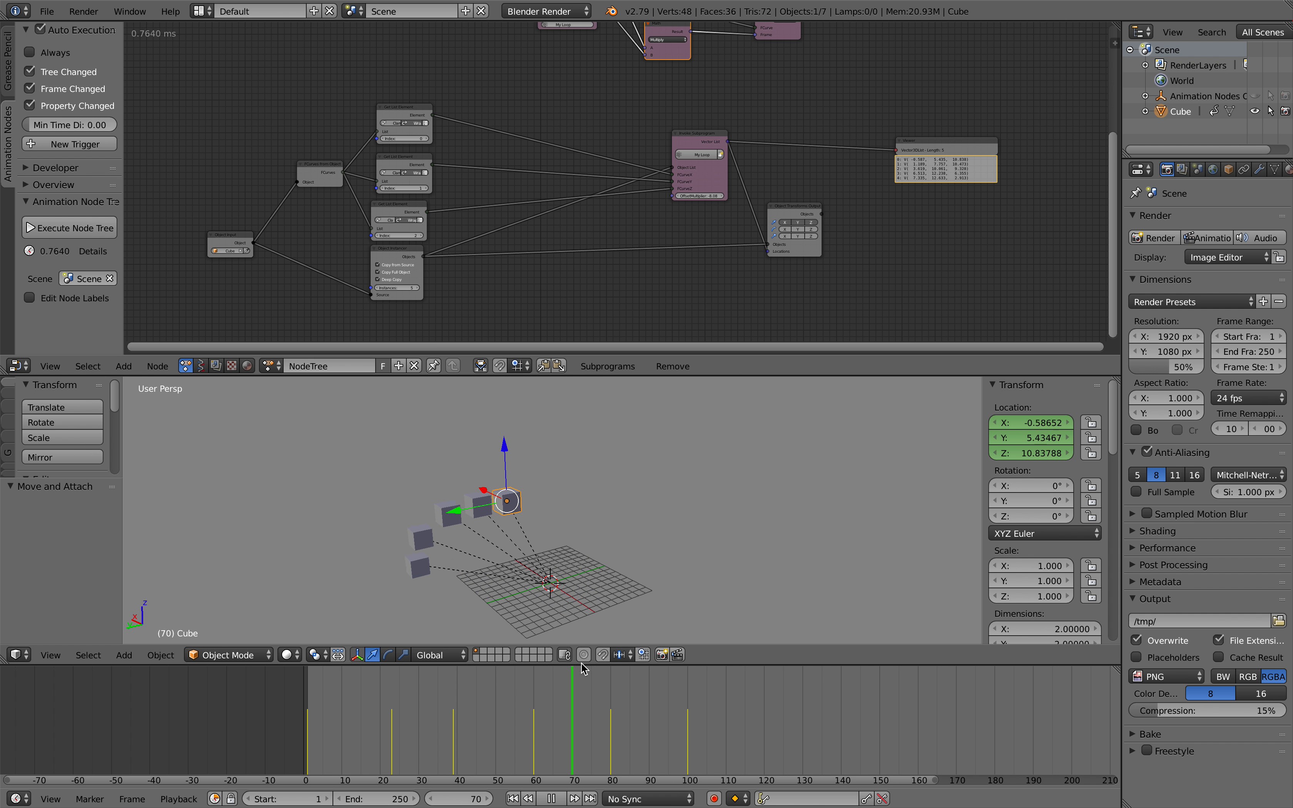
pyautogui.click(558, 797)
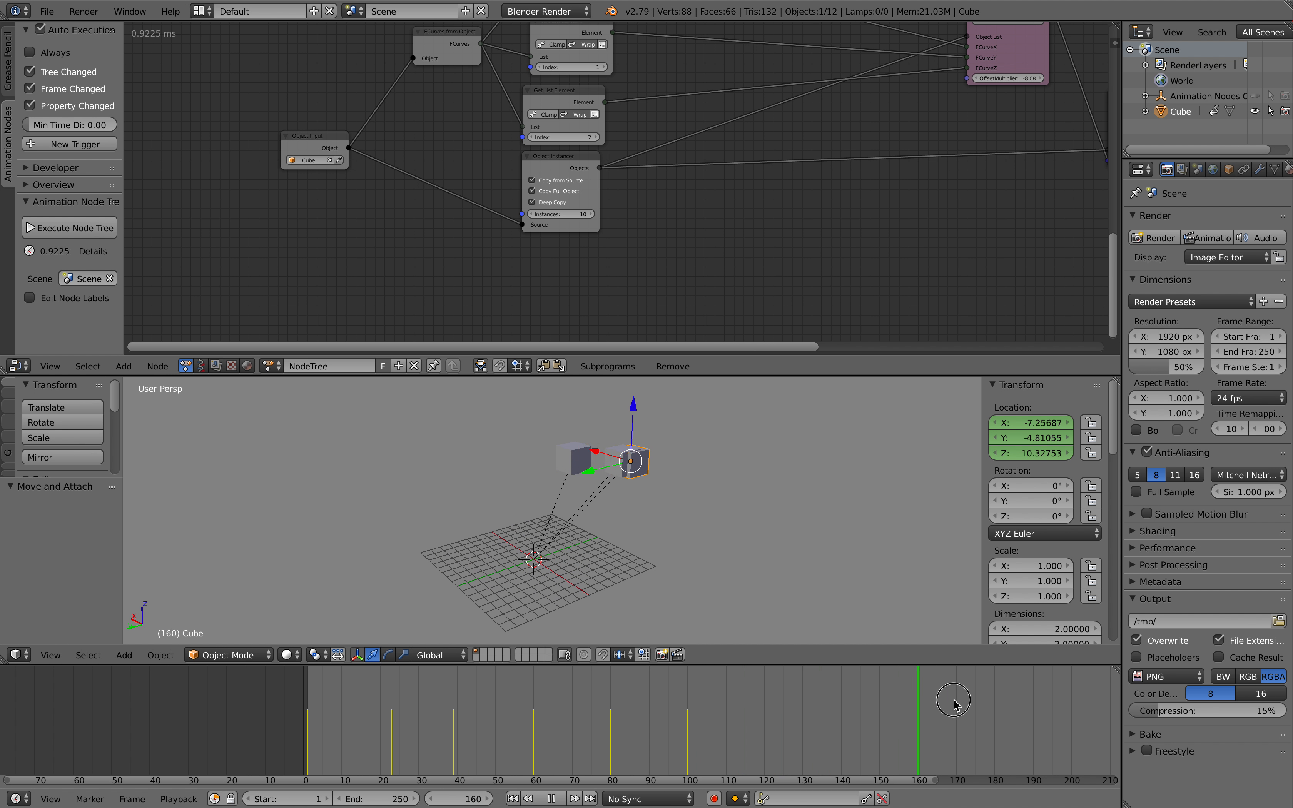
pyautogui.moveTo(952, 703); pyautogui.dragTo(782, 740)
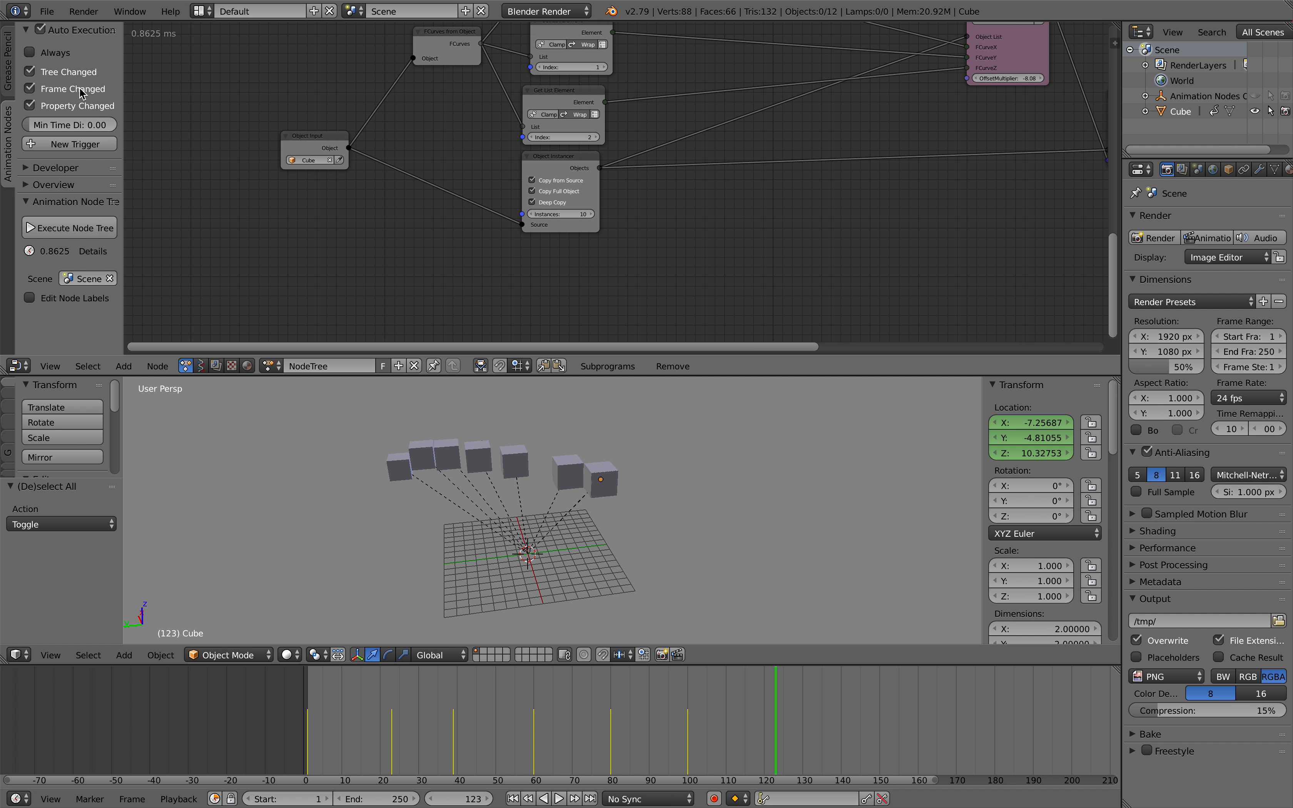
# - Bake the cube animation to keyframes over frames 1–180 from the Animation Nodes panel
pyautogui.click(54, 168)
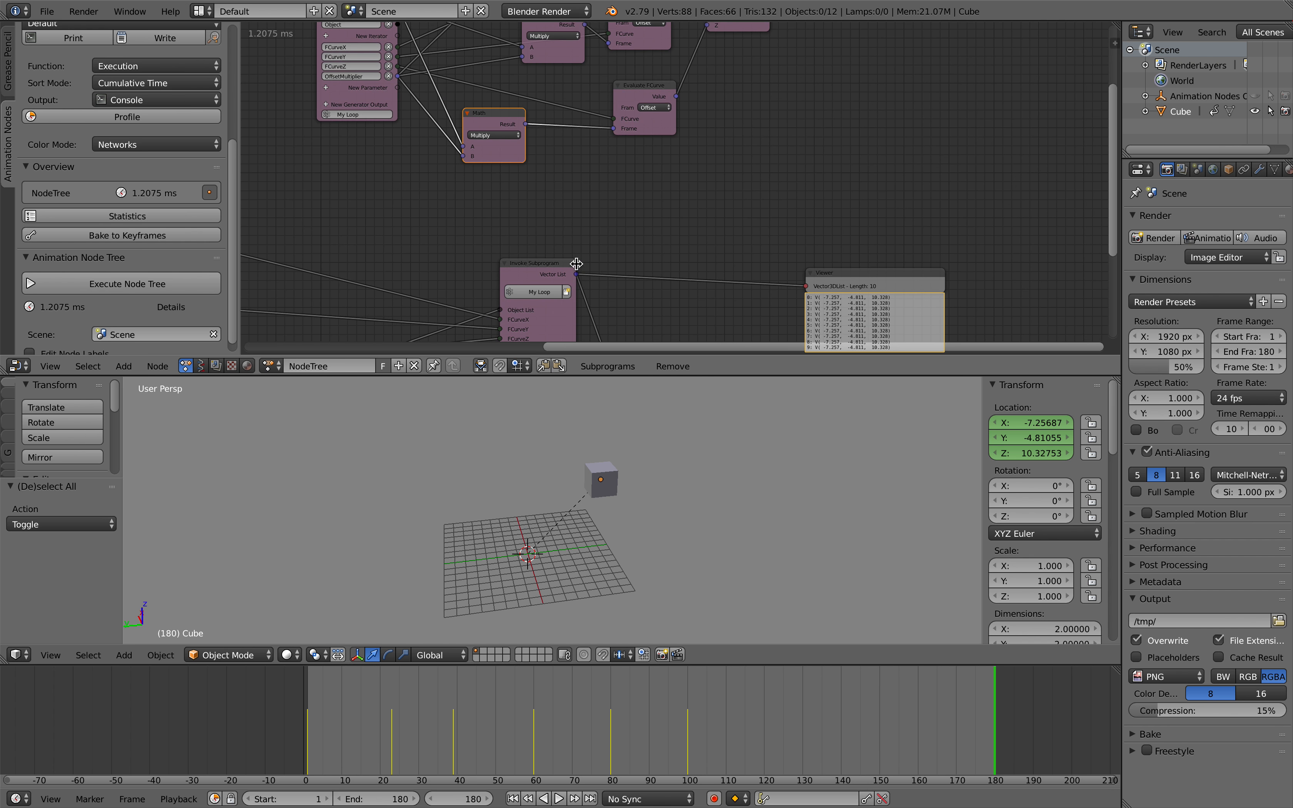
pyautogui.scroll(-3)
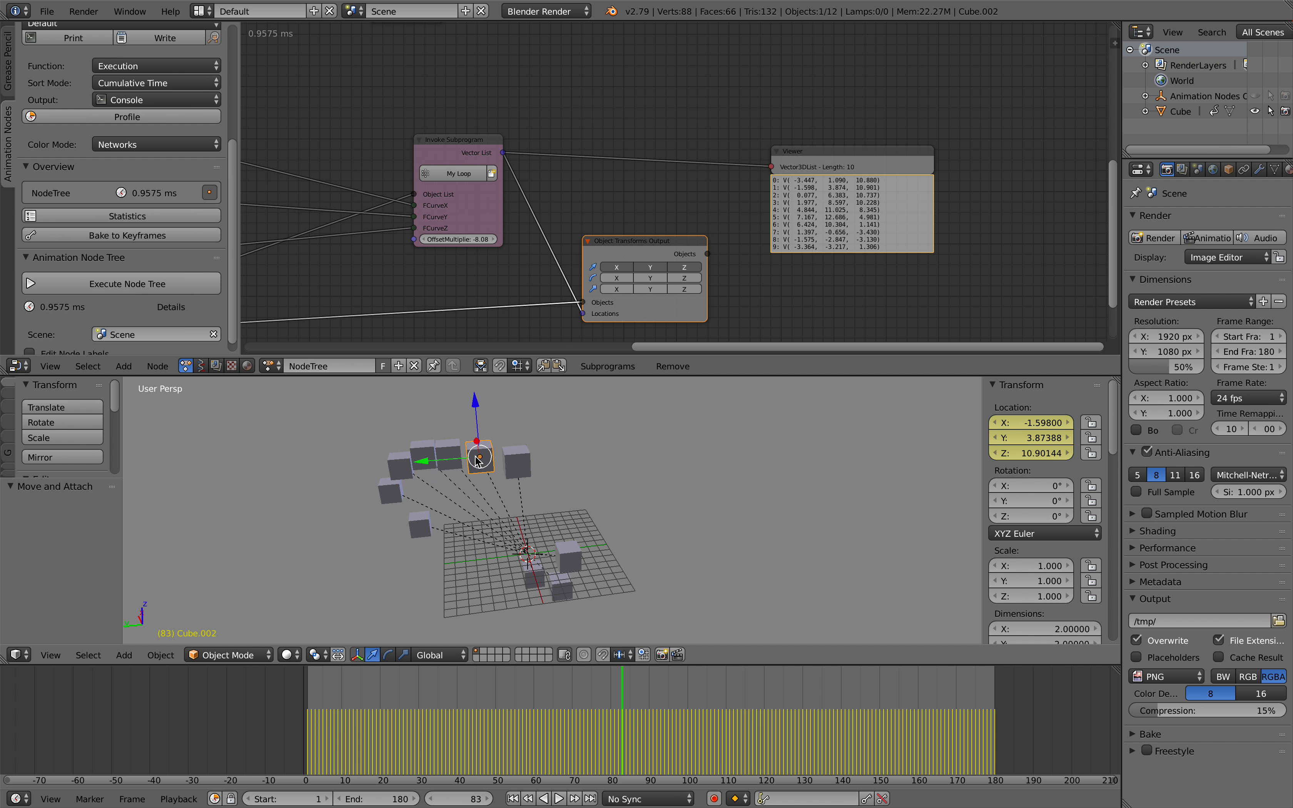
pyautogui.moveTo(477, 458); pyautogui.dragTo(564, 586)
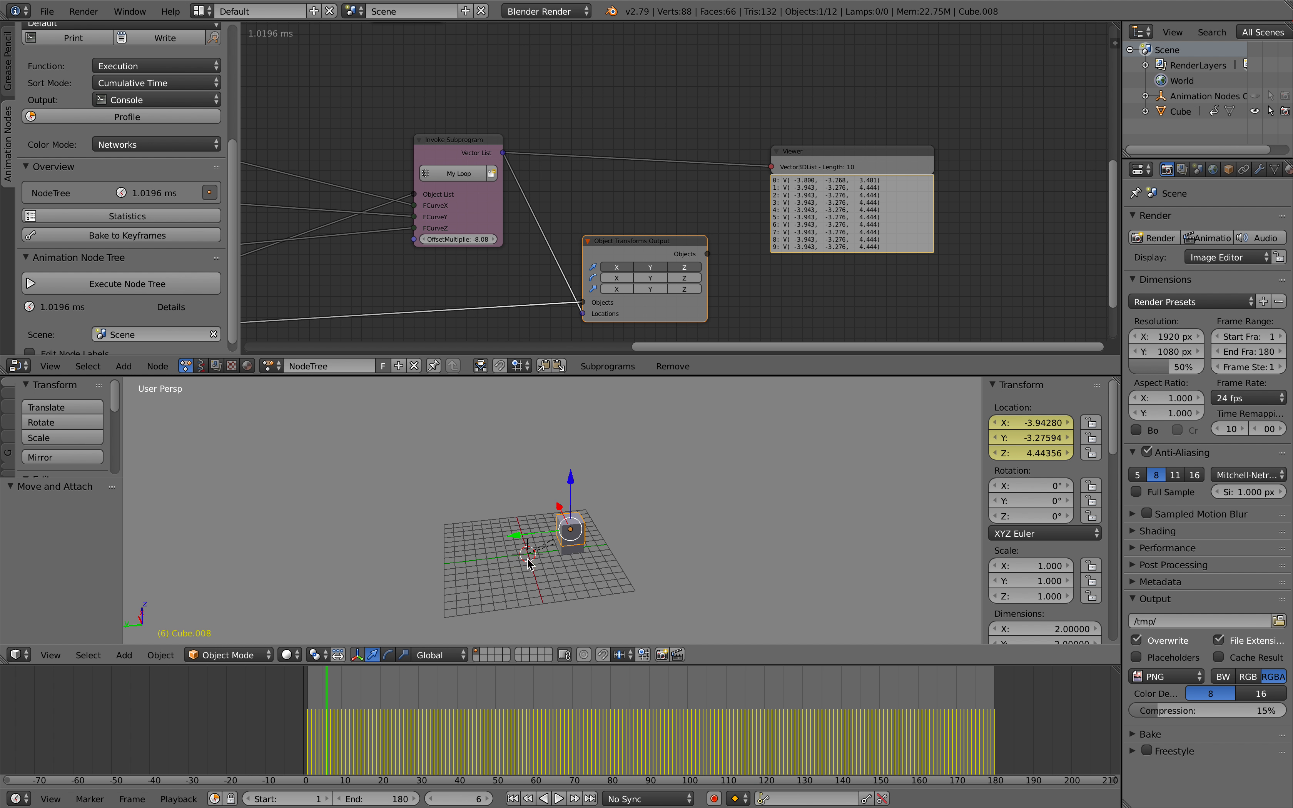
# - Check a baked cube's keyframes around frame 78, then use the File menu to save before launching Blender 2.8
pyautogui.click(599, 689)
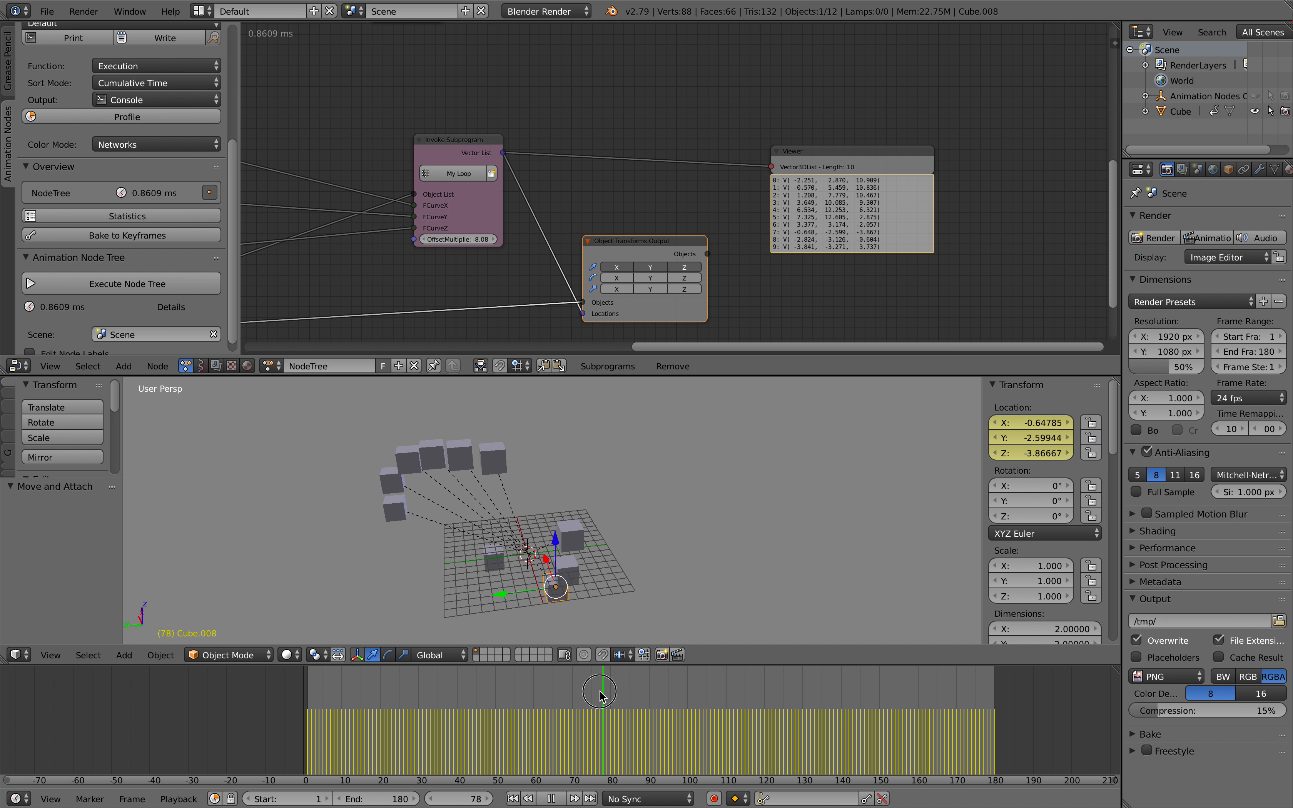
pyautogui.click(797, 779)
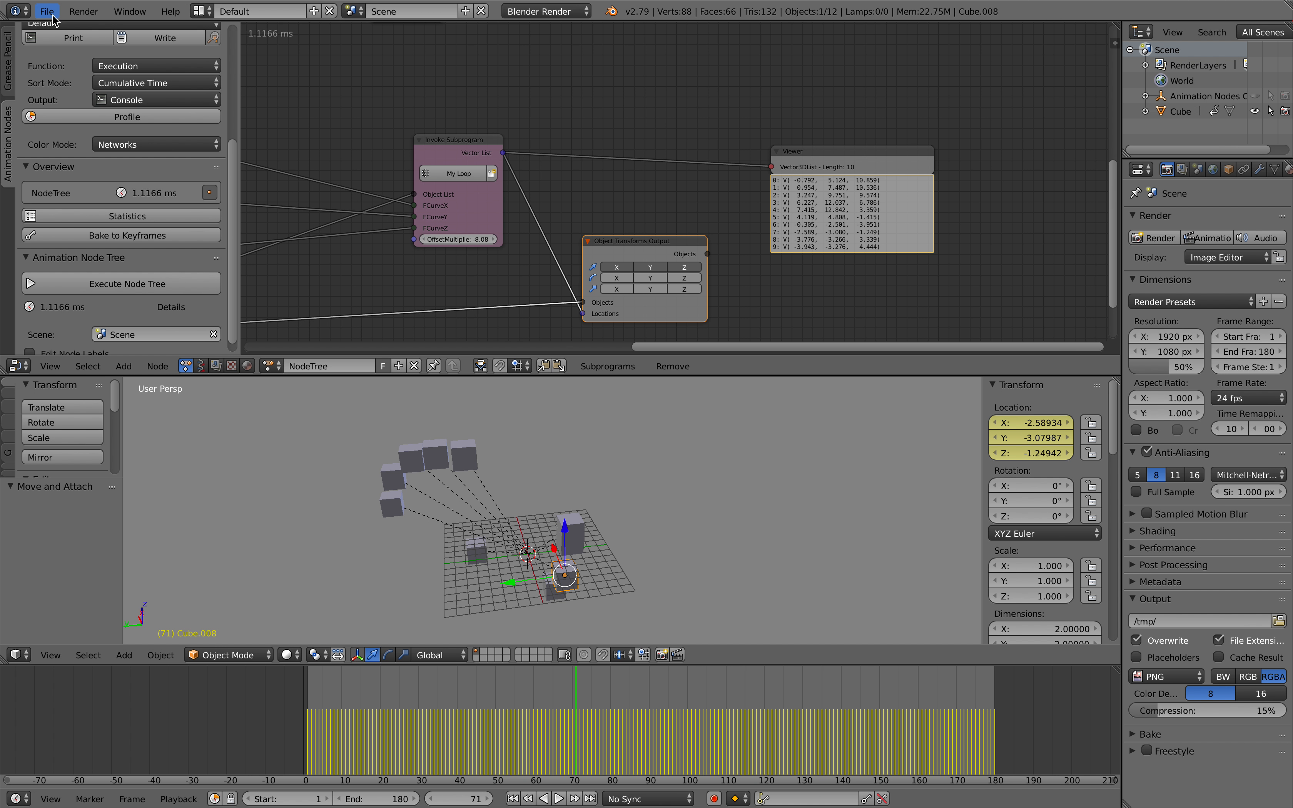
pyautogui.click(47, 10)
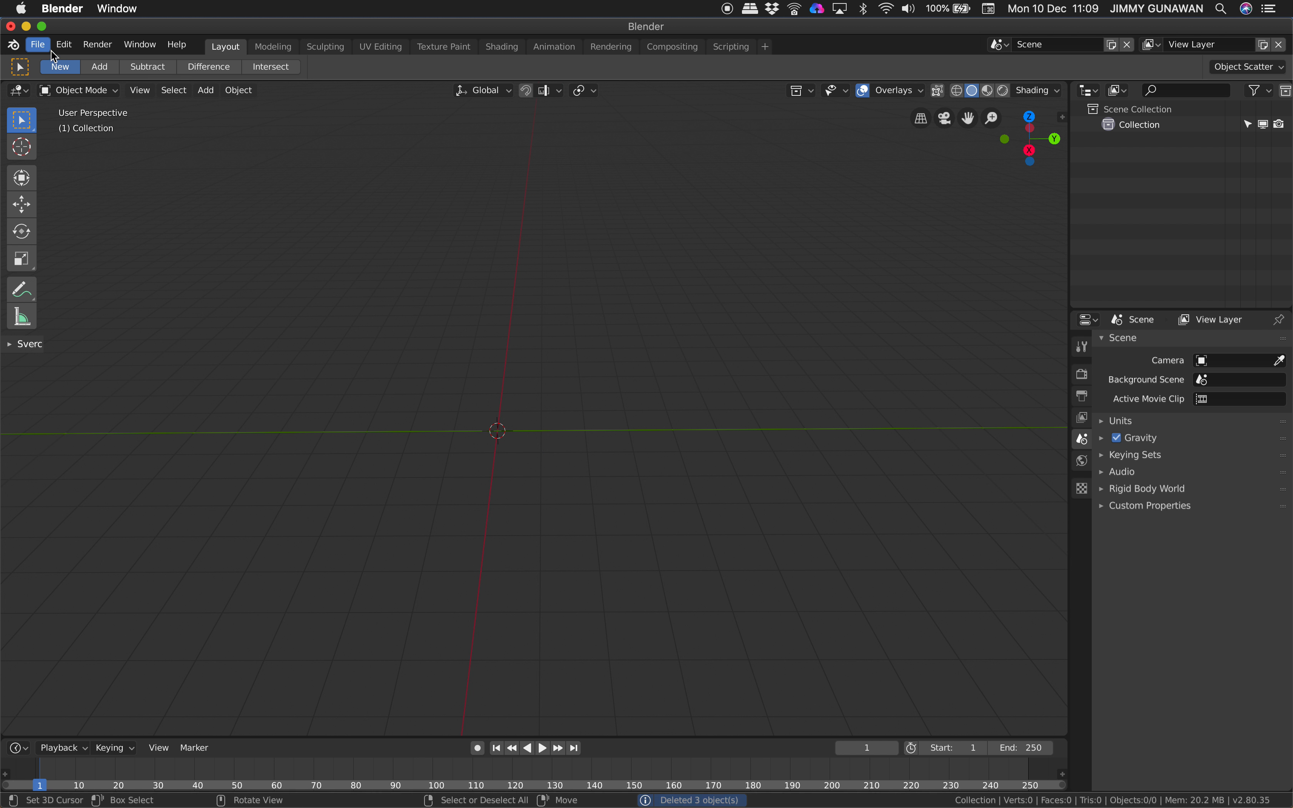
# - Load AN_animation_copies_003_BAKED.blend in Blender 2.8
pyautogui.click(37, 45)
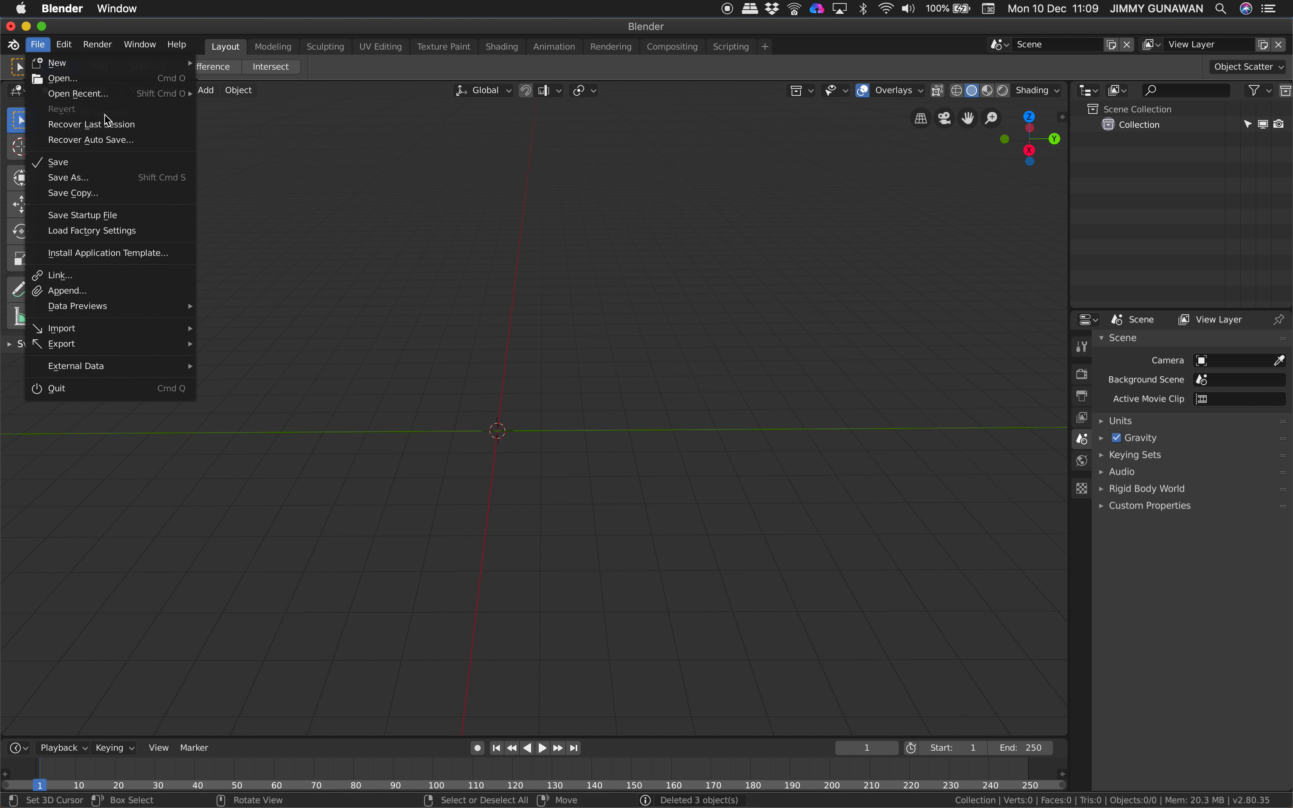
pyautogui.click(62, 78)
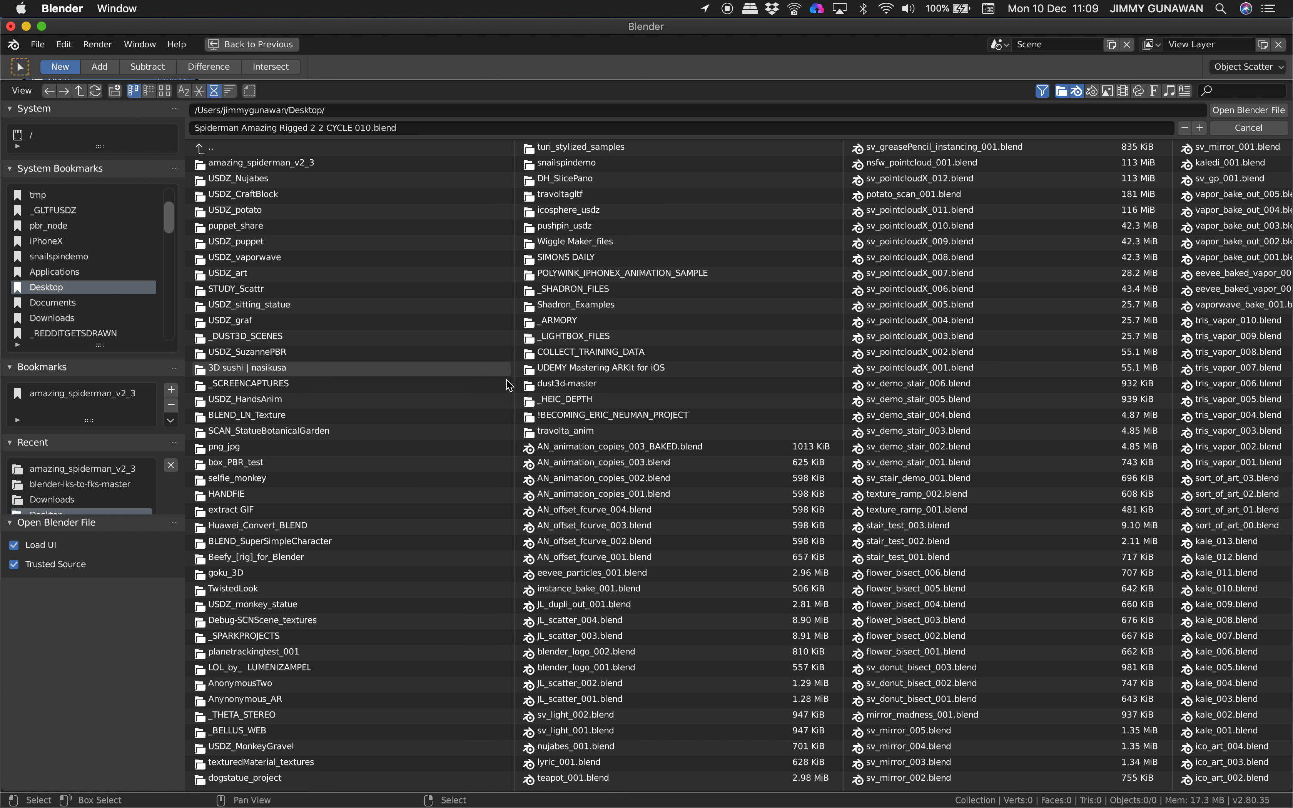
pyautogui.click(616, 447)
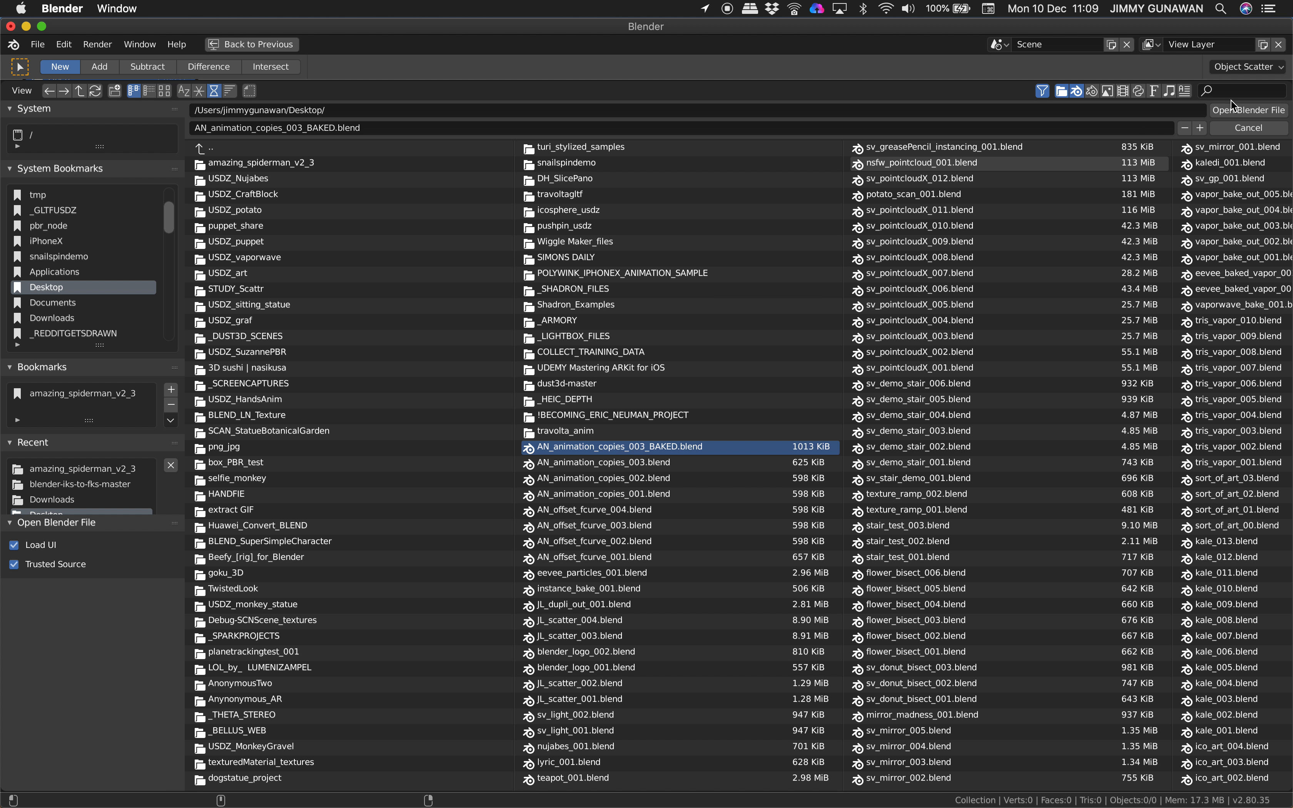
pyautogui.click(1248, 109)
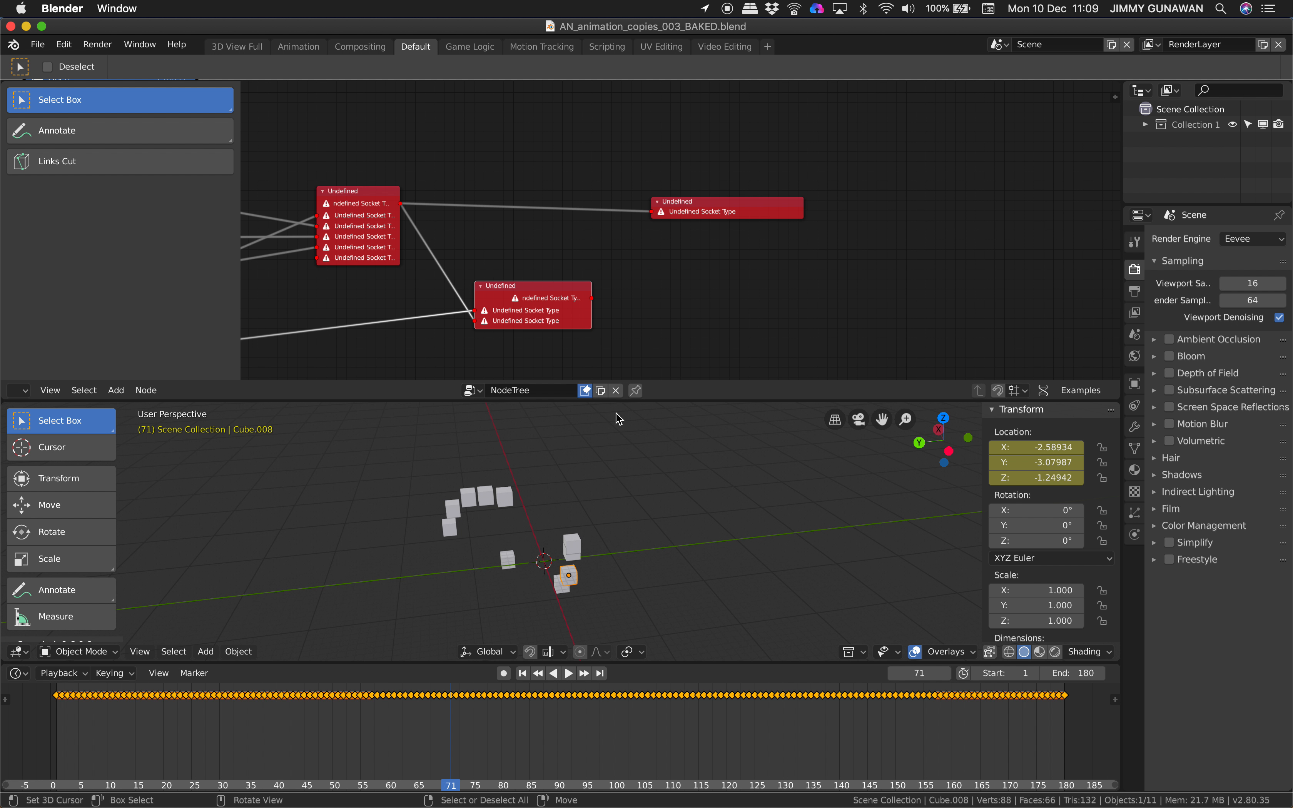
# - Set viewport shading colour to Random and play back the keyframed cubes
pyautogui.click(771, 784)
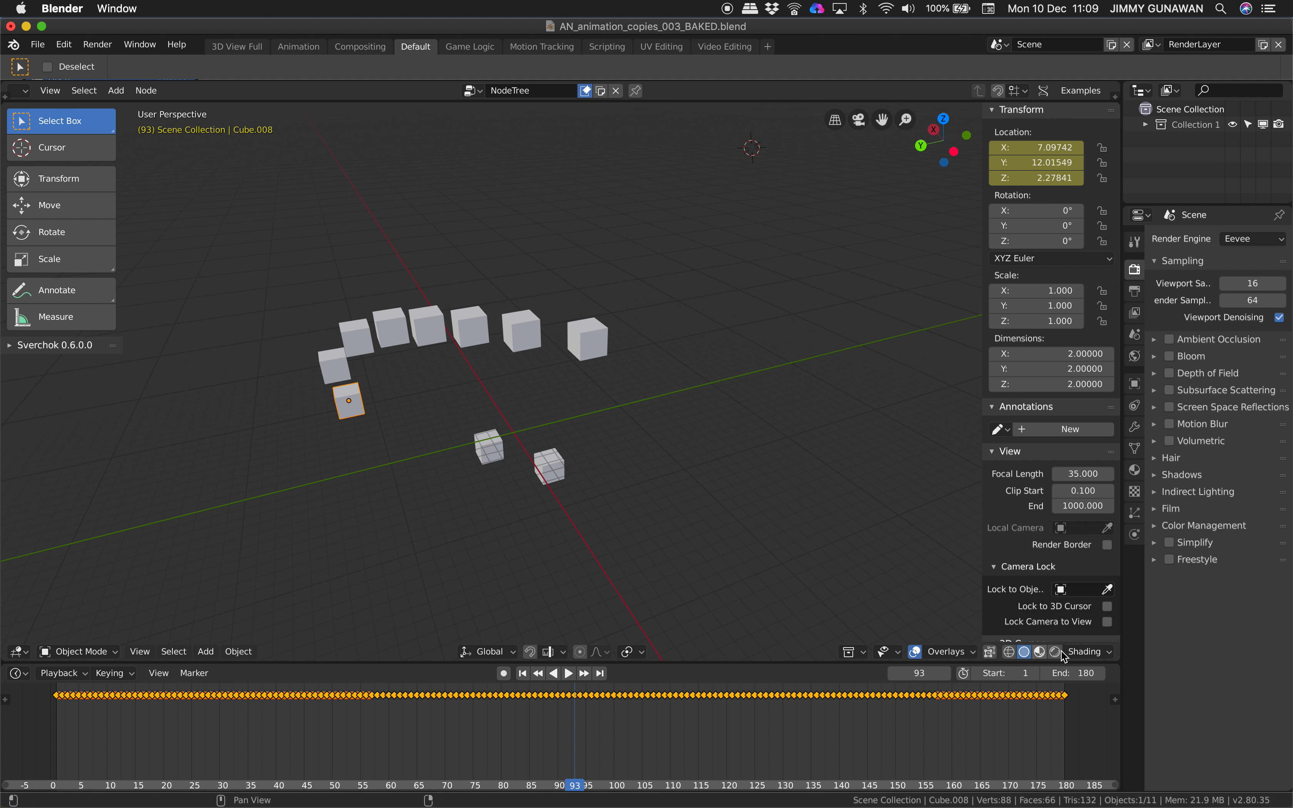
pyautogui.click(1025, 651)
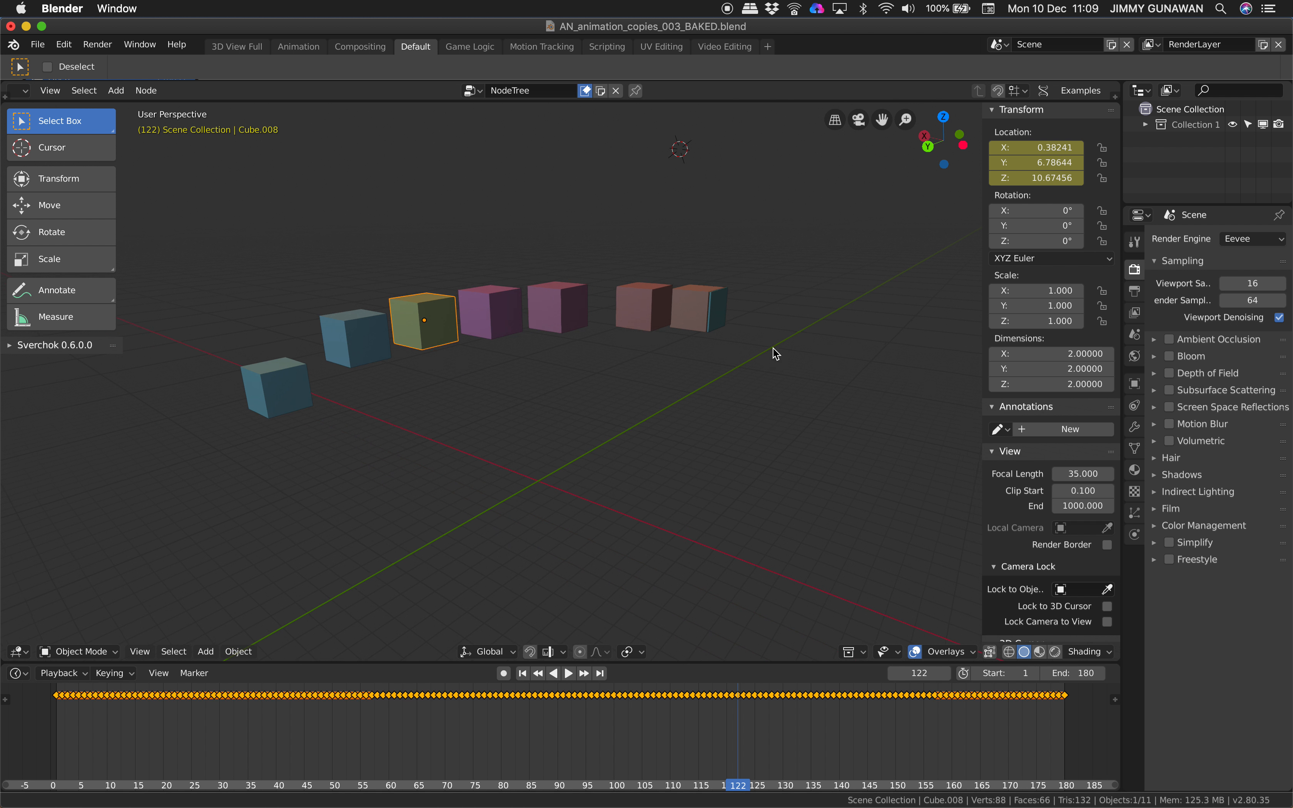
pyautogui.click(567, 673)
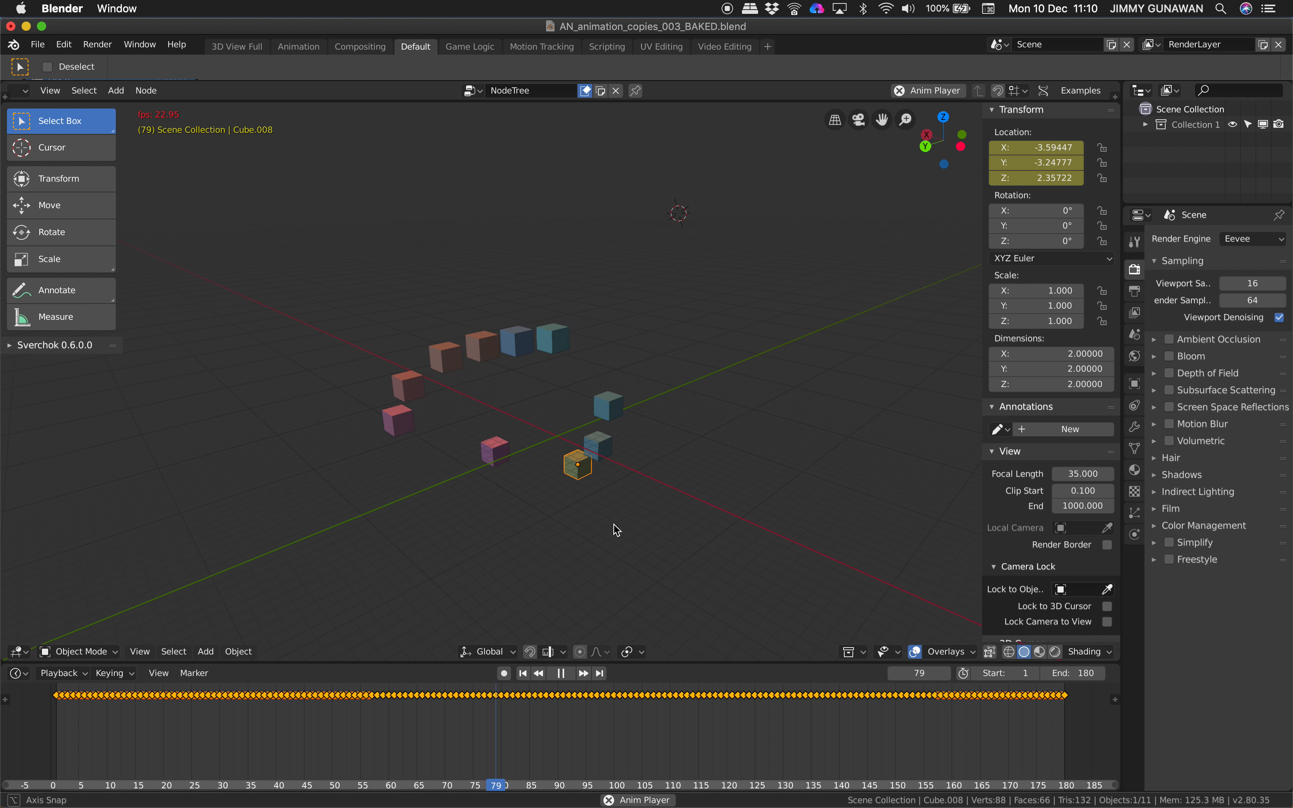